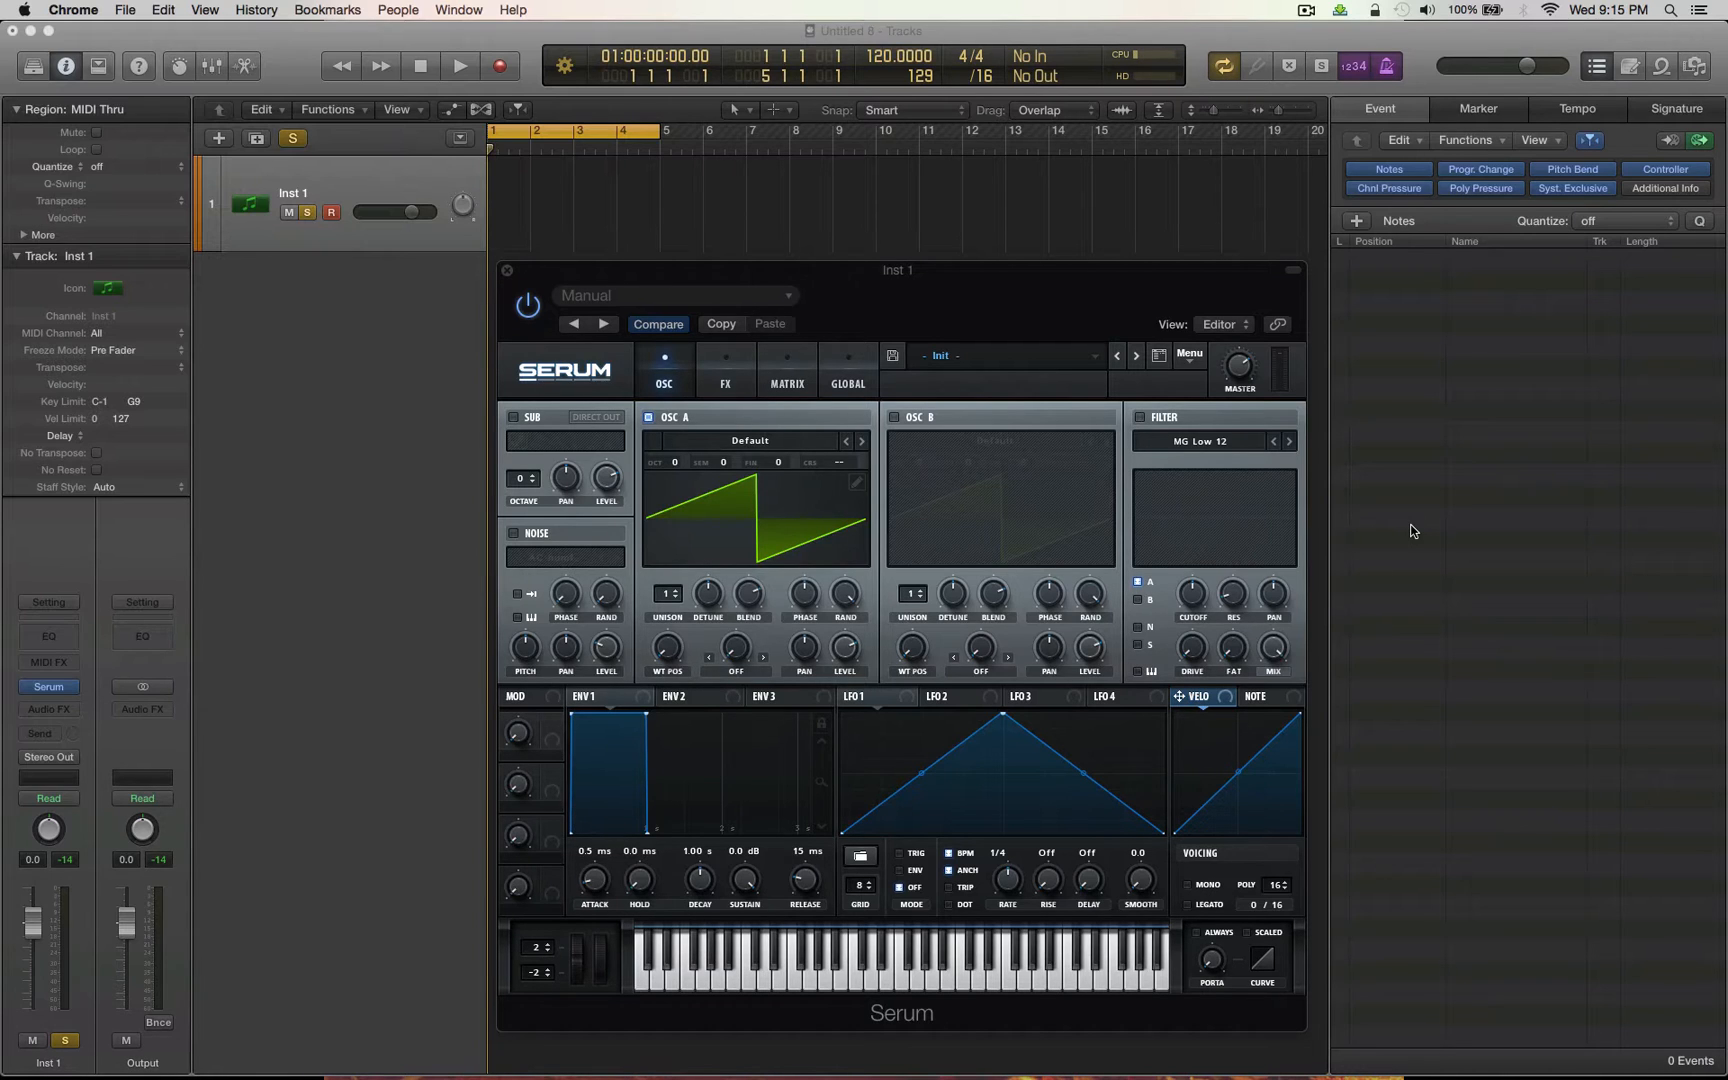
pyautogui.moveTo(1304, 616)
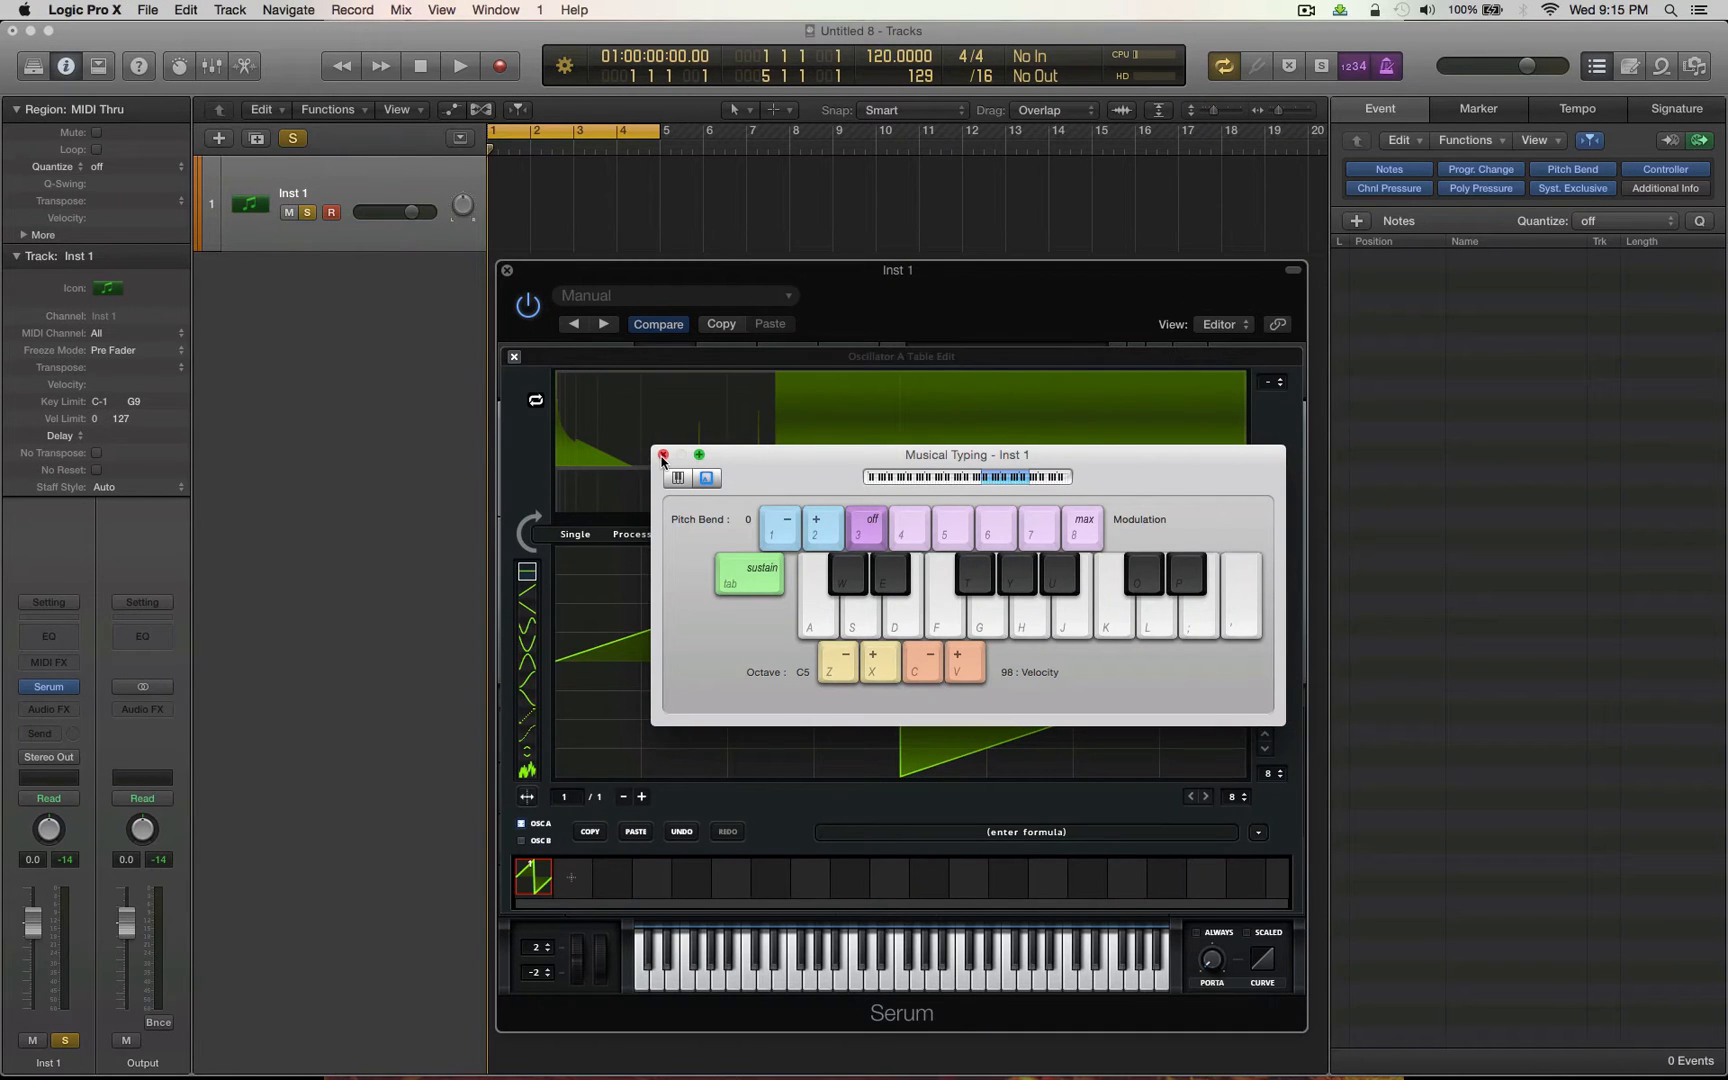
# - Dismiss the Musical Typing keyboard and close Oscillator A's Table Edit window
pyautogui.click(661, 456)
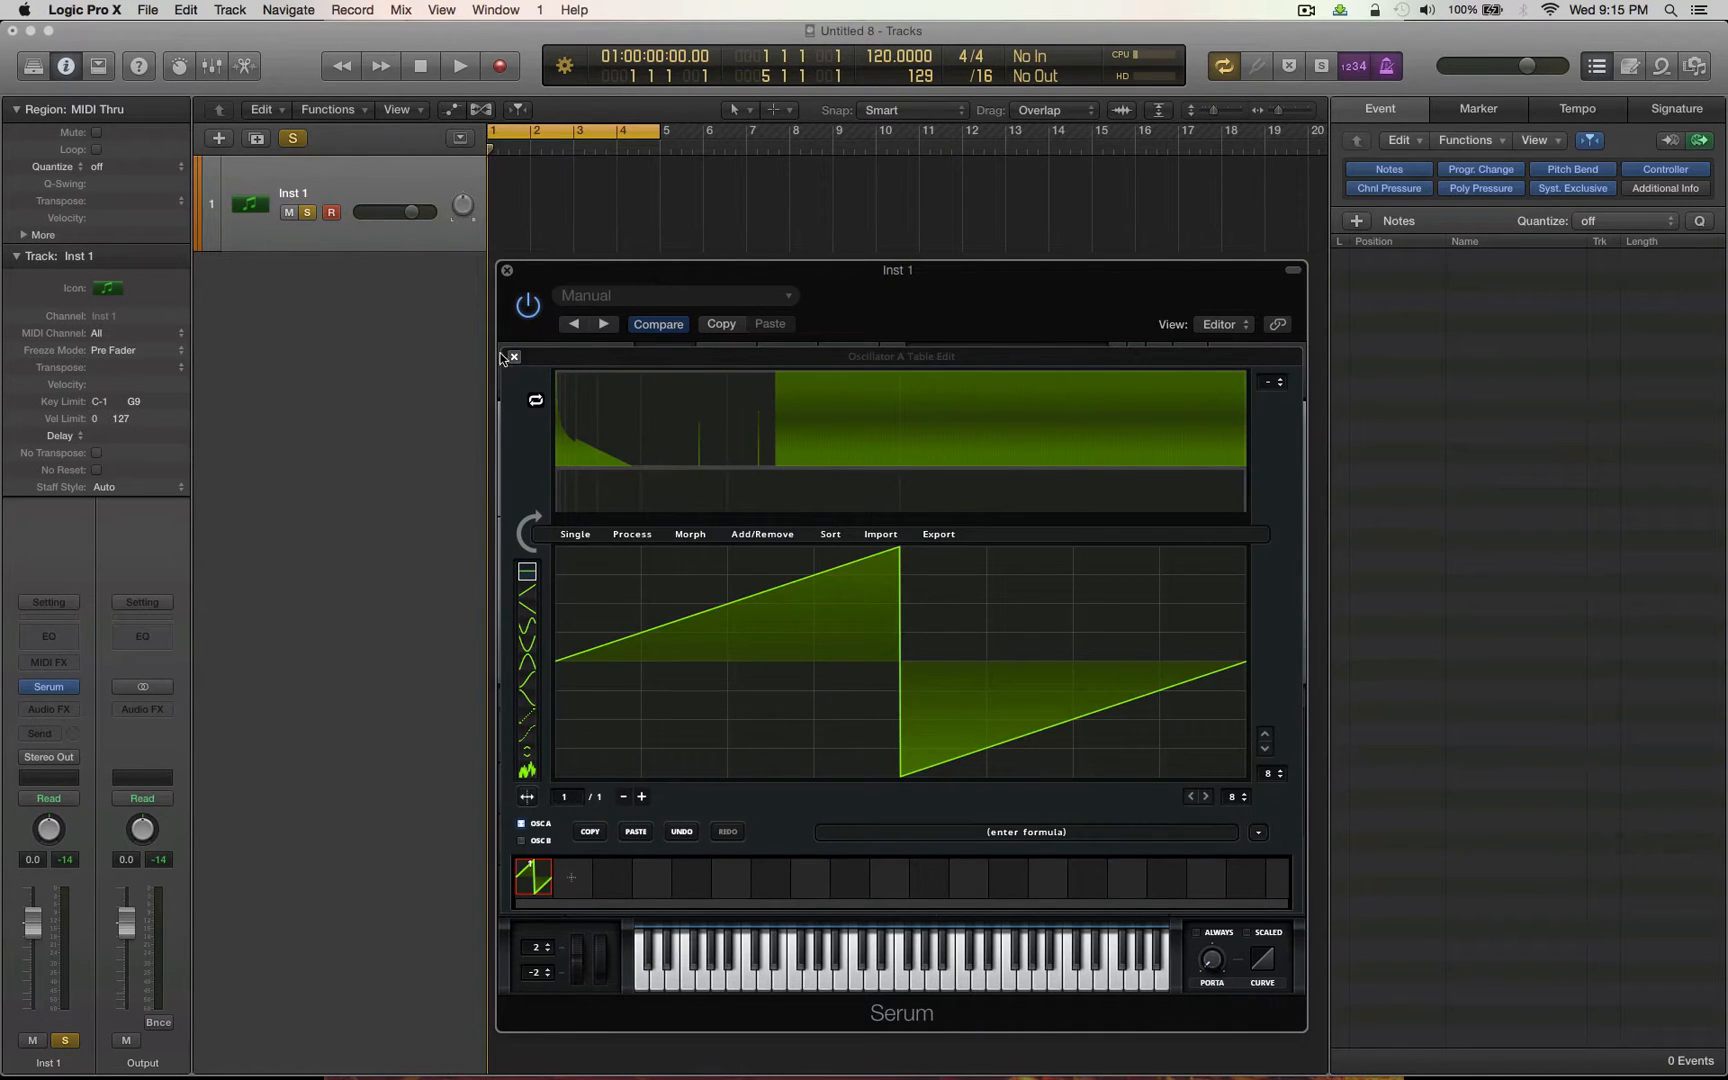
pyautogui.click(511, 356)
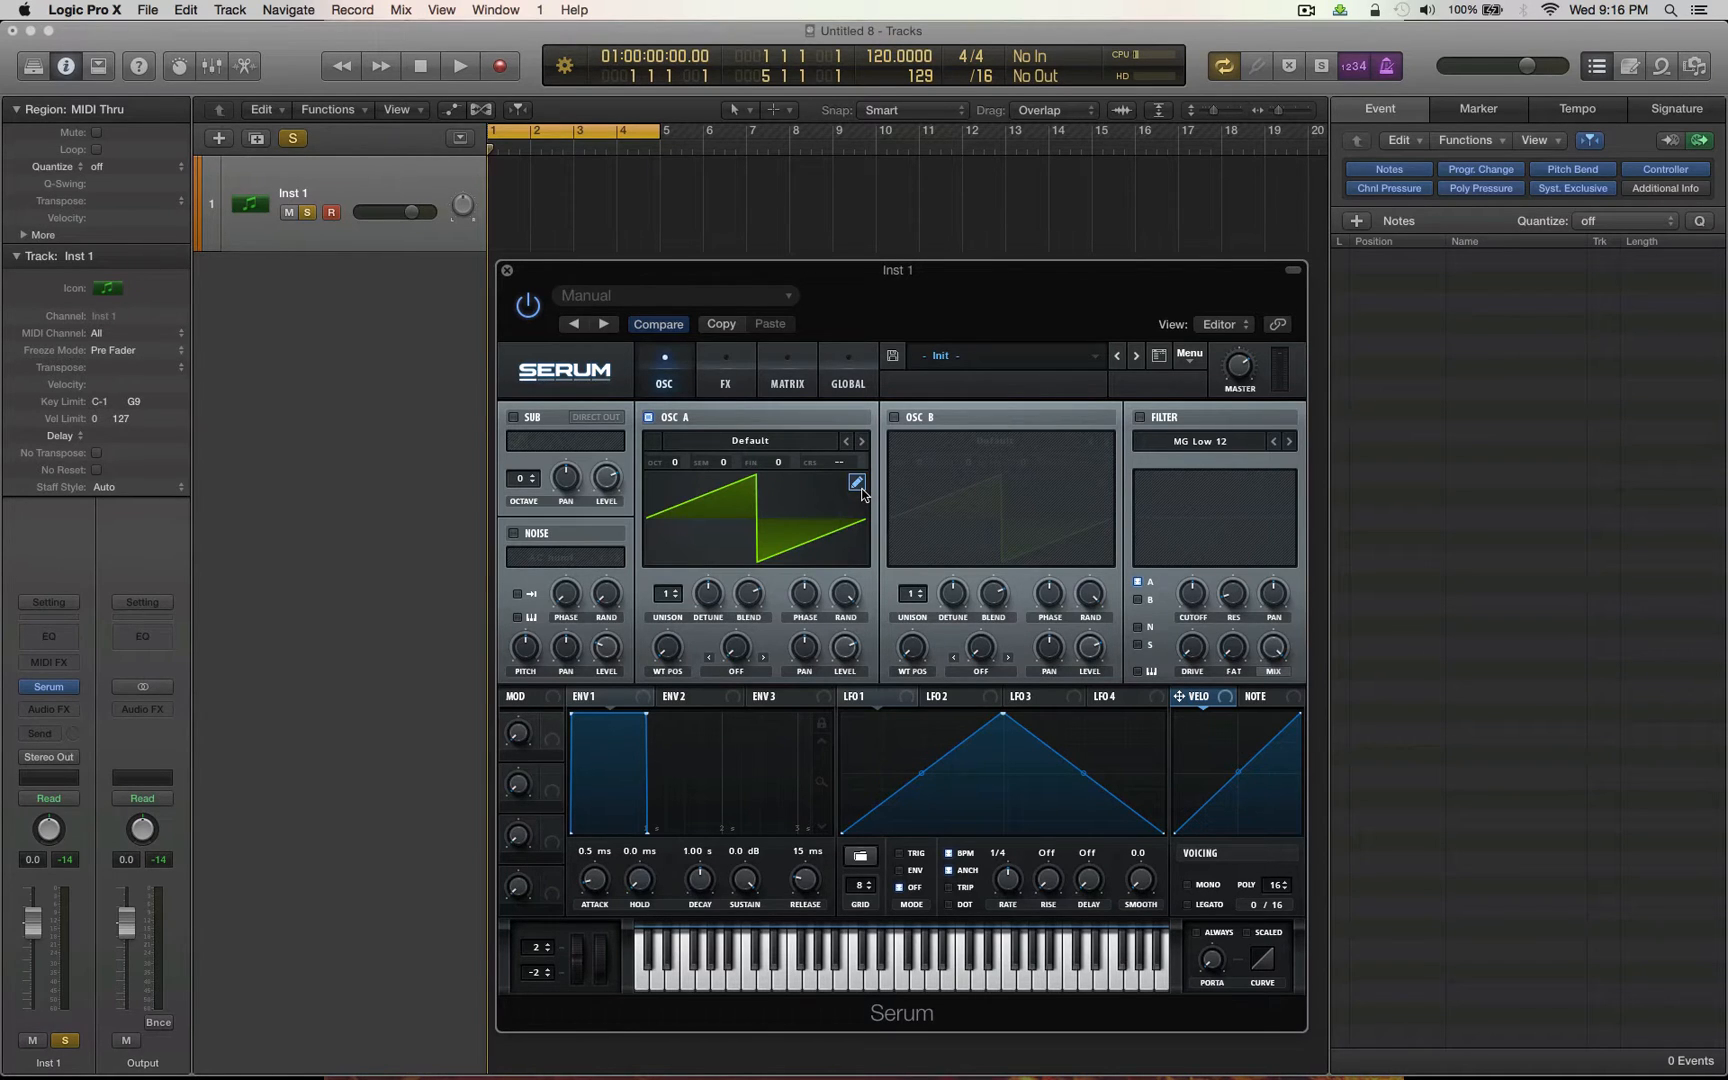
# - Reopen Oscillator A's wavetable editor to view the default saw spectrum
pyautogui.click(857, 484)
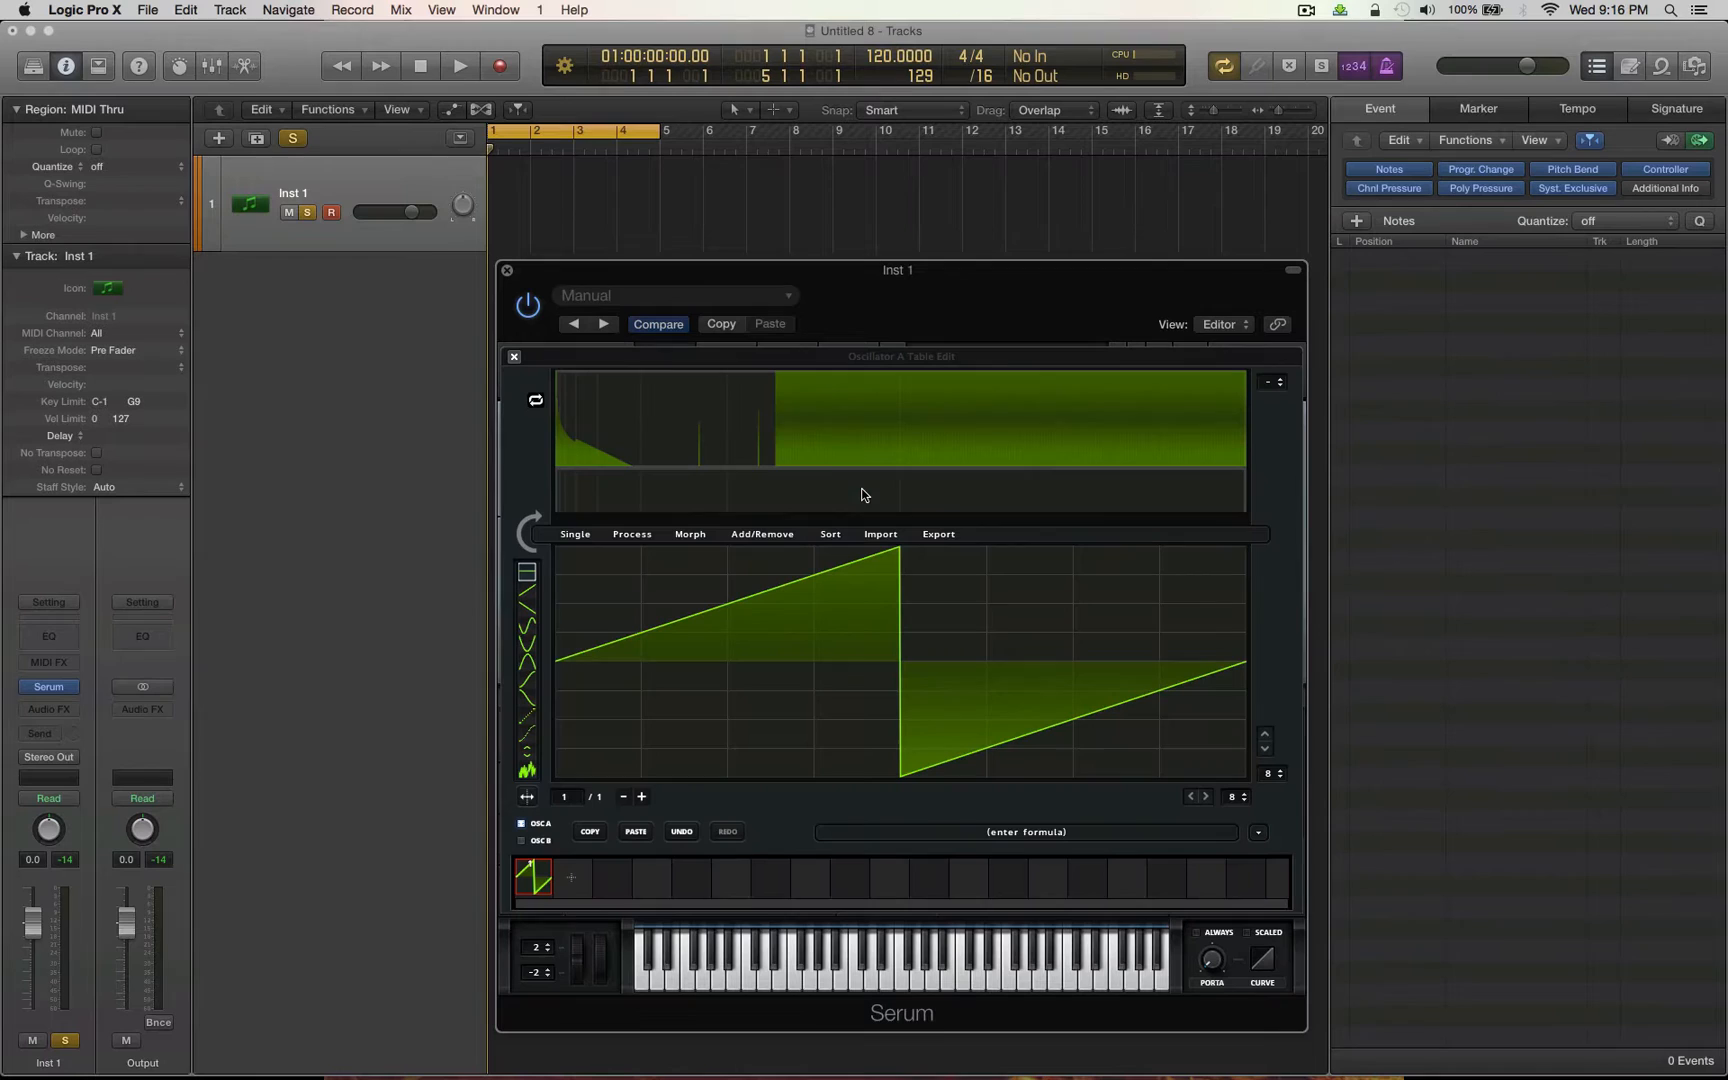
pyautogui.moveTo(520, 555)
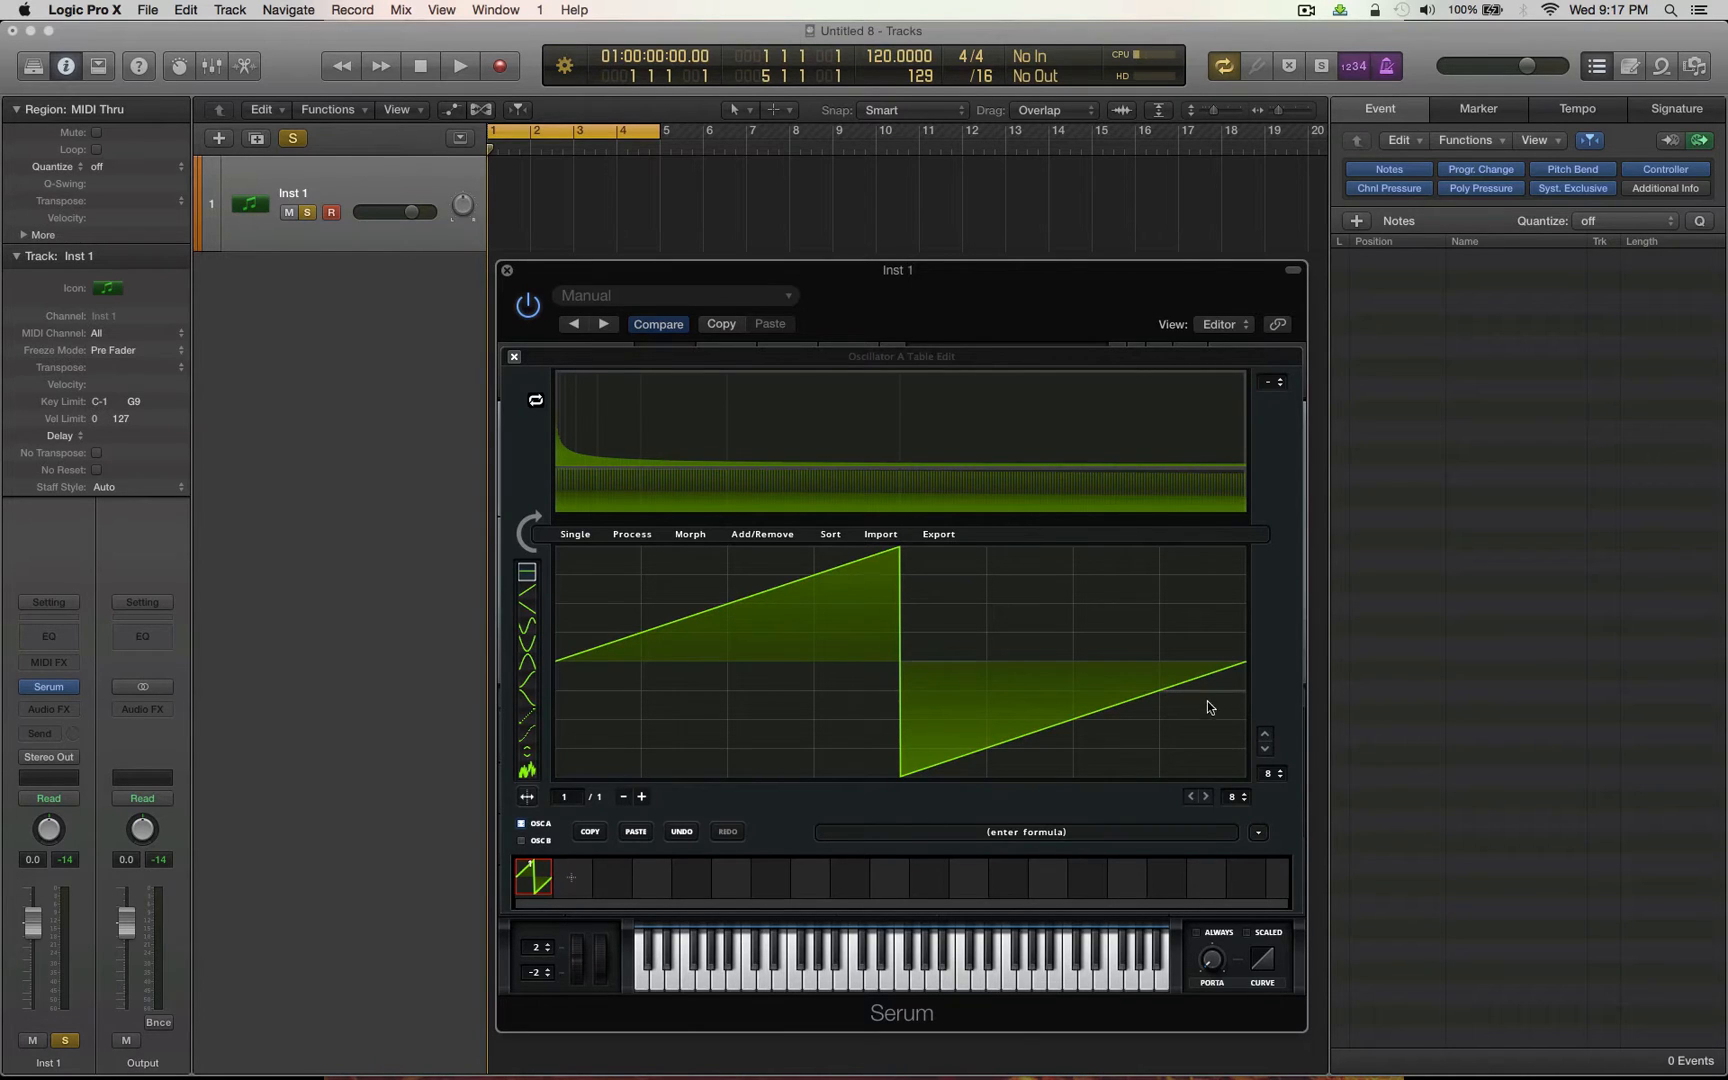
pyautogui.moveTo(1080, 694)
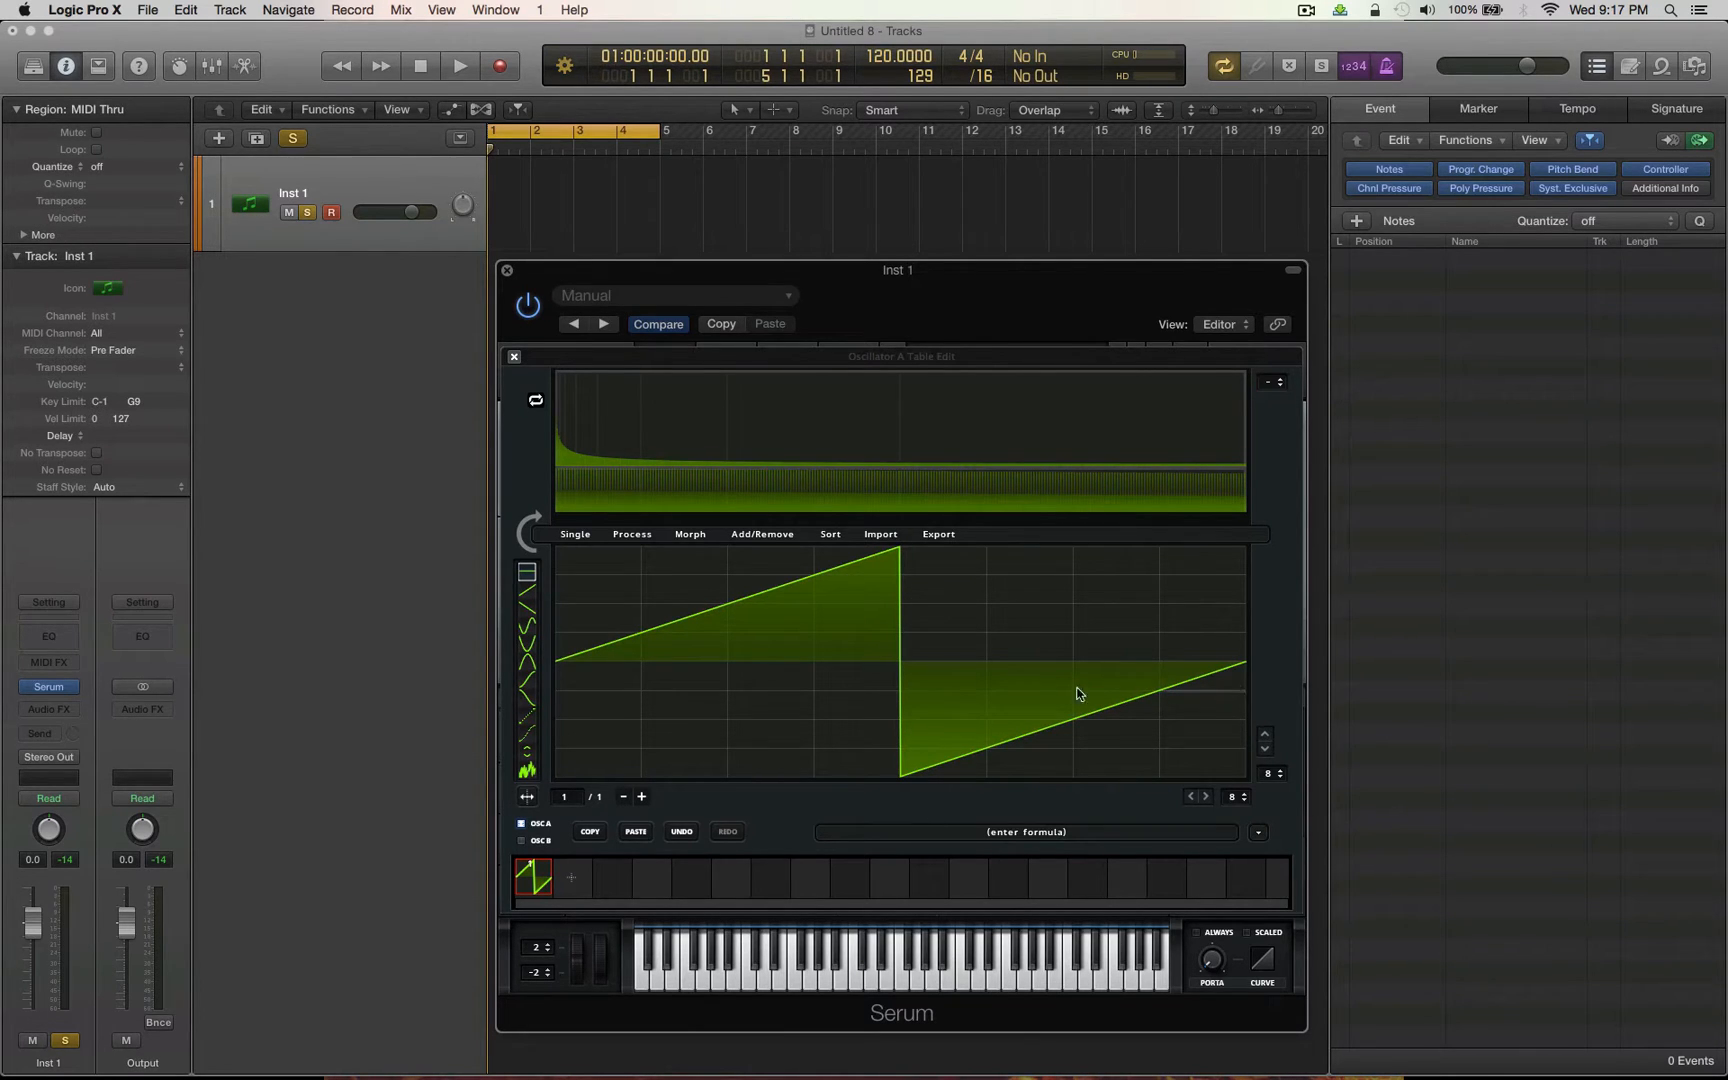
pyautogui.moveTo(915, 720)
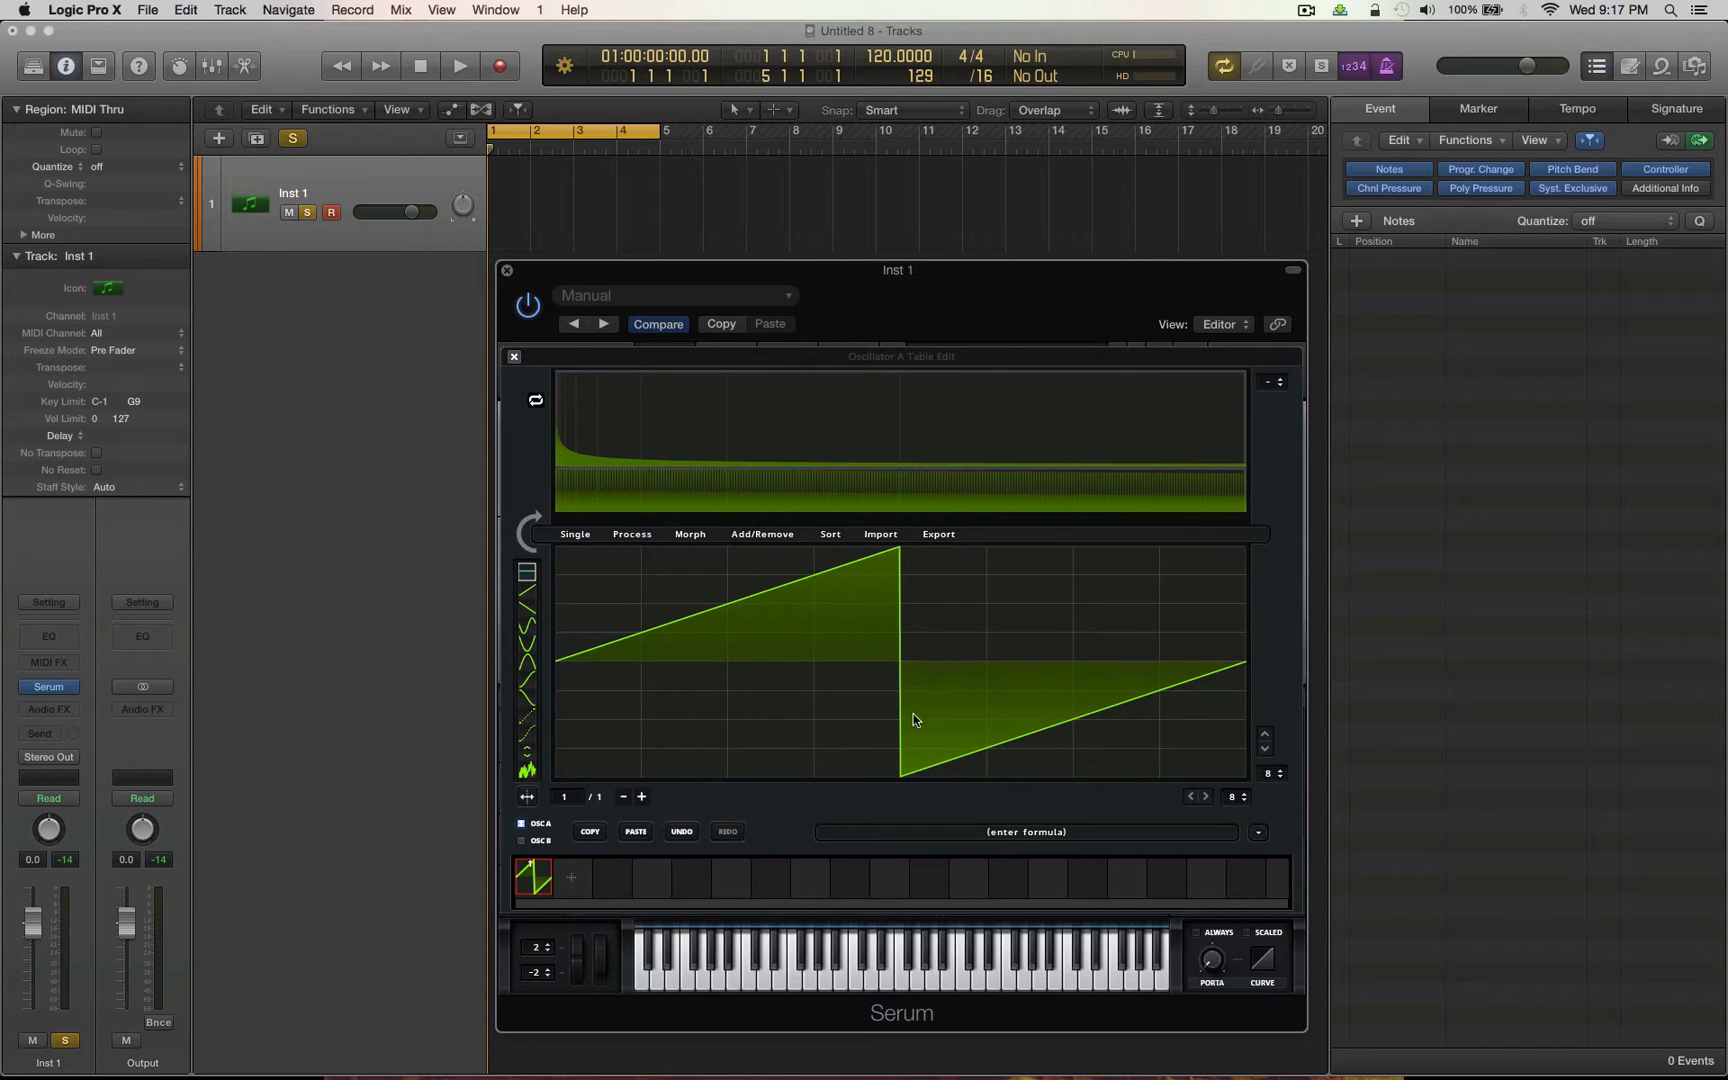
pyautogui.moveTo(1236, 673)
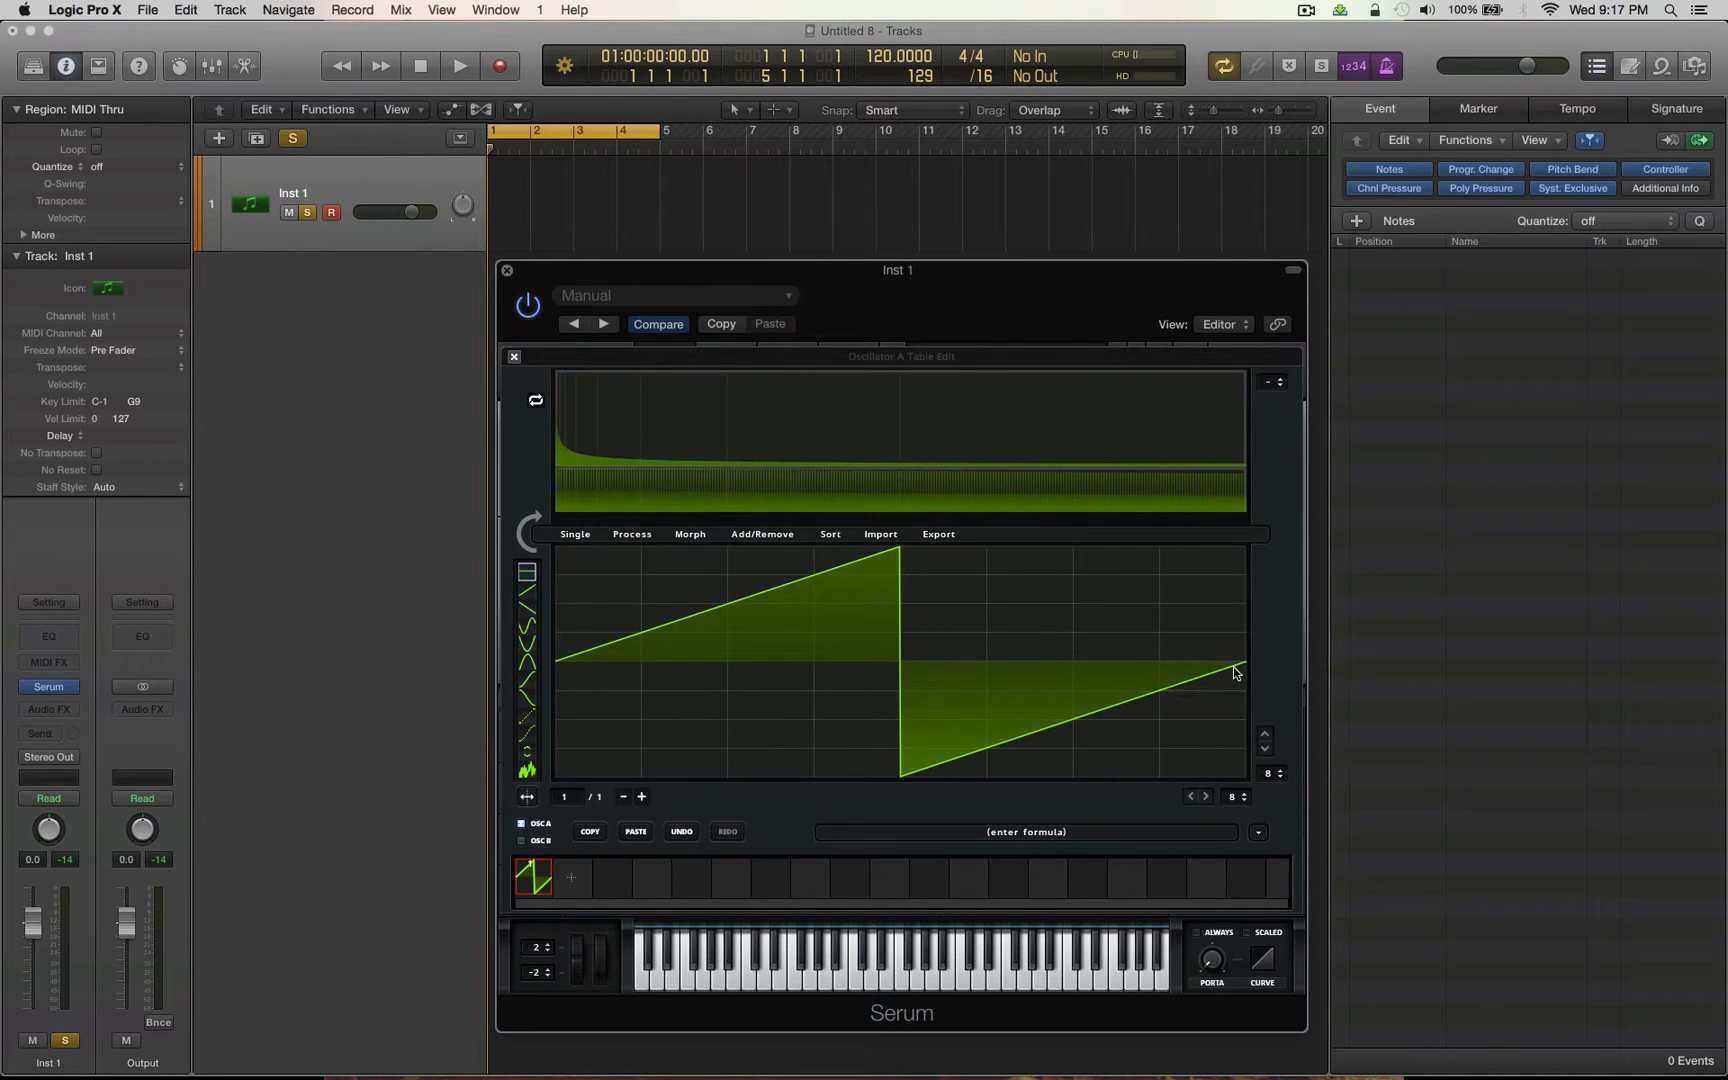
pyautogui.moveTo(551, 656)
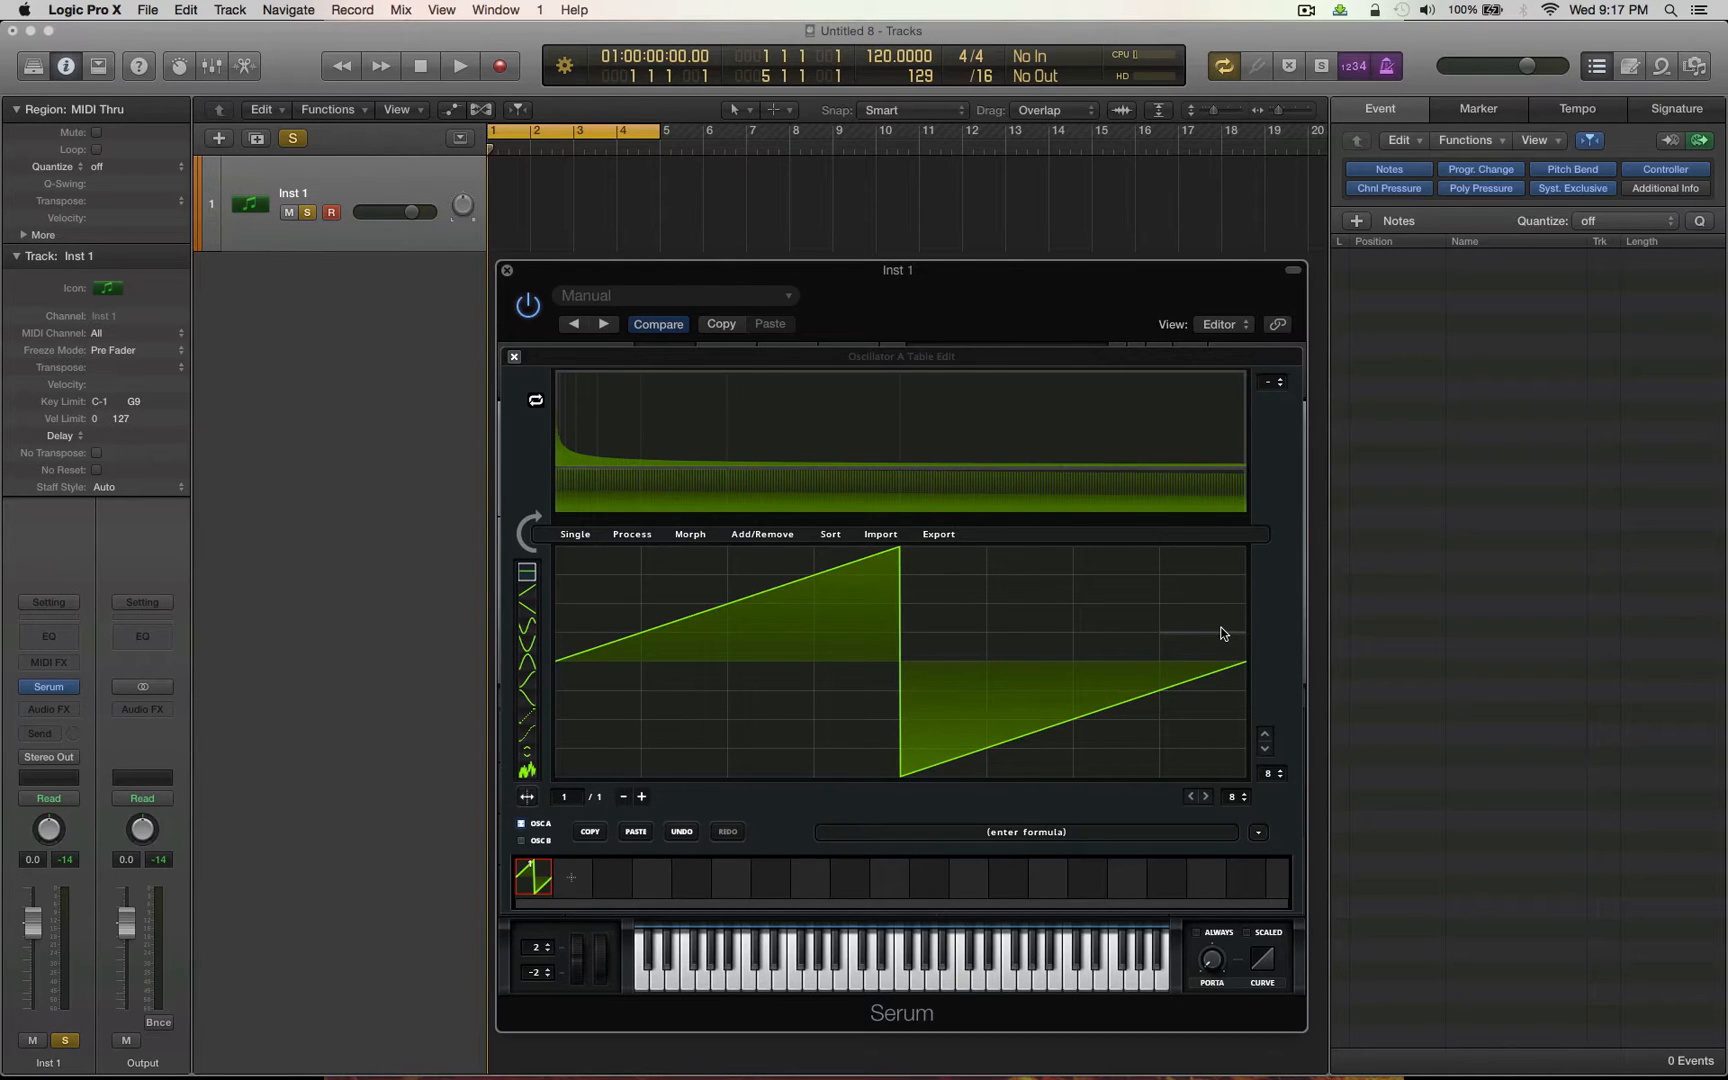
pyautogui.moveTo(560, 623)
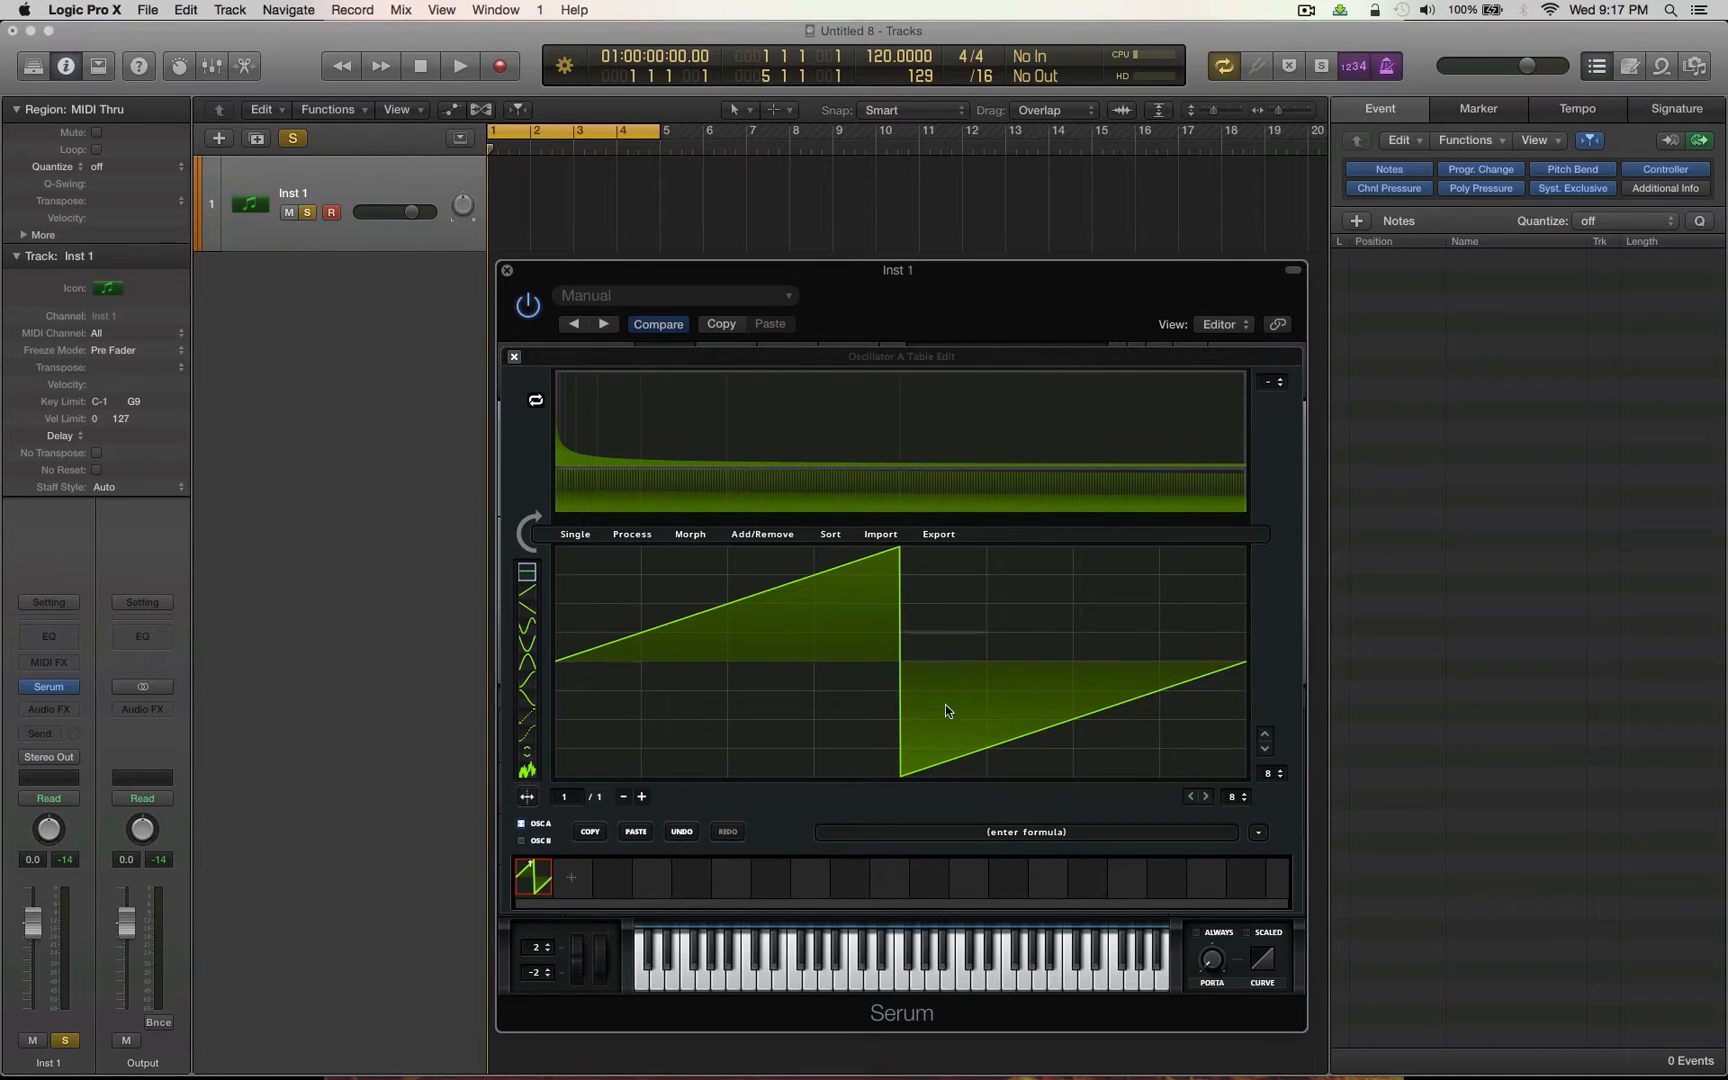
pyautogui.moveTo(557, 410)
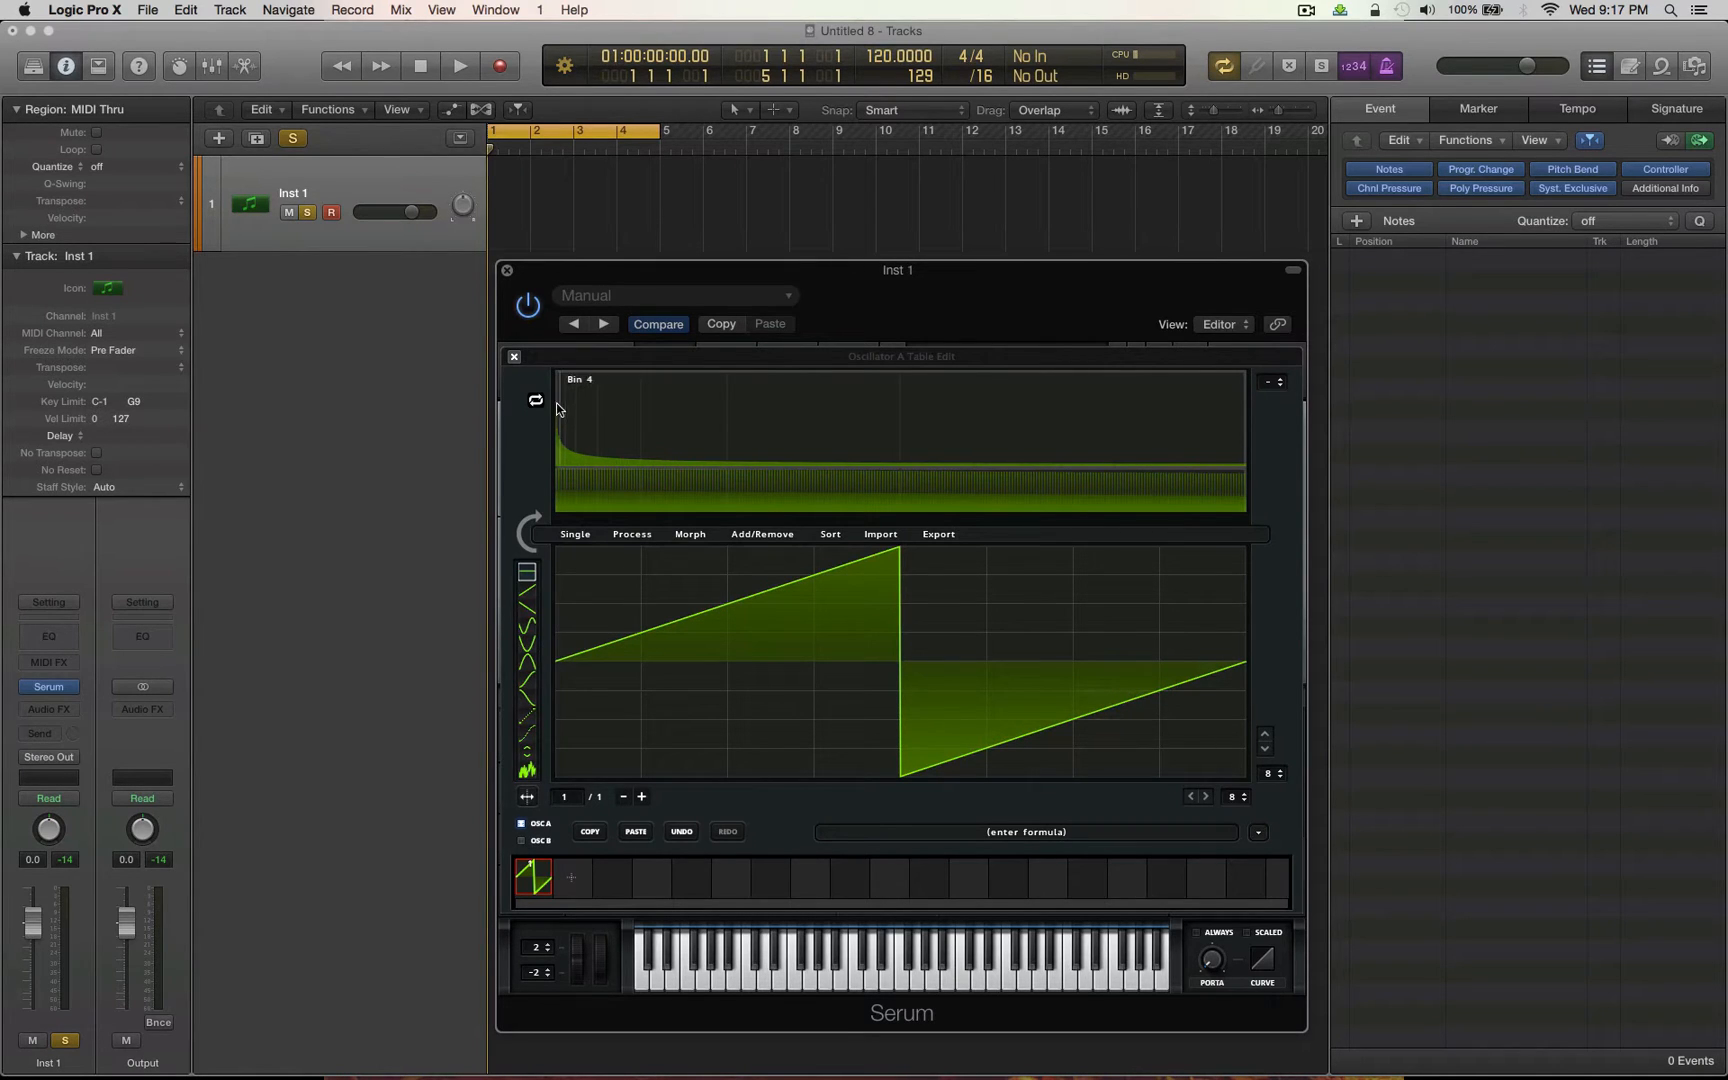
pyautogui.moveTo(669, 477)
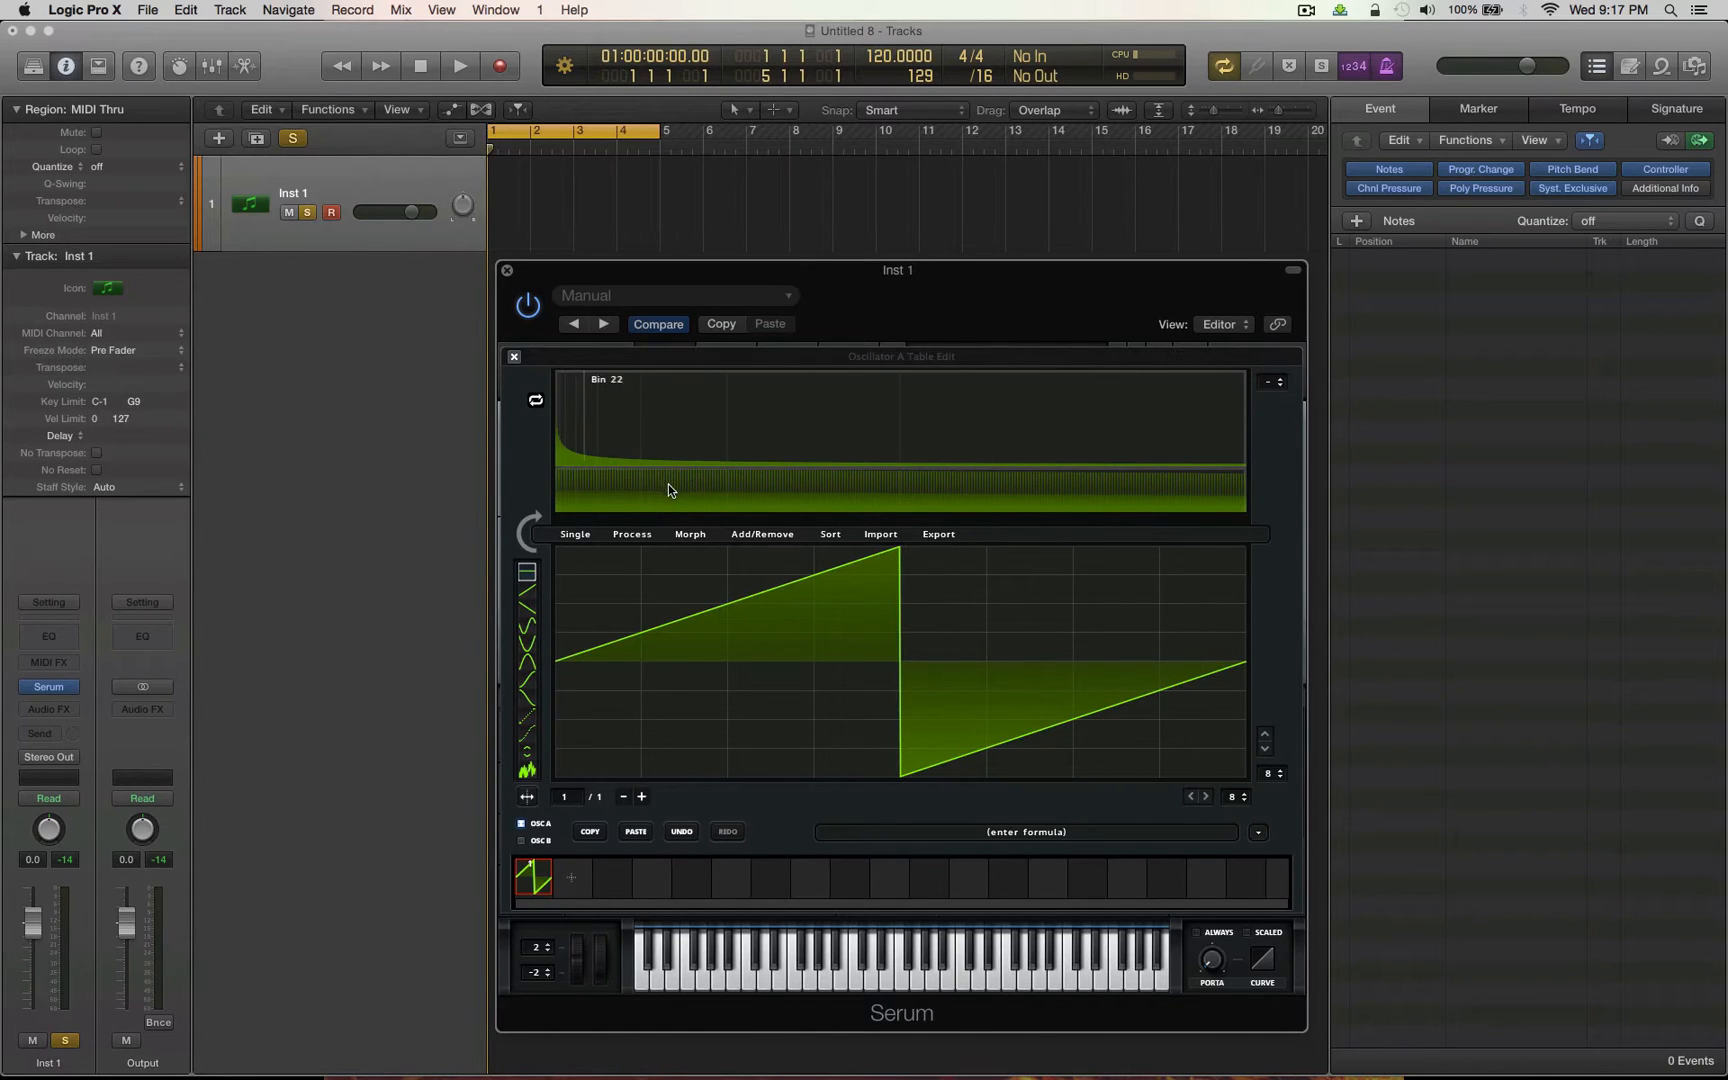
pyautogui.moveTo(1265, 397)
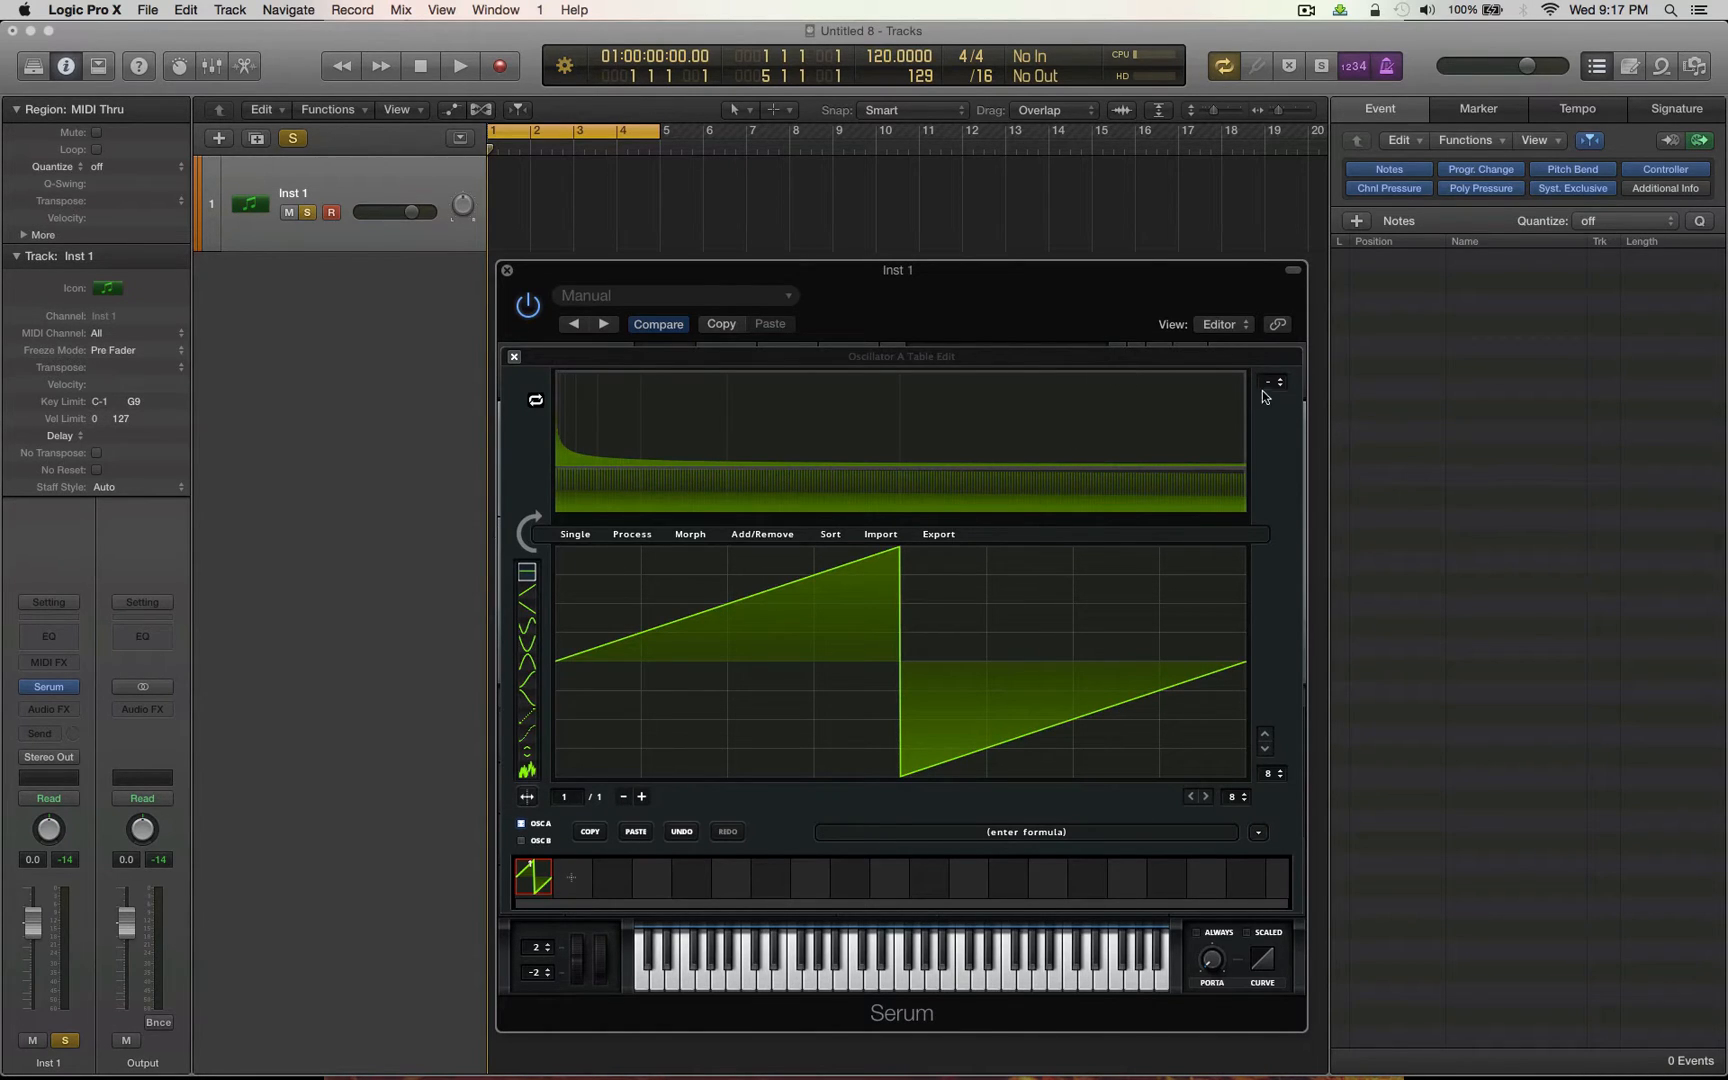
pyautogui.moveTo(1270, 393)
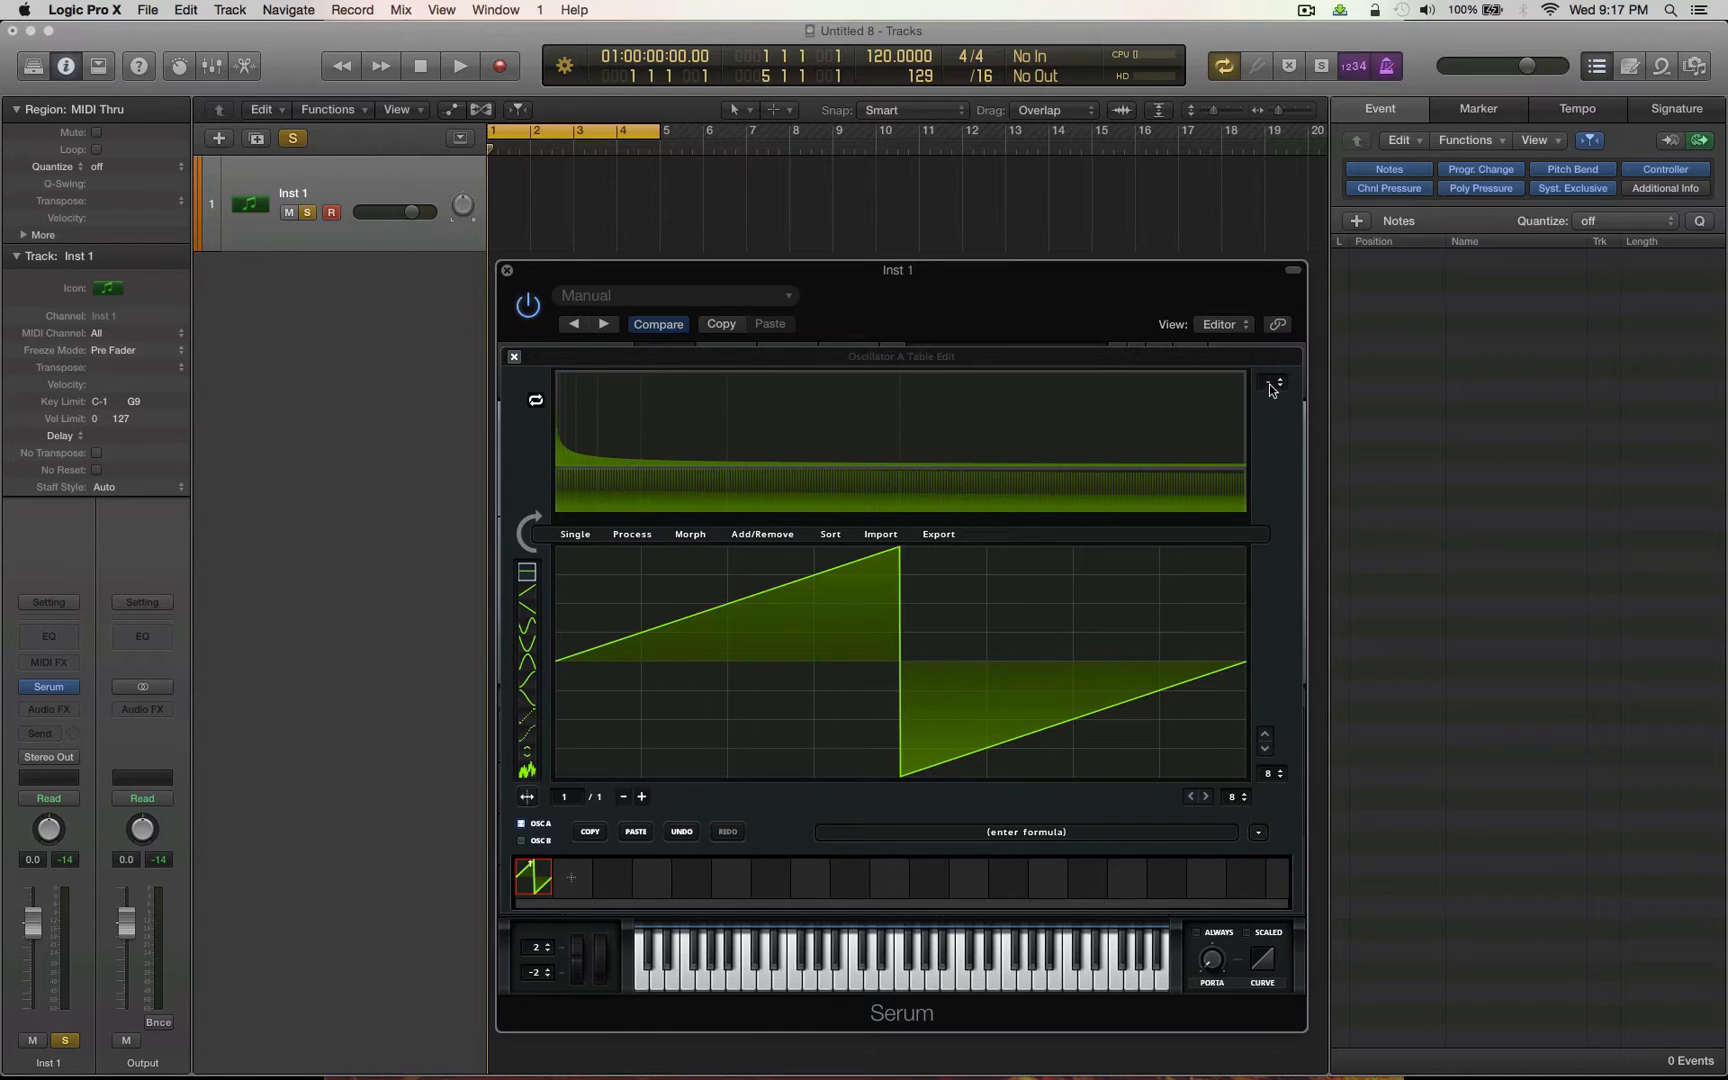
# - Zoom the harmonic display to 5x, then back out to 4x
pyautogui.click(1273, 382)
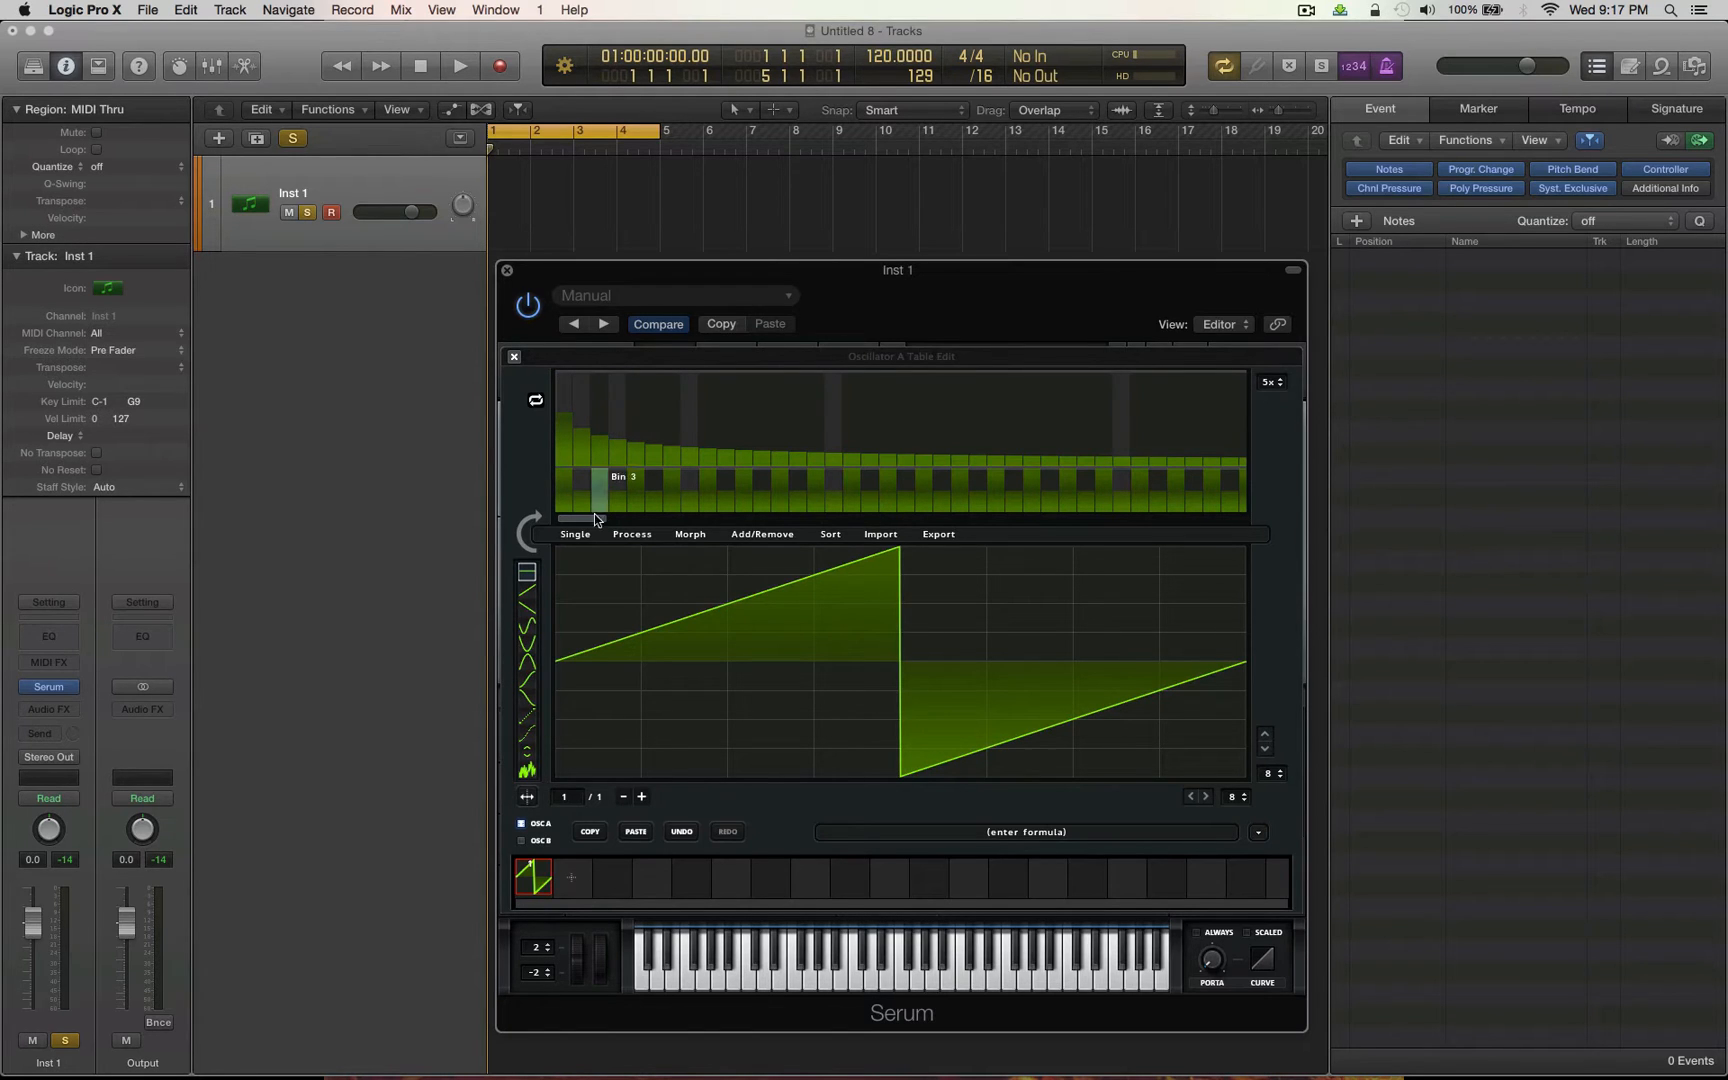
pyautogui.moveTo(601, 626)
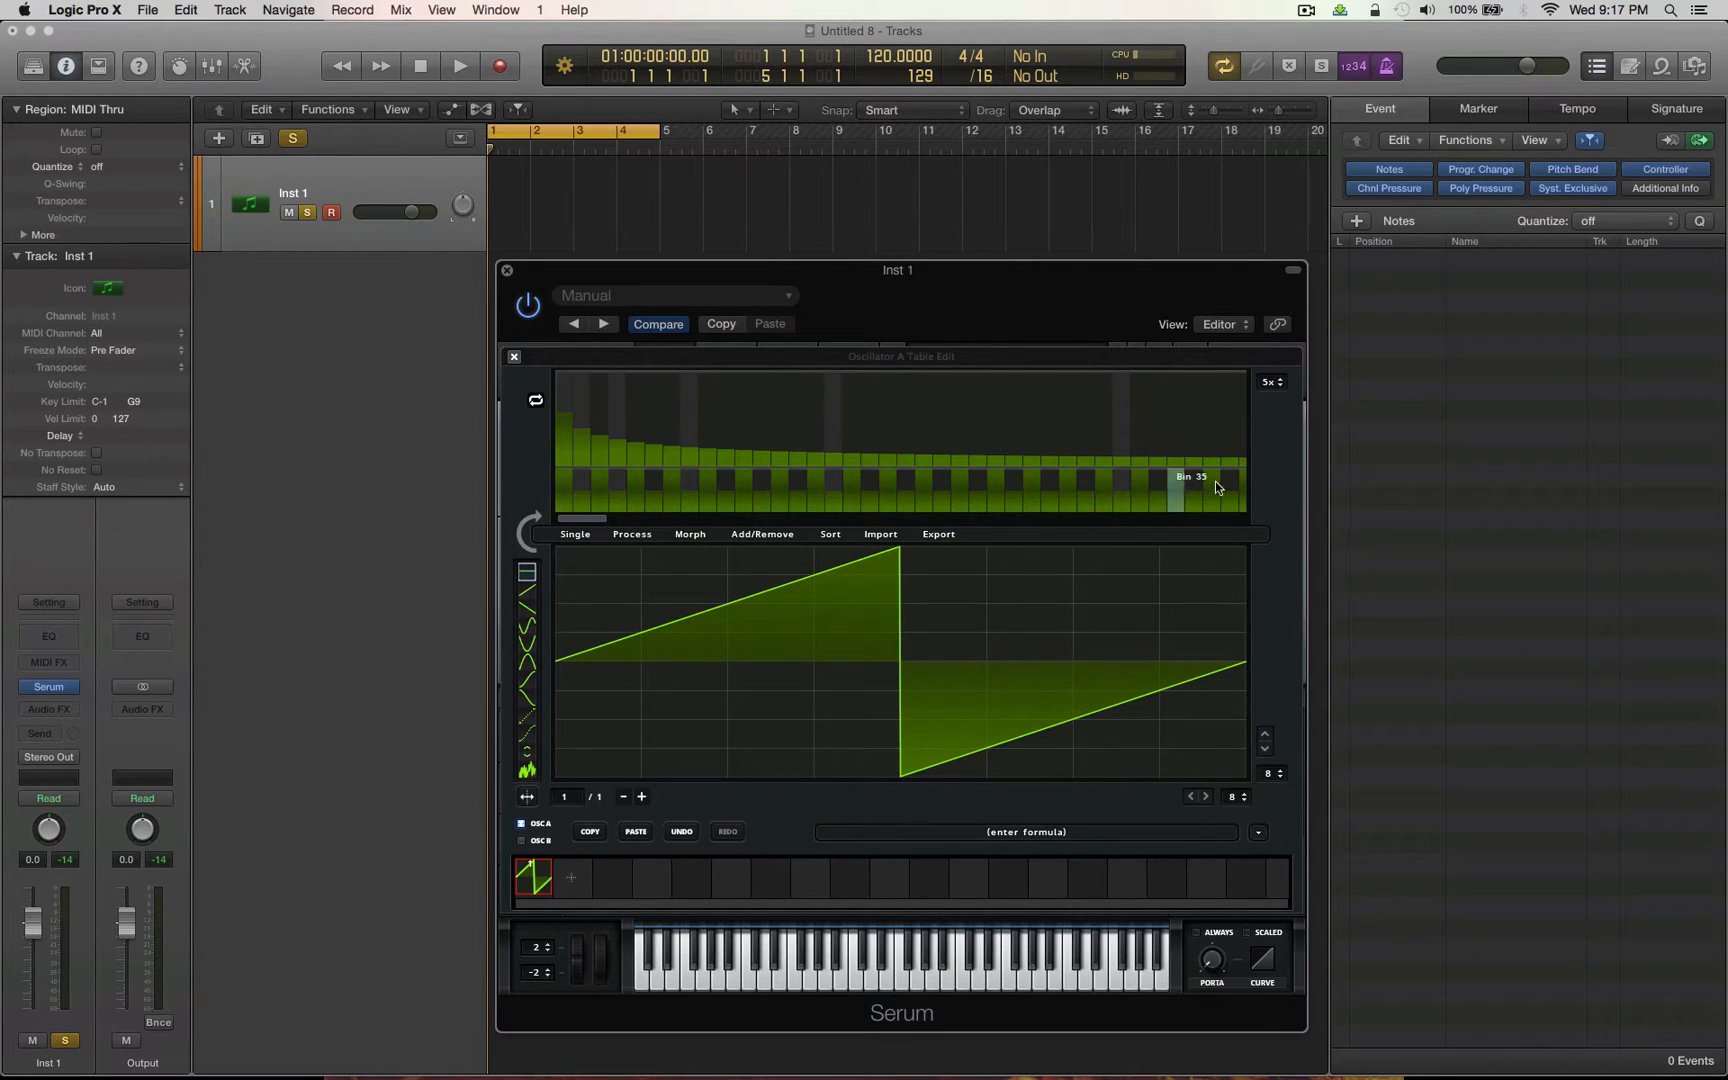
pyautogui.moveTo(581, 487)
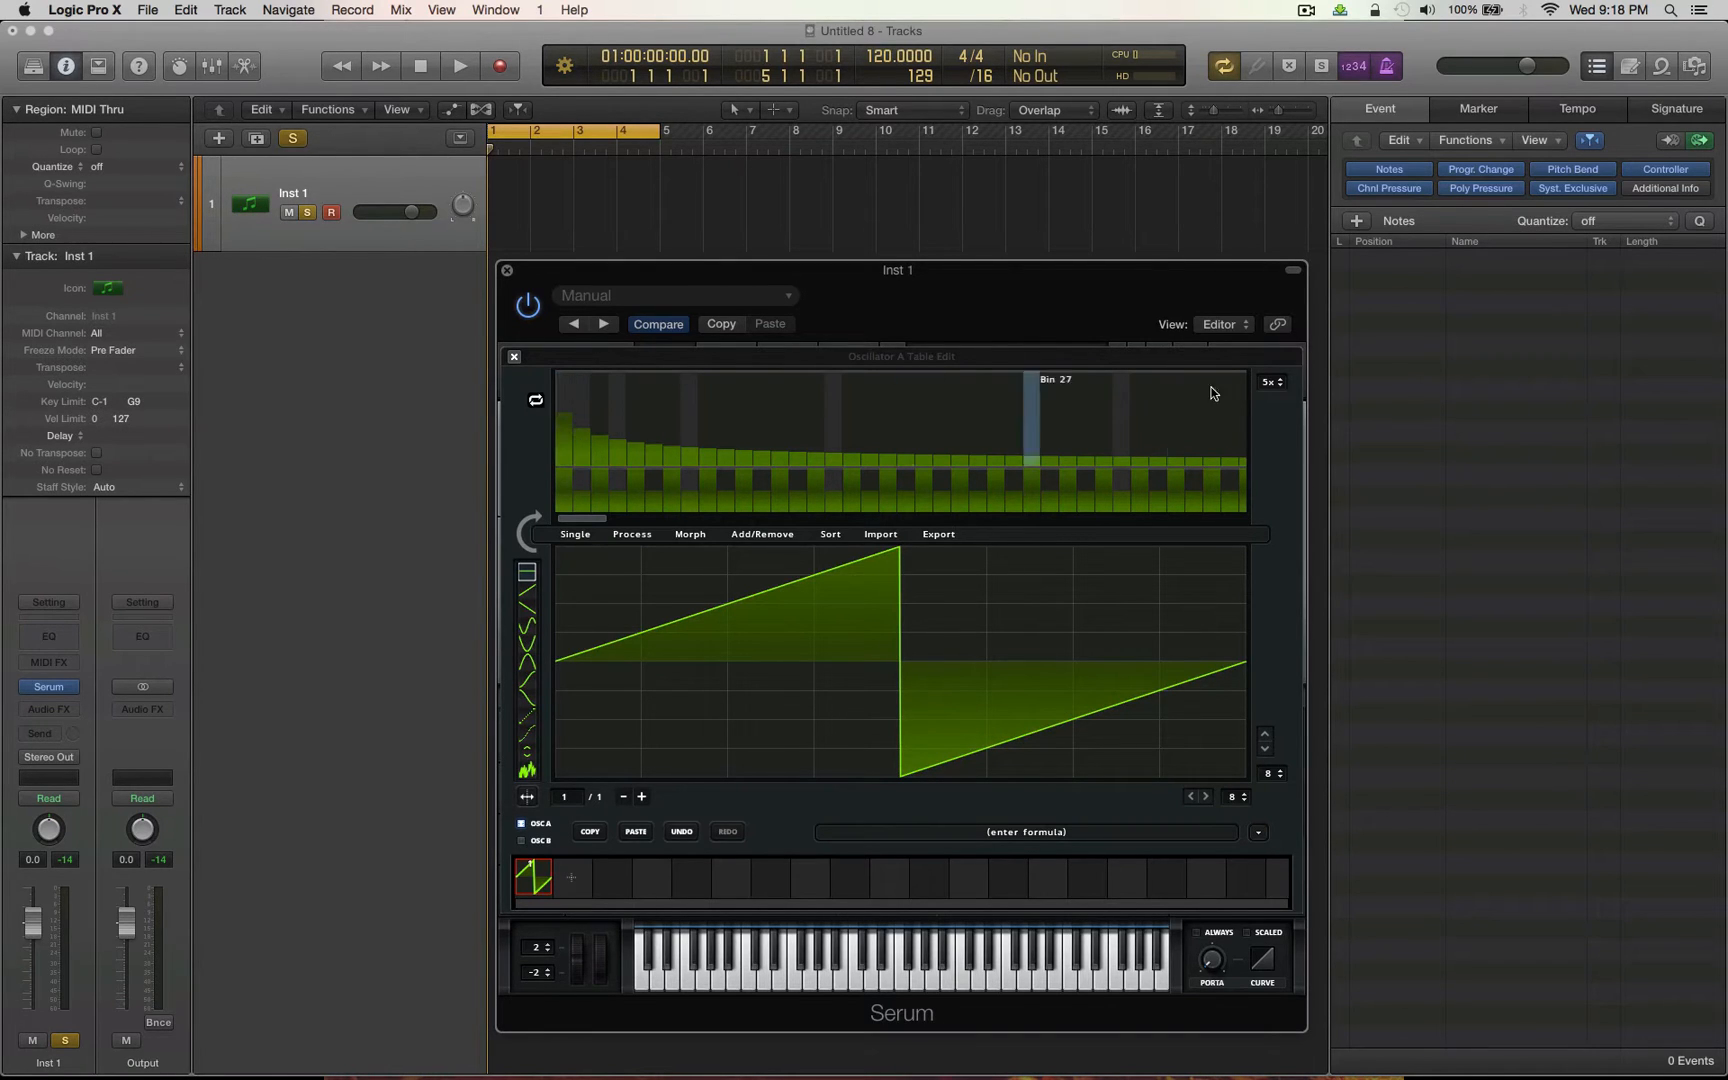
pyautogui.click(1276, 382)
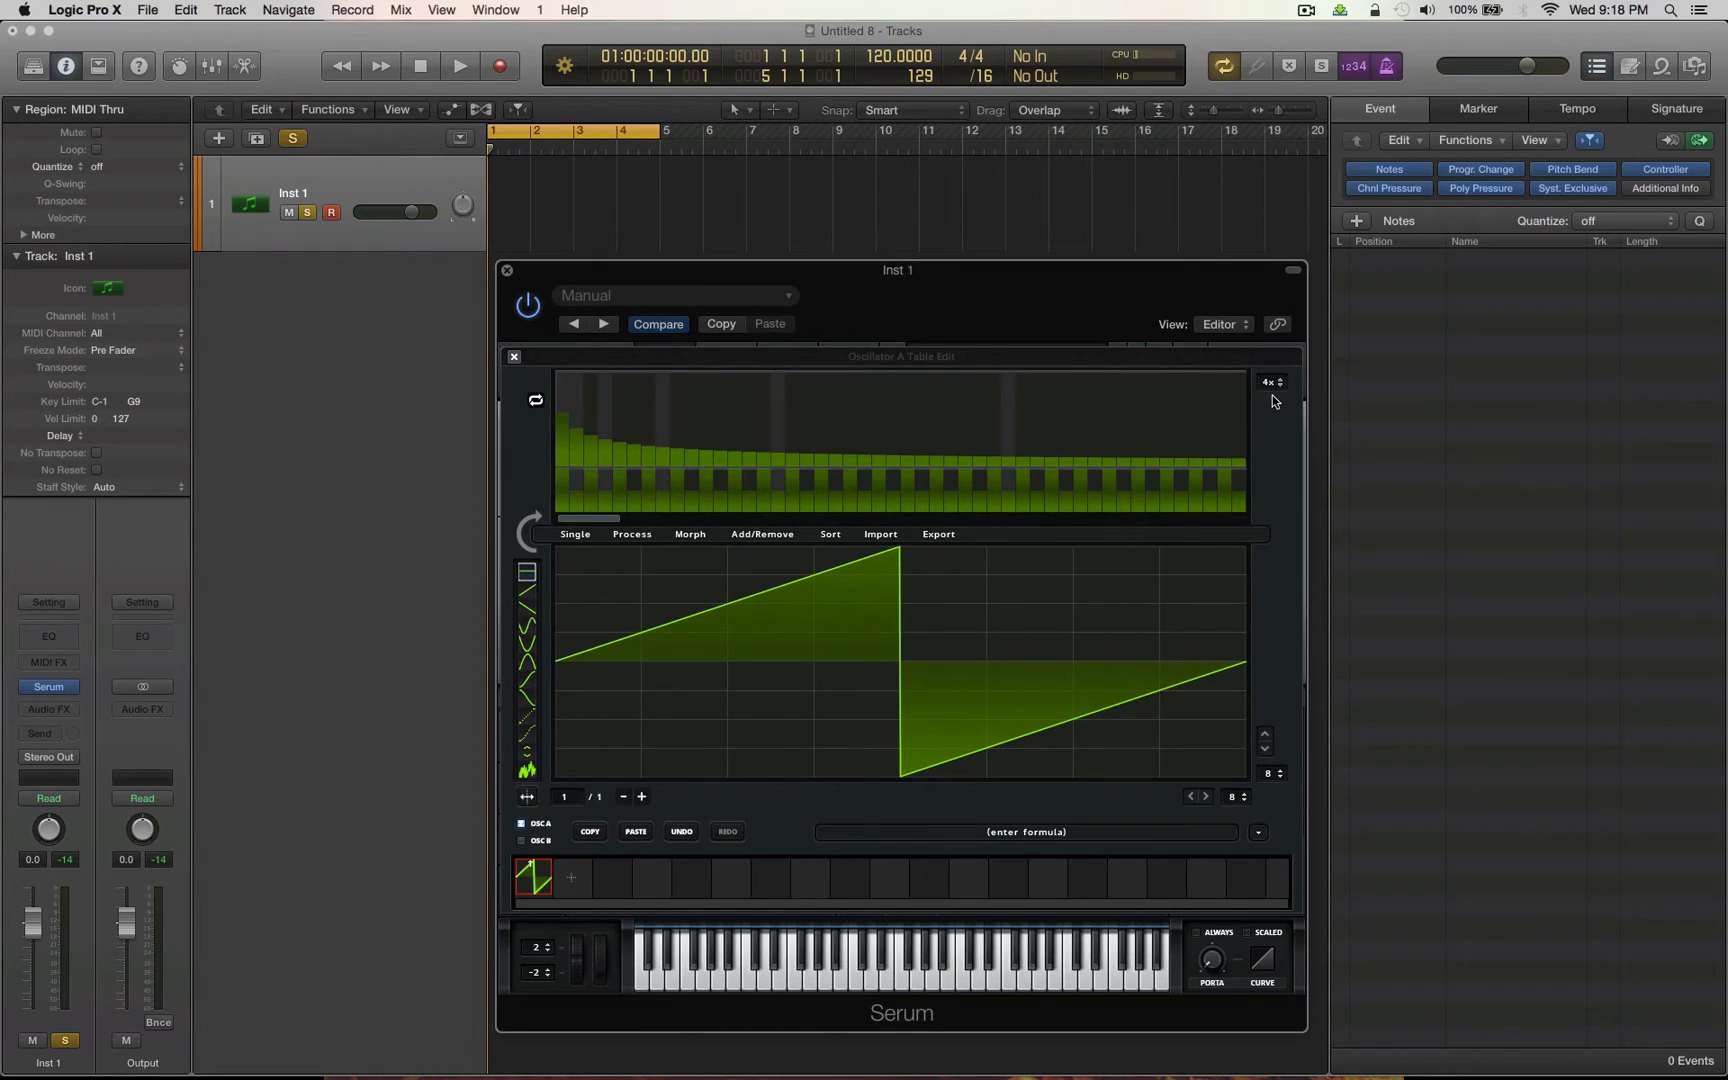
pyautogui.moveTo(715, 533)
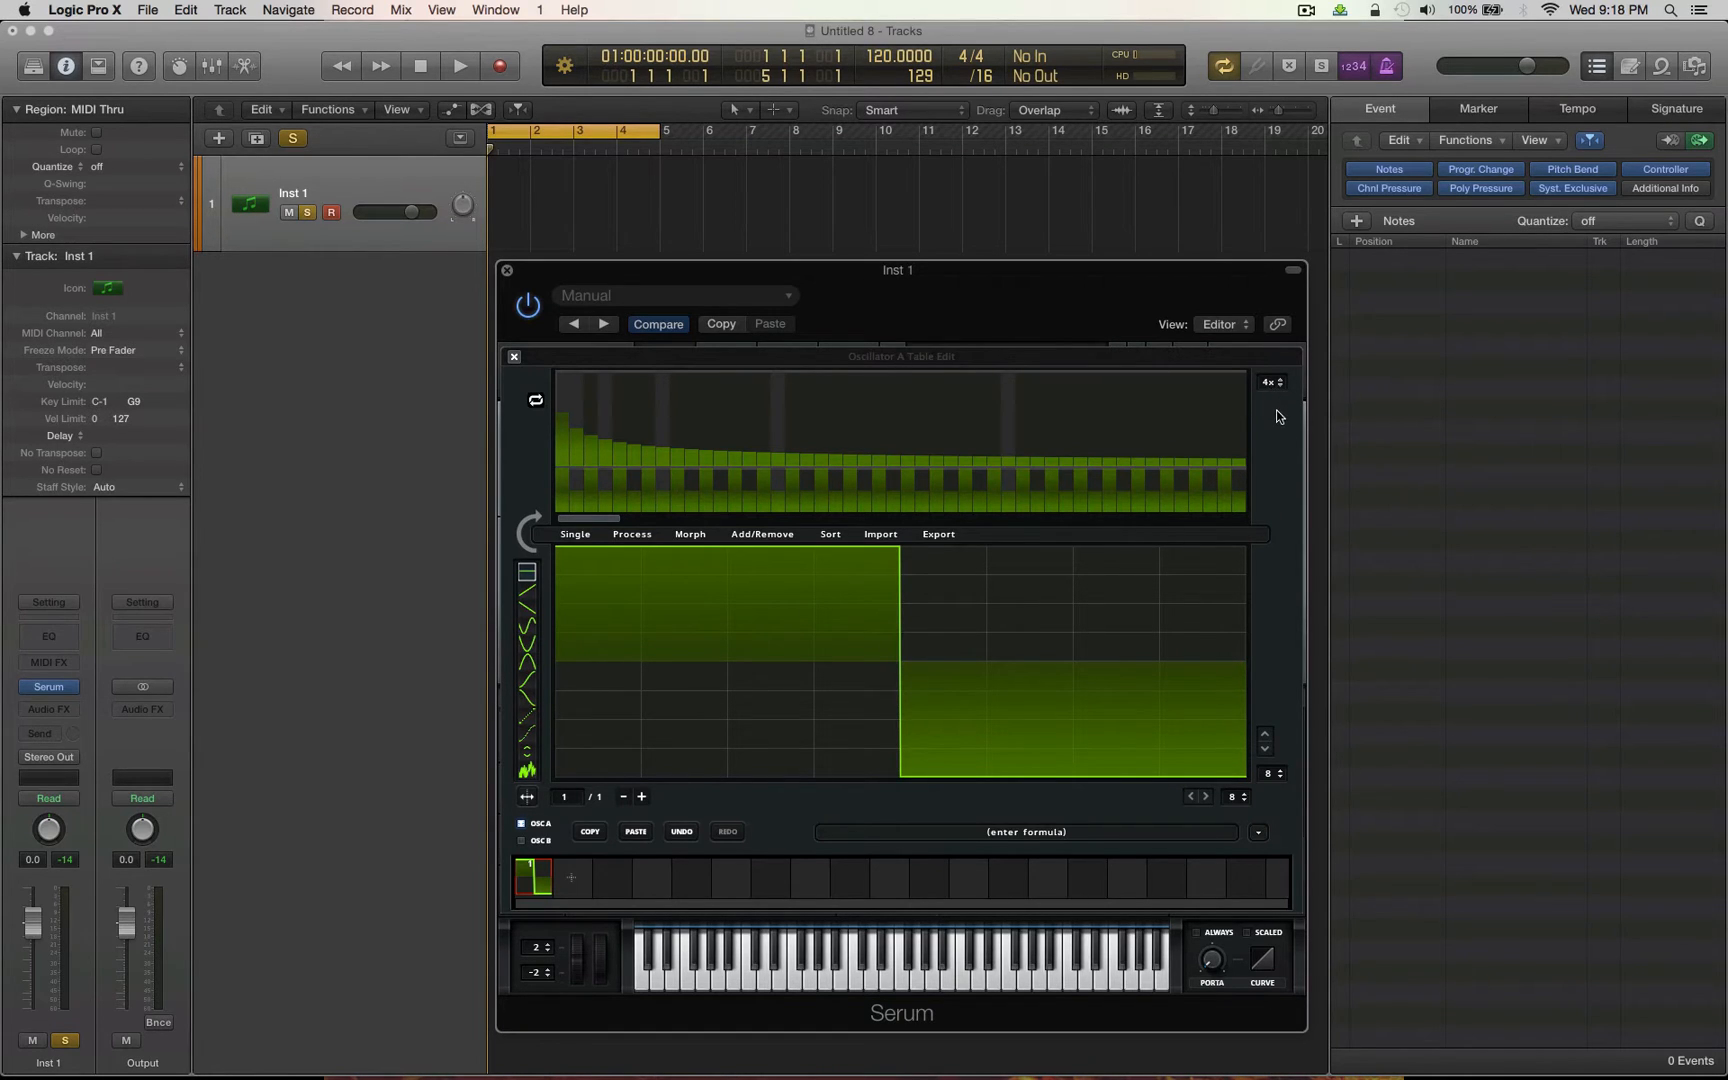
# - Set the harmonic display zoom to 2x to reveal many more partials
pyautogui.click(1267, 381)
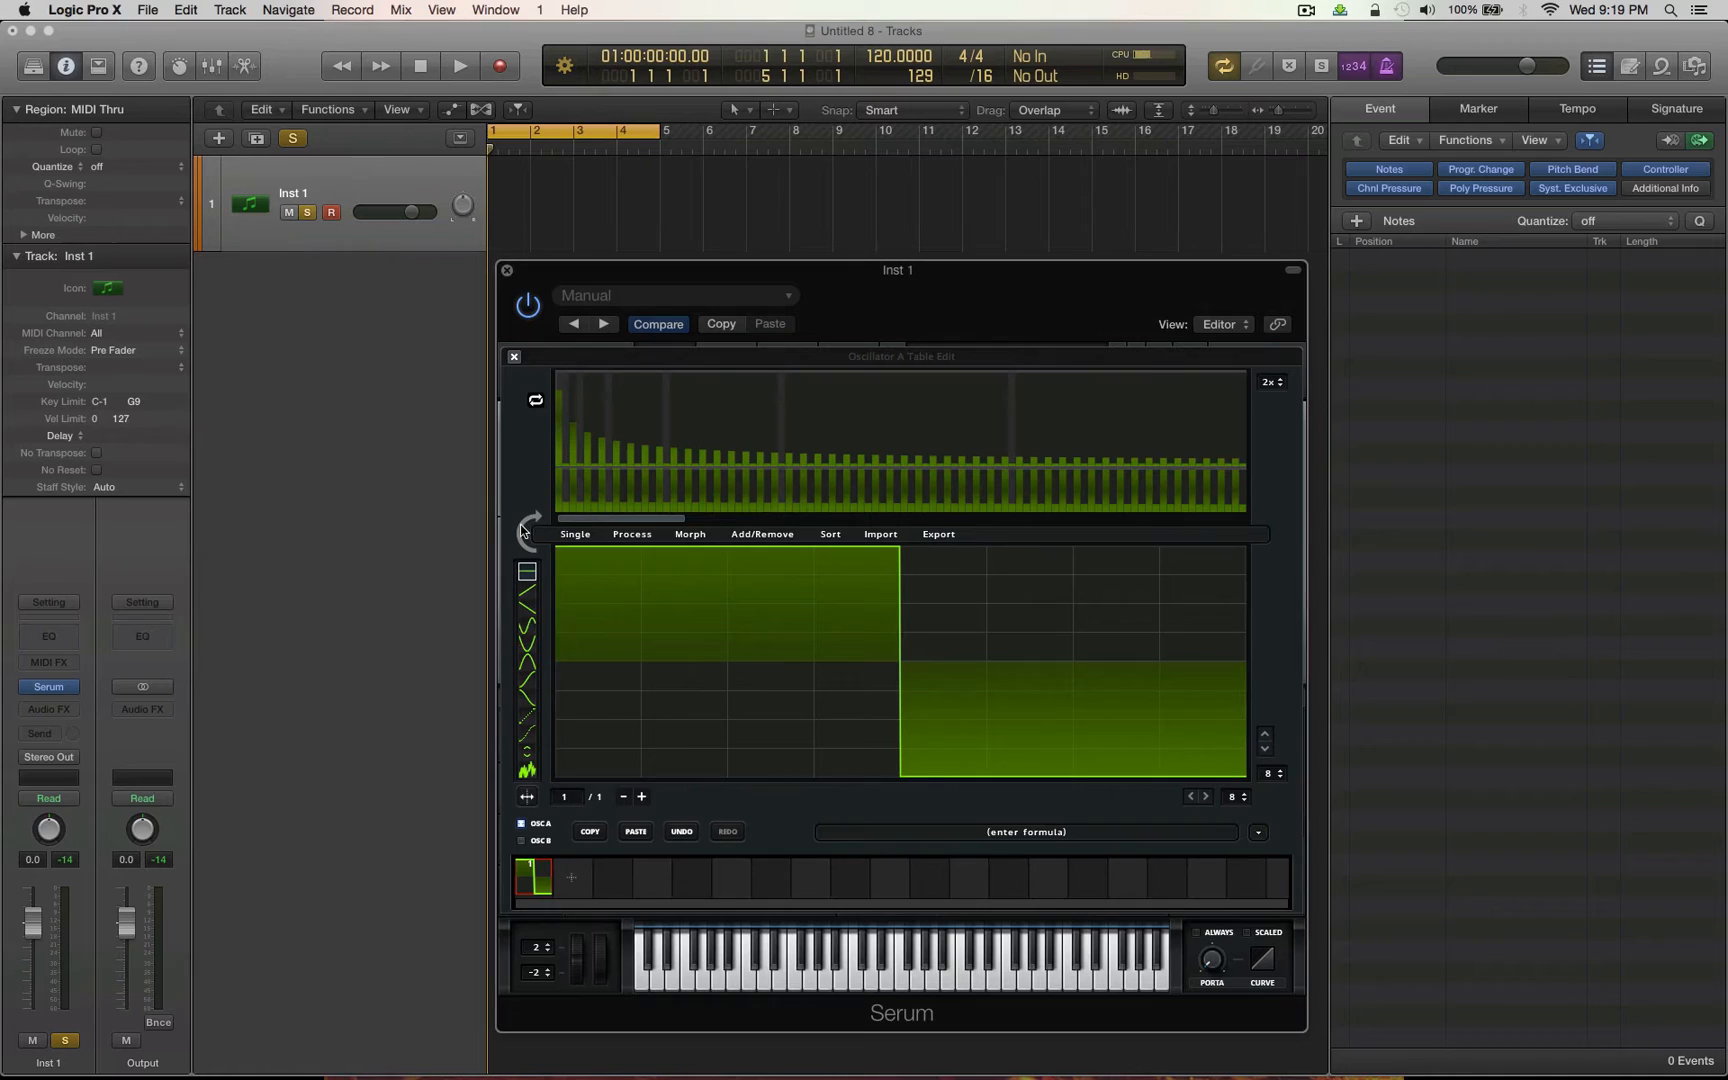
pyautogui.moveTo(528, 563)
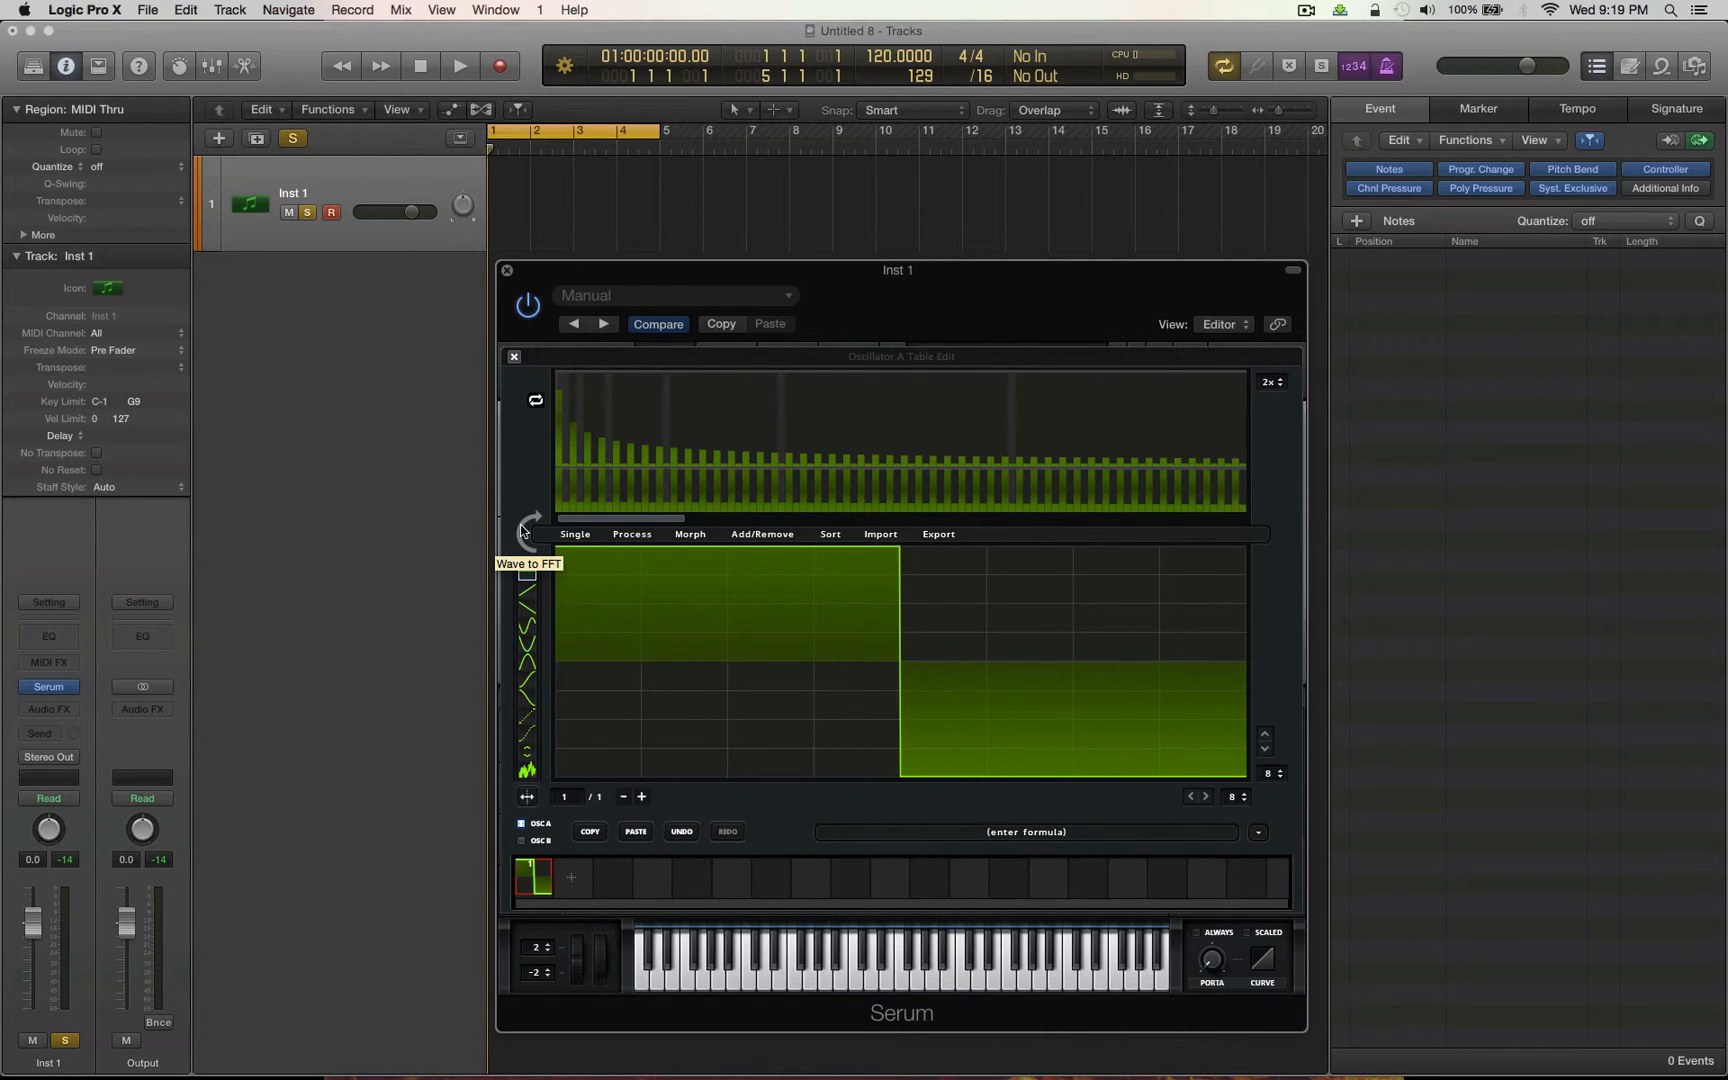
pyautogui.moveTo(560, 422)
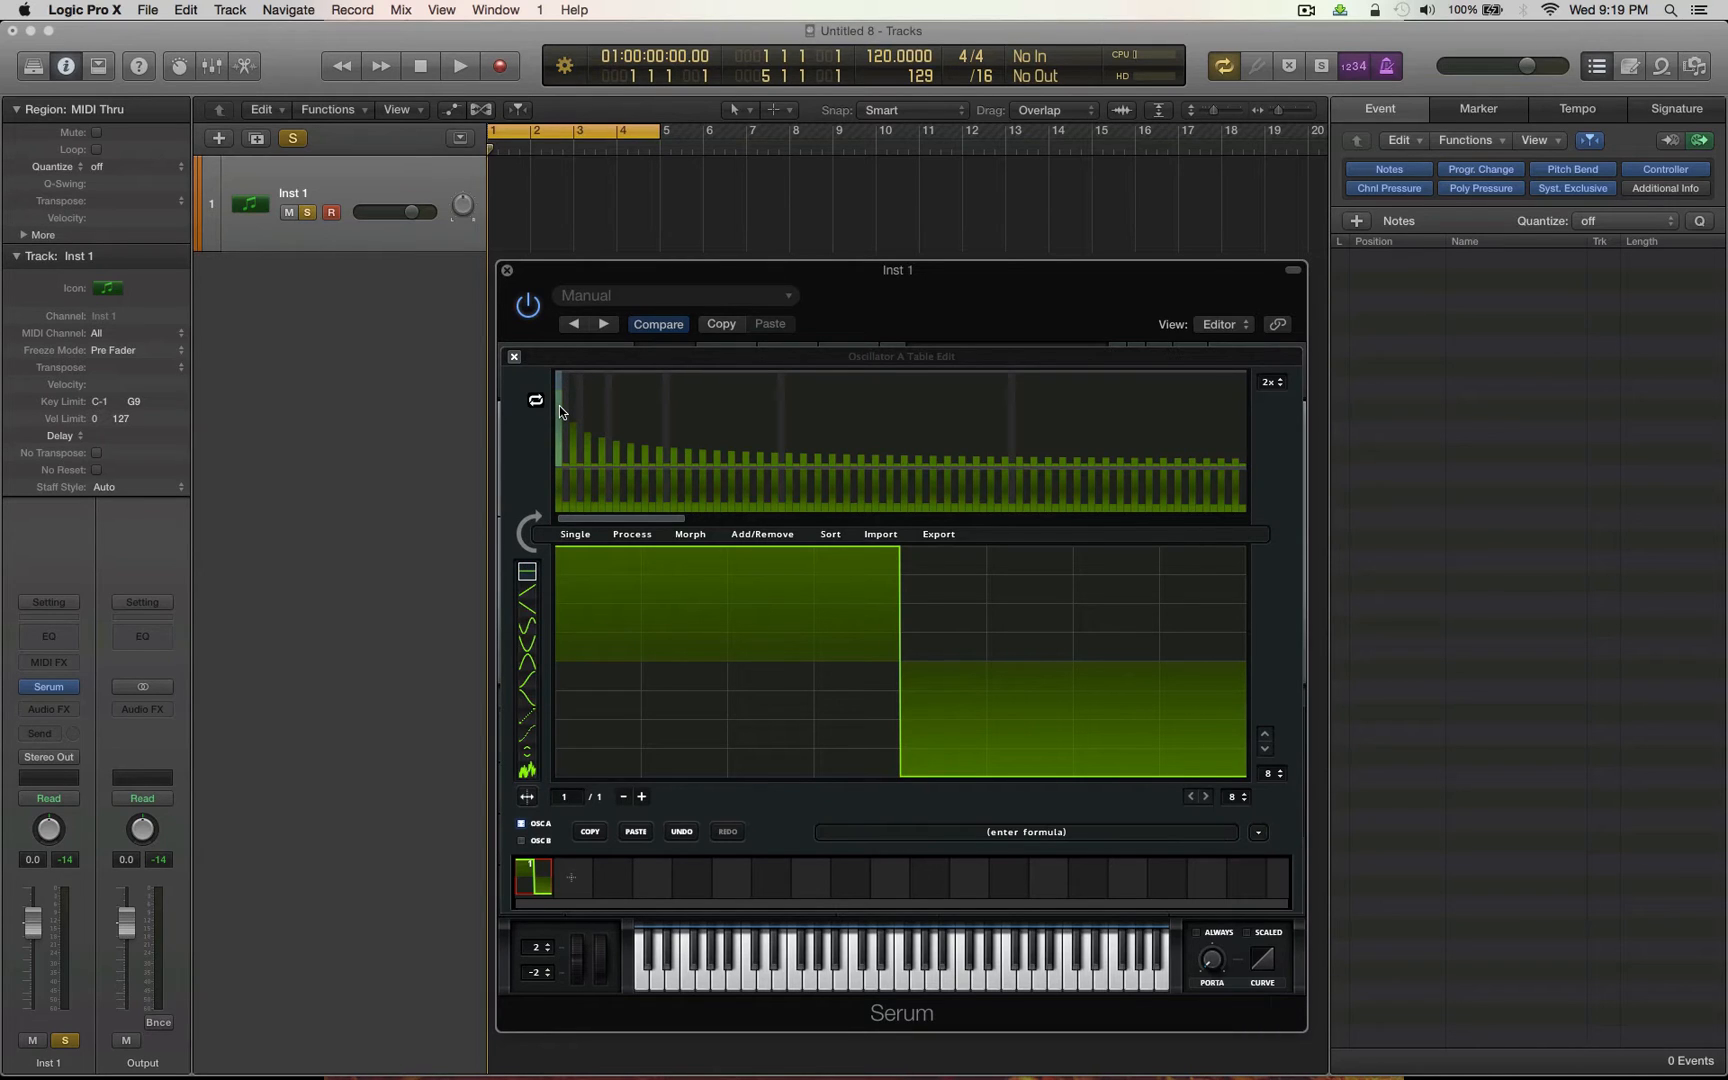
pyautogui.moveTo(568, 415)
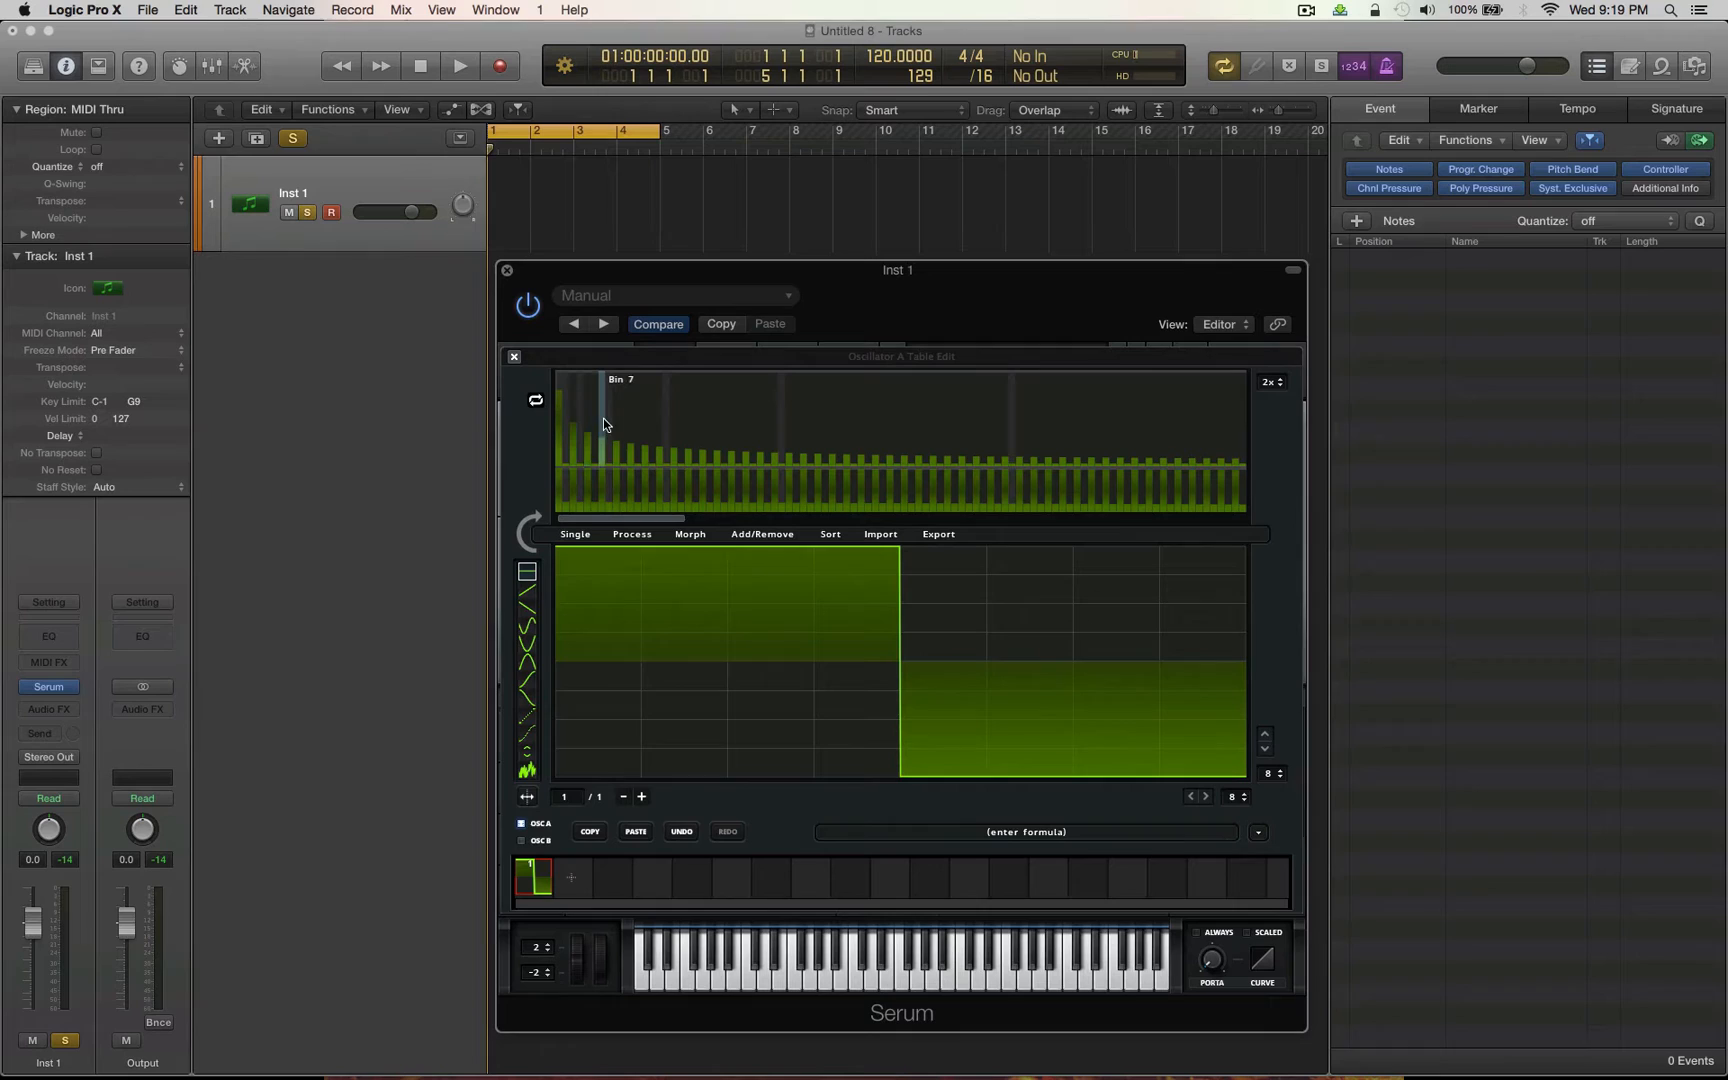
pyautogui.moveTo(630, 430)
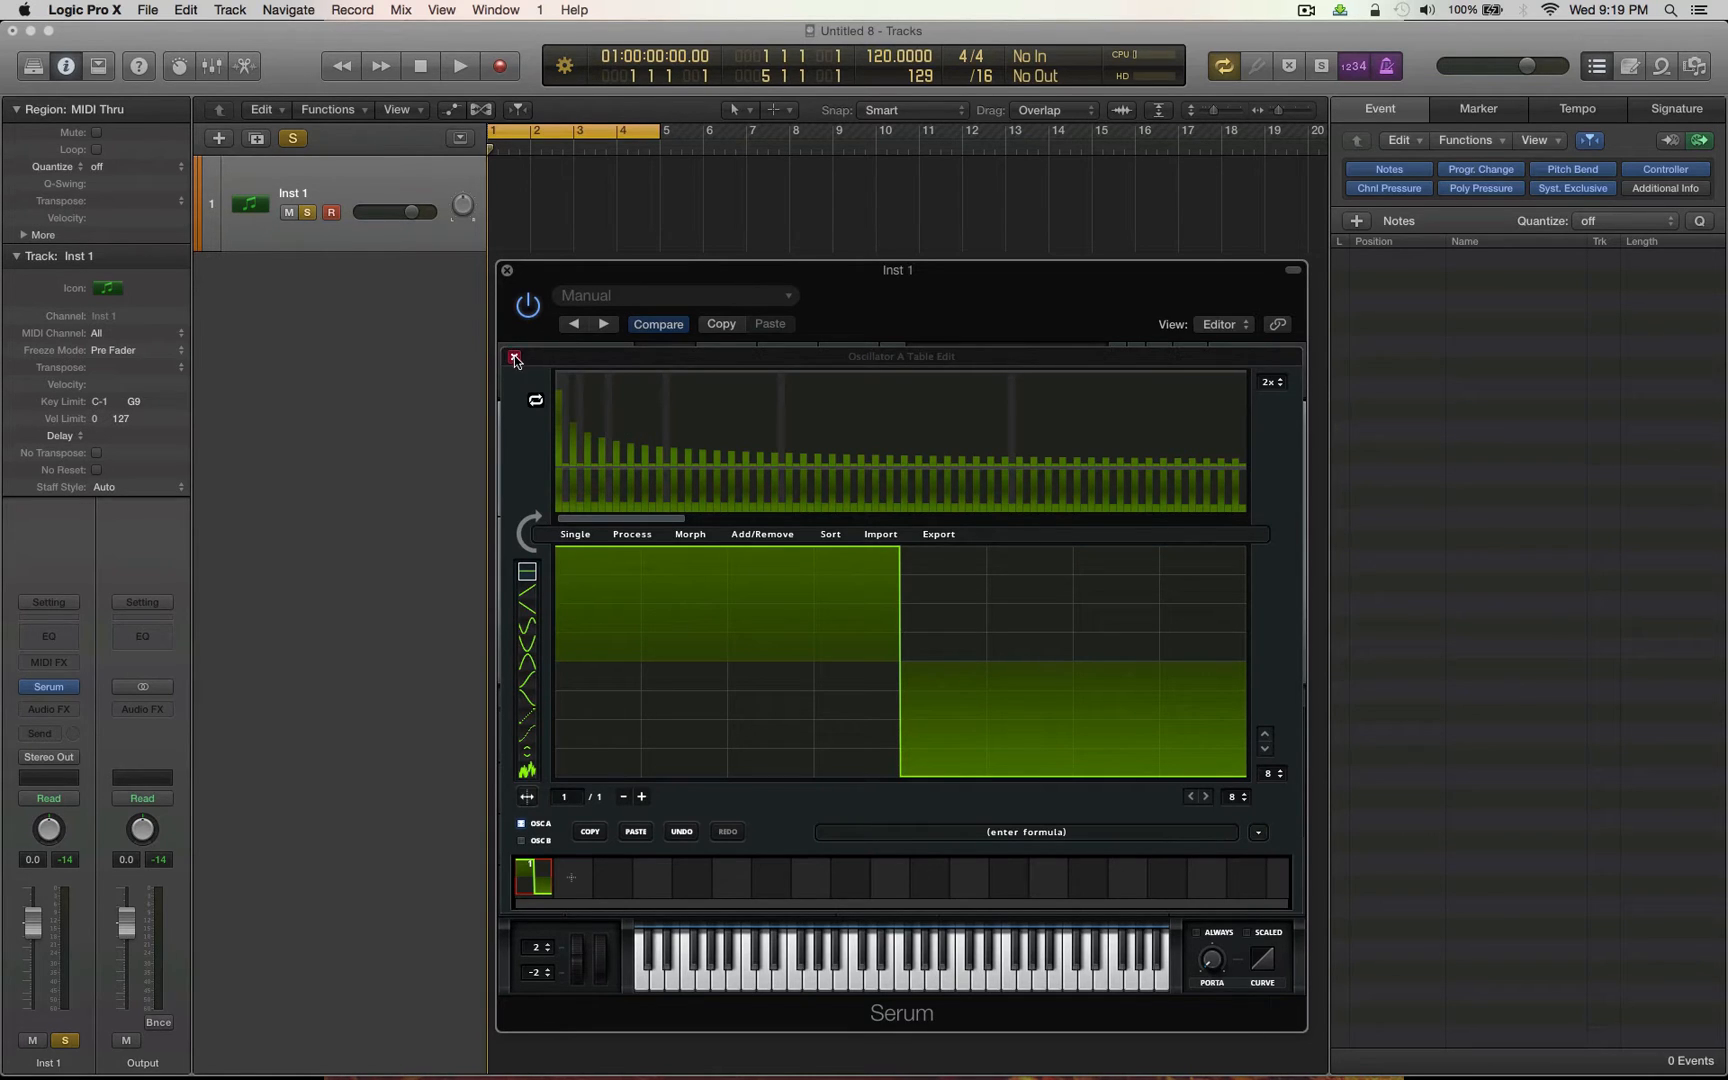
# - Add frame 2 to the wavetable as a copy of the square wave
pyautogui.click(514, 361)
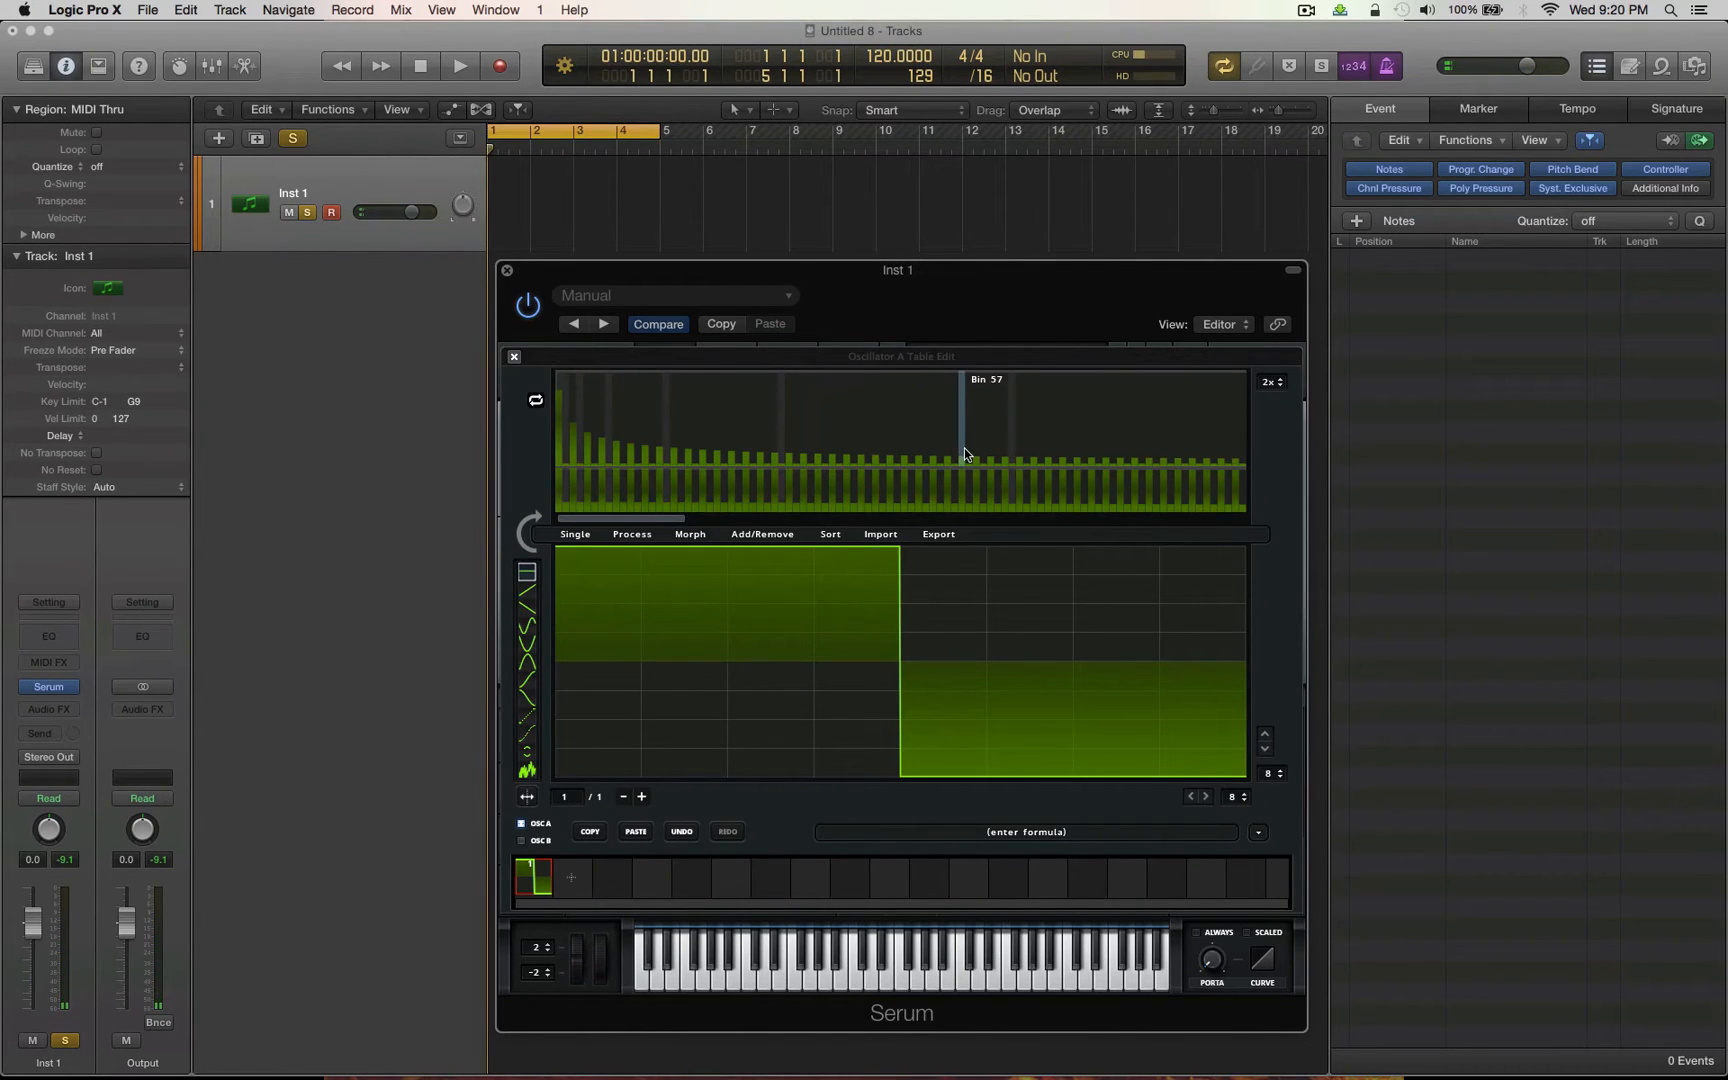
pyautogui.moveTo(623, 424)
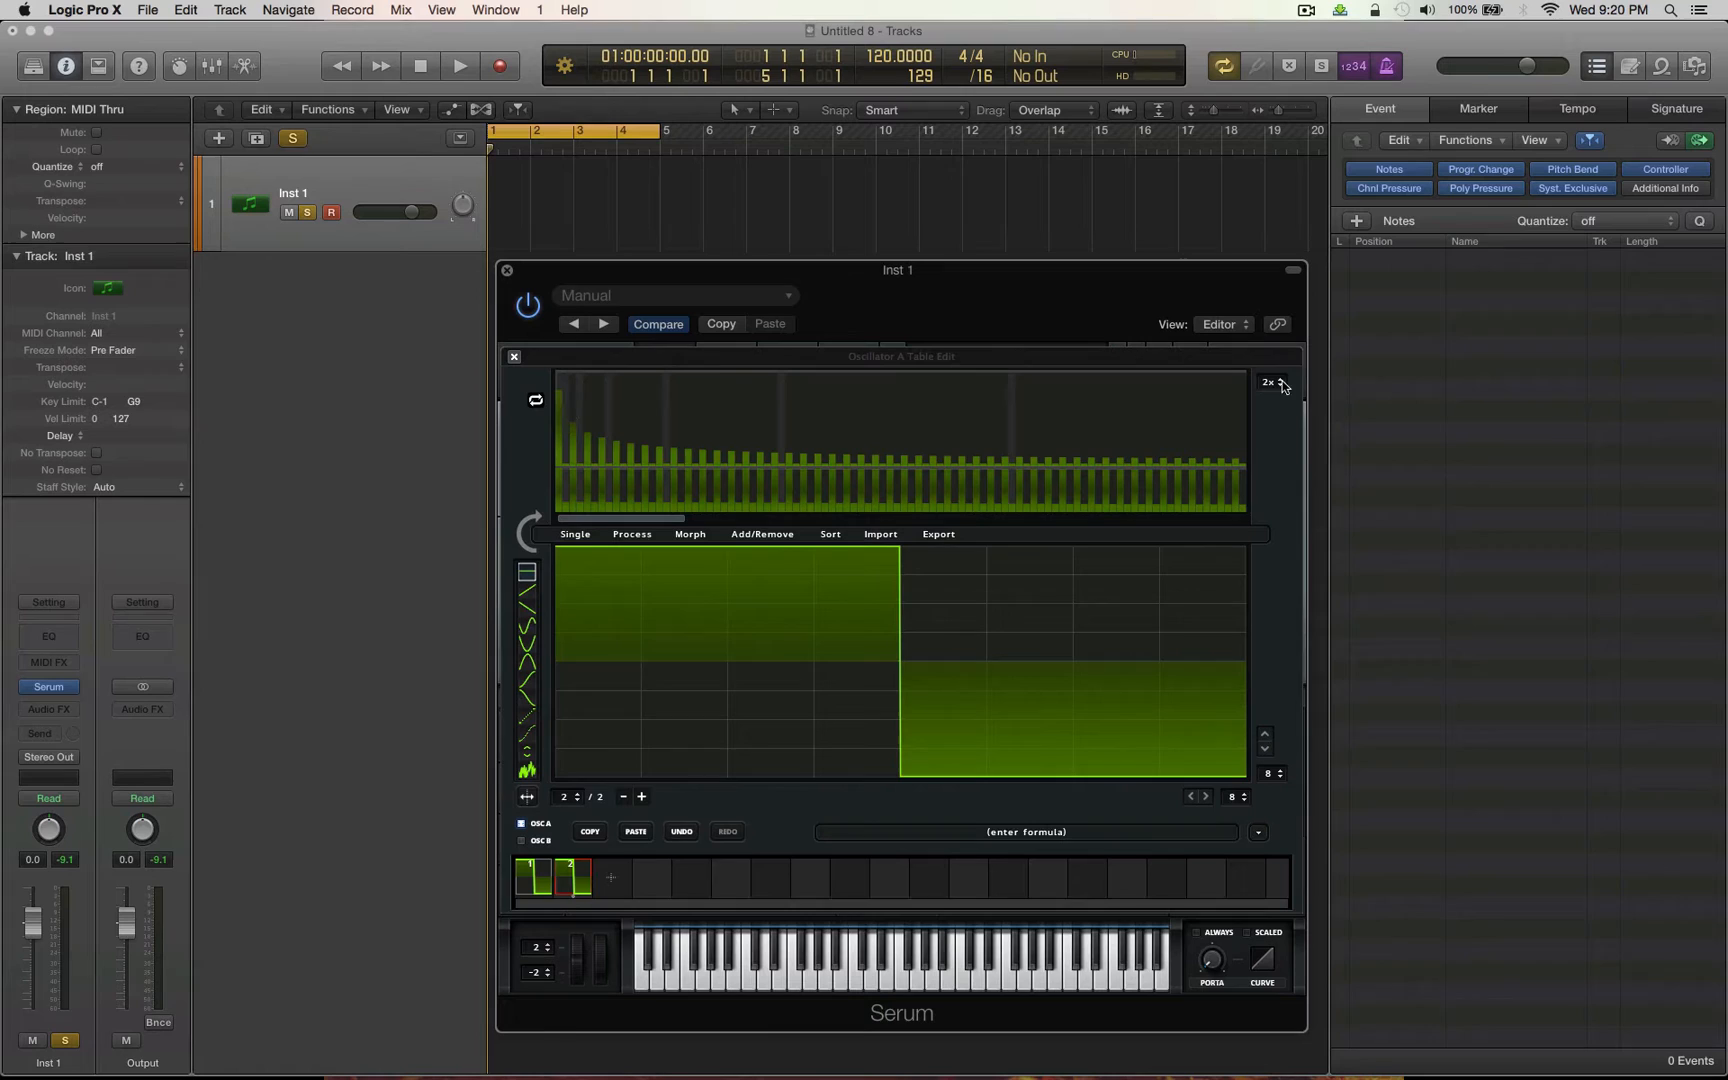
# - Set the harmonic view zoom to 8x for finer editing of frame 2
pyautogui.click(1270, 382)
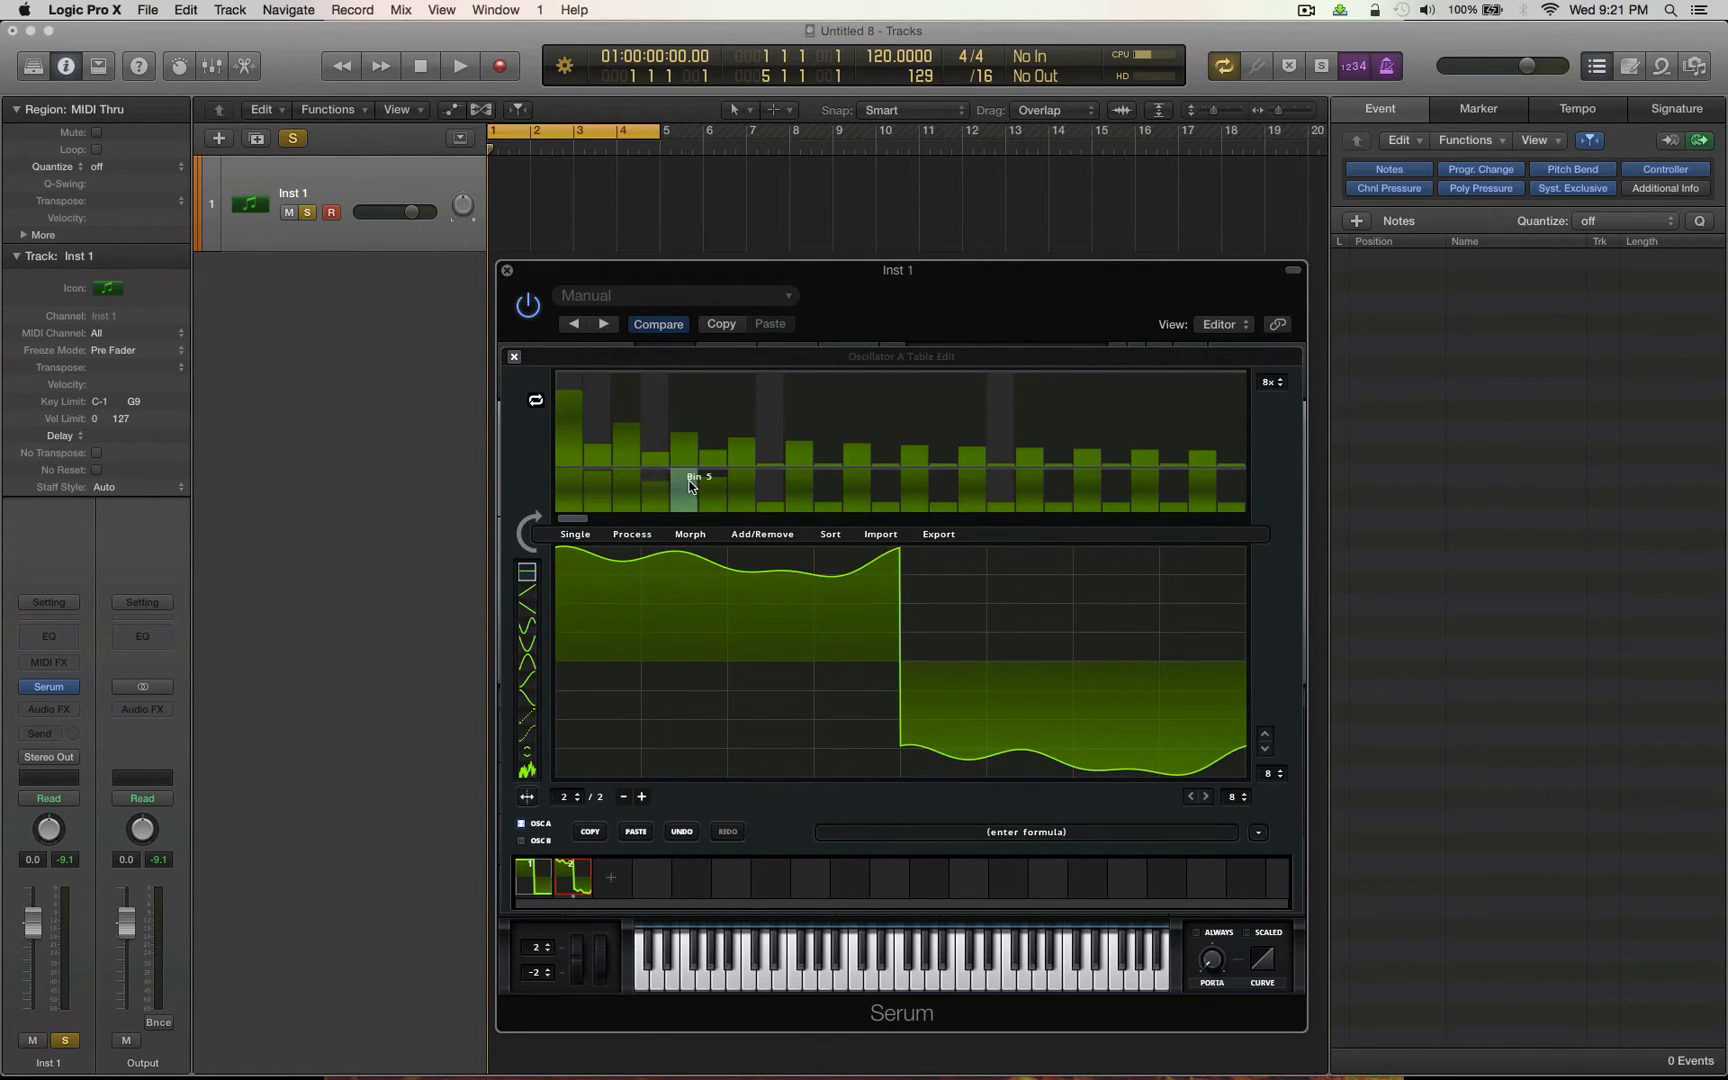
pyautogui.moveTo(612, 882)
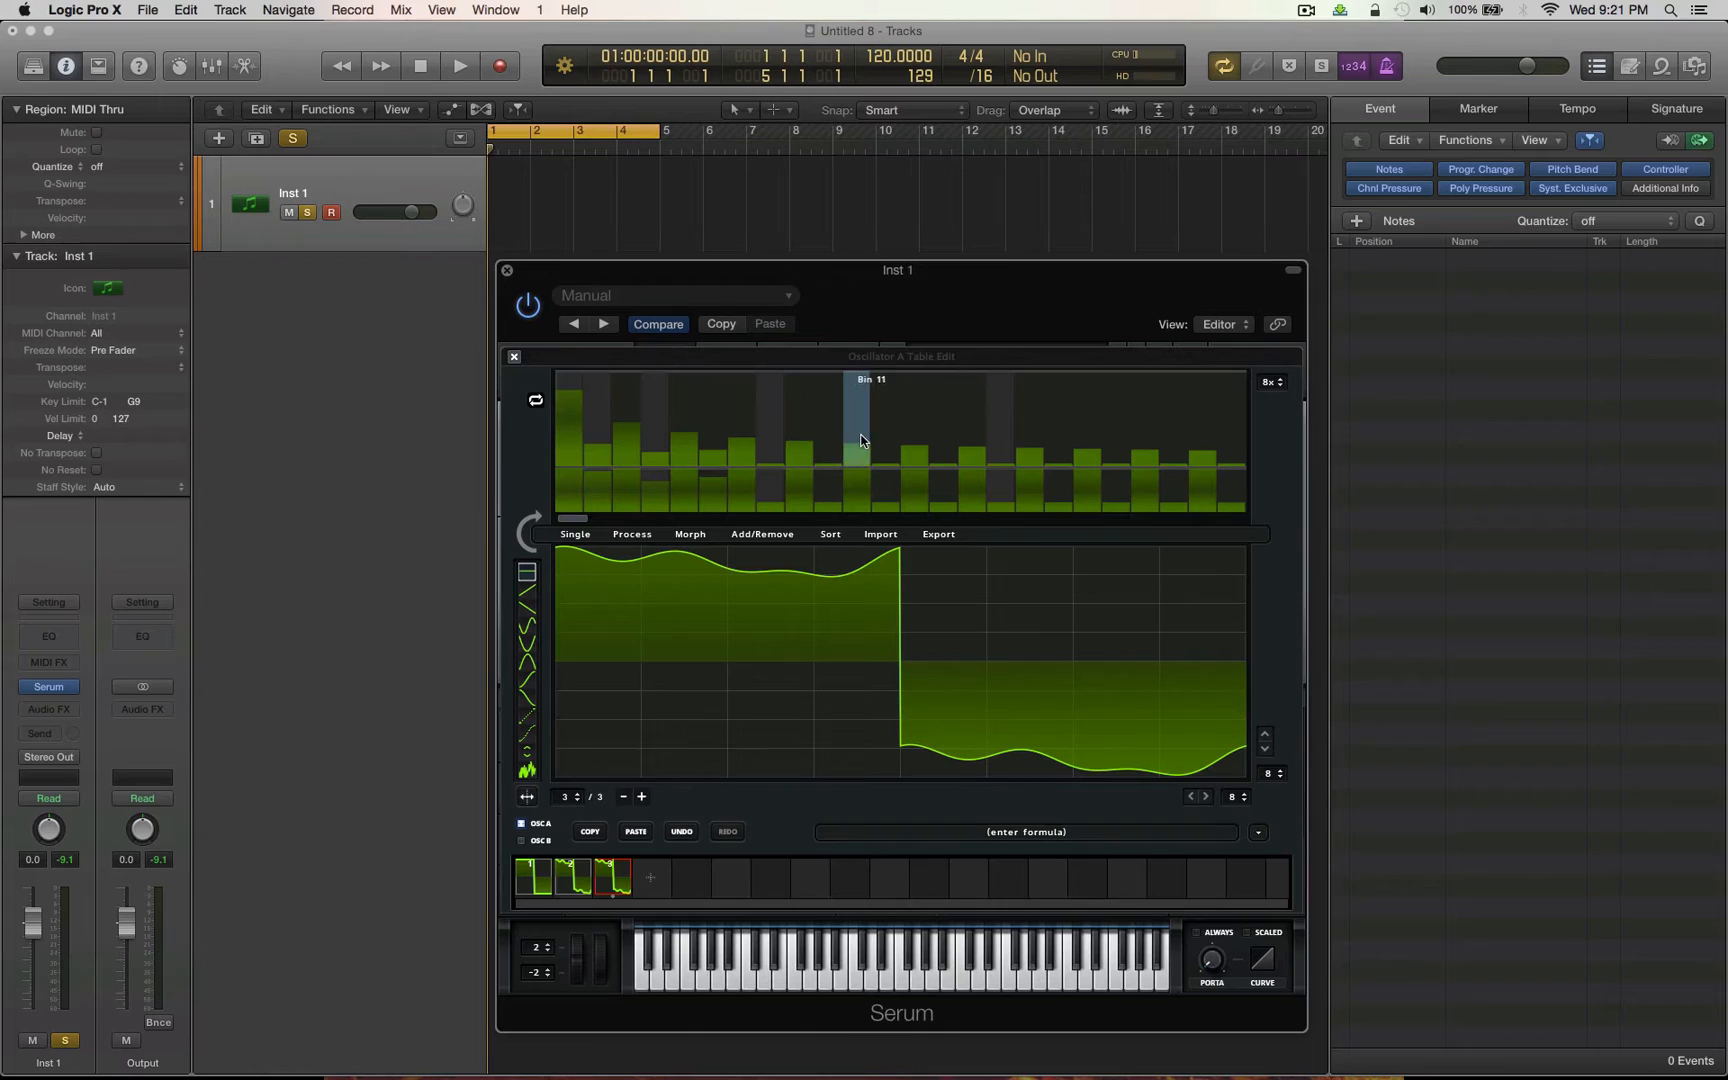
pyautogui.moveTo(797, 435)
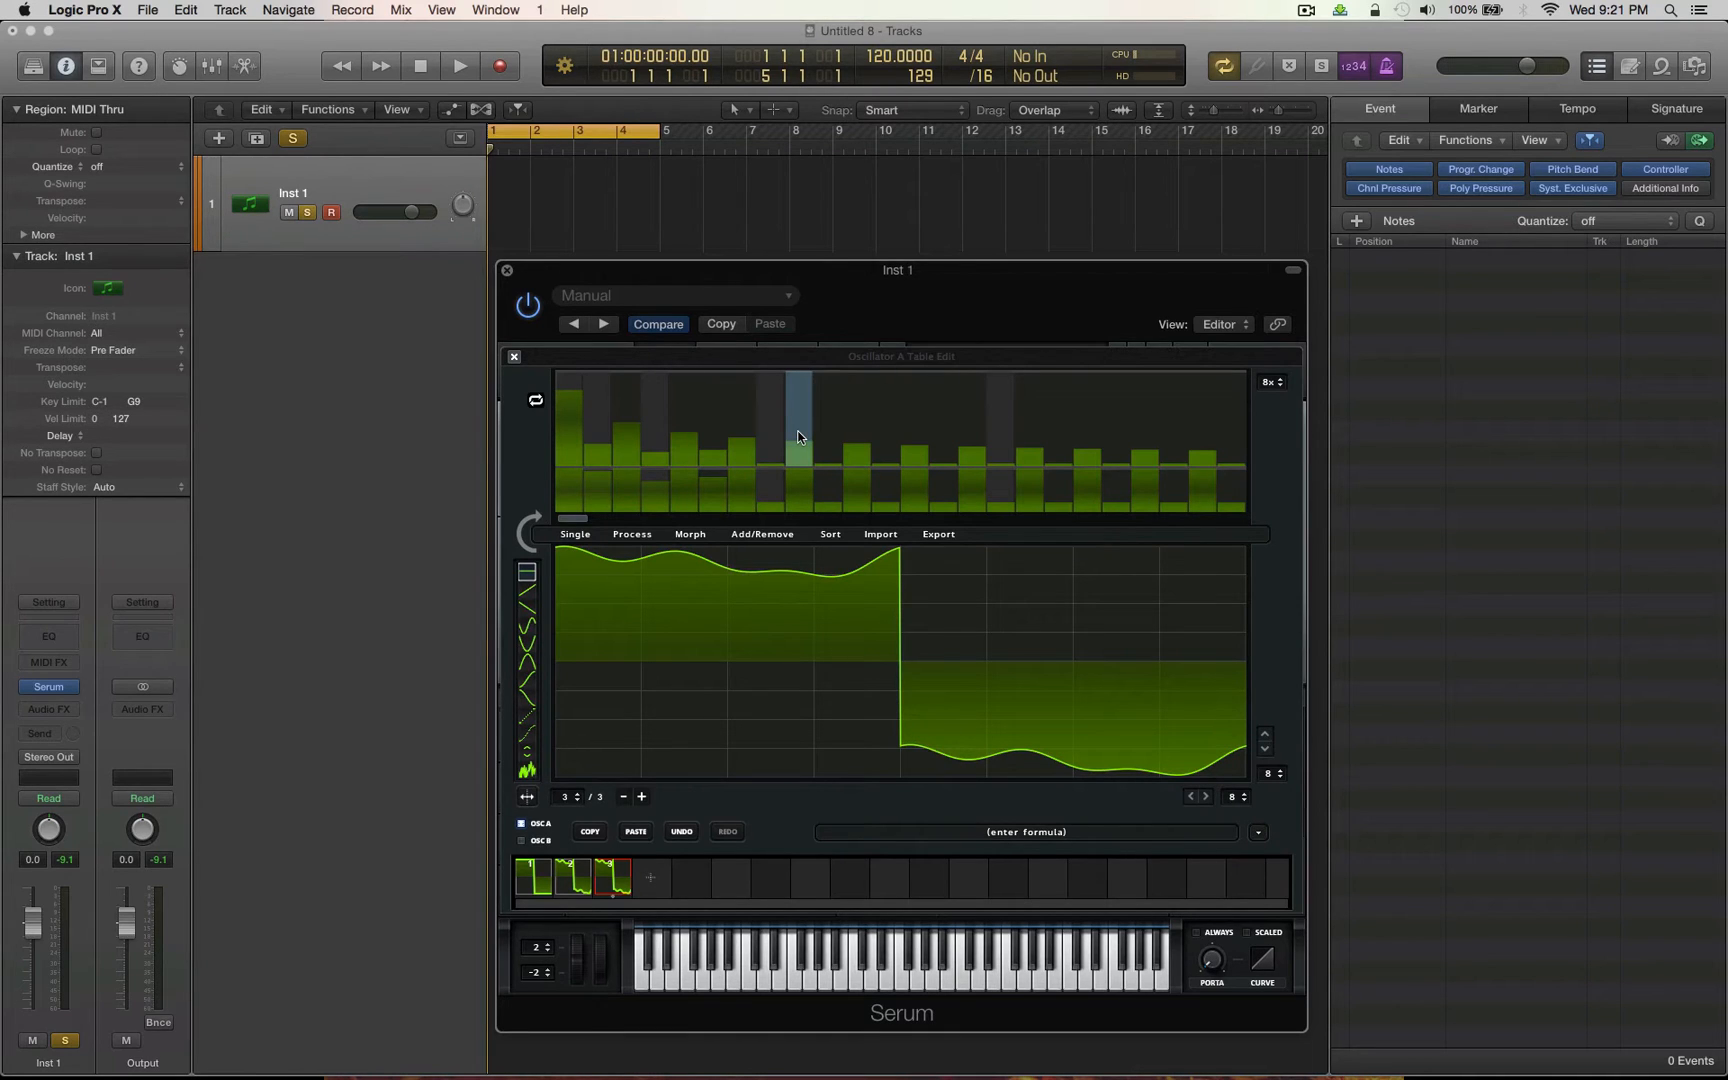
pyautogui.moveTo(766, 455)
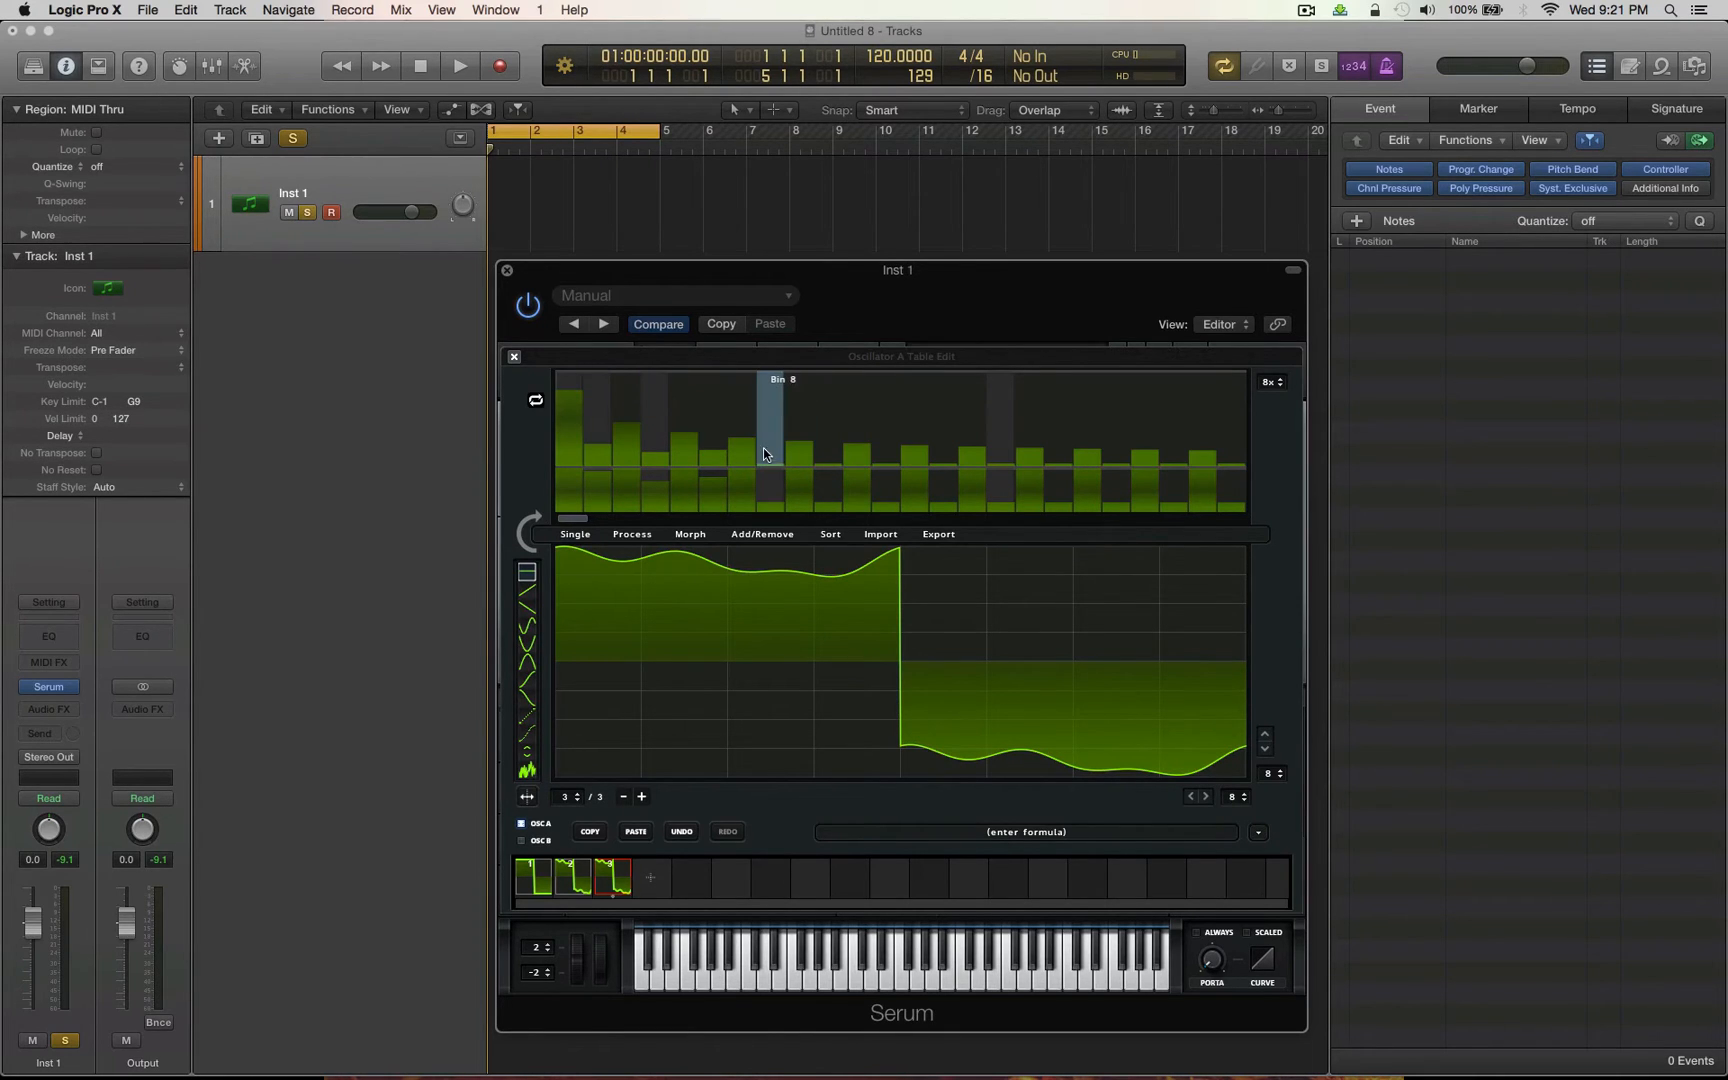
pyautogui.moveTo(809, 446)
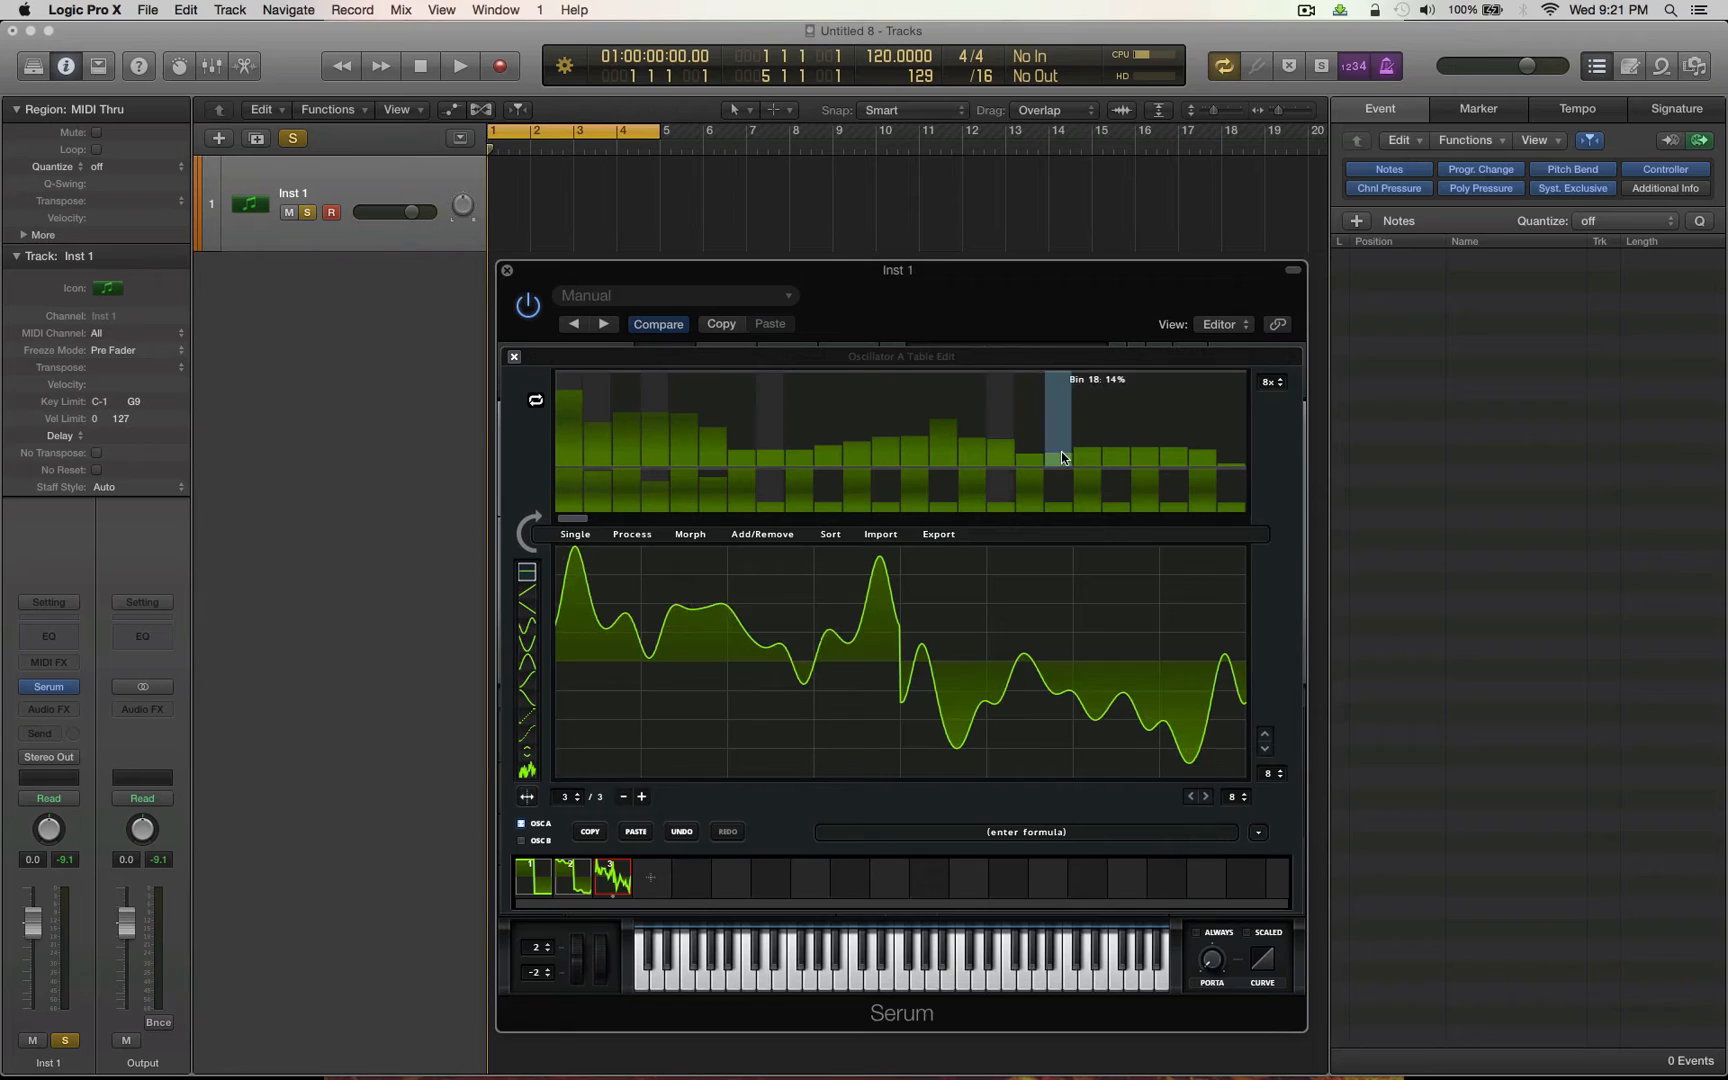
pyautogui.moveTo(540, 904)
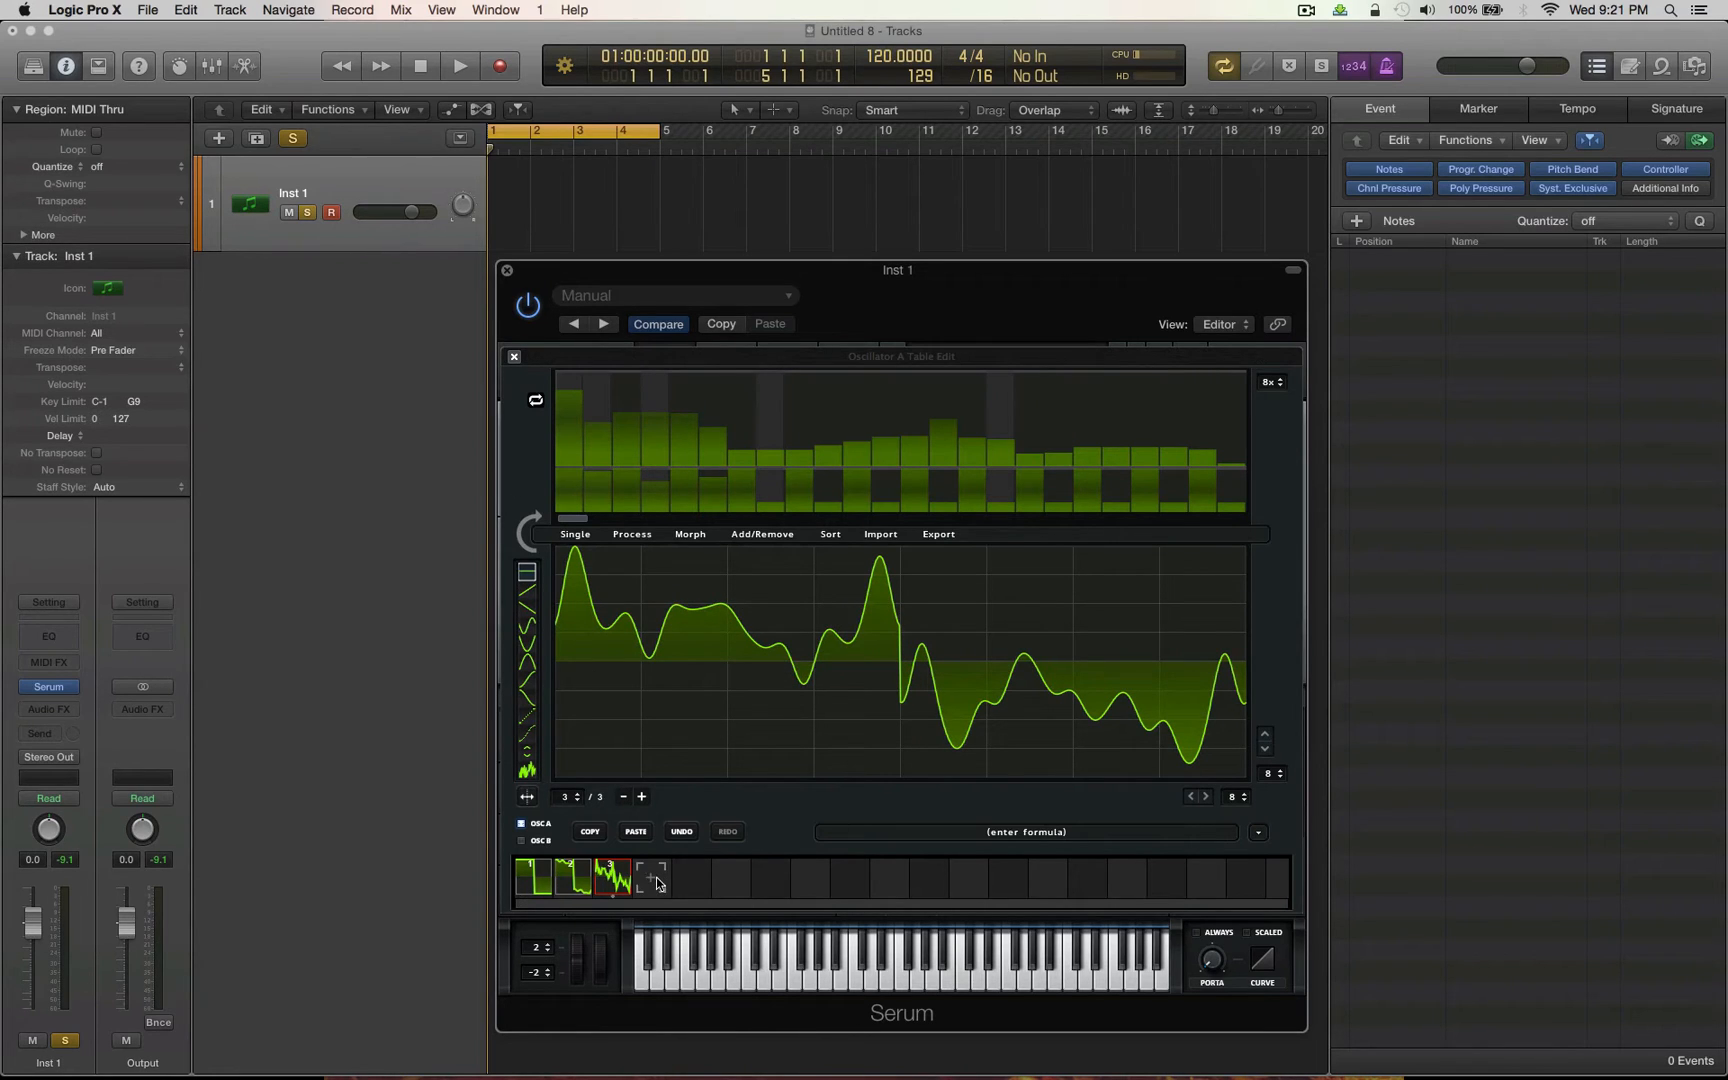
# - Add a fourth frame, rework its harmonics, and add a fifth frame
pyautogui.click(651, 876)
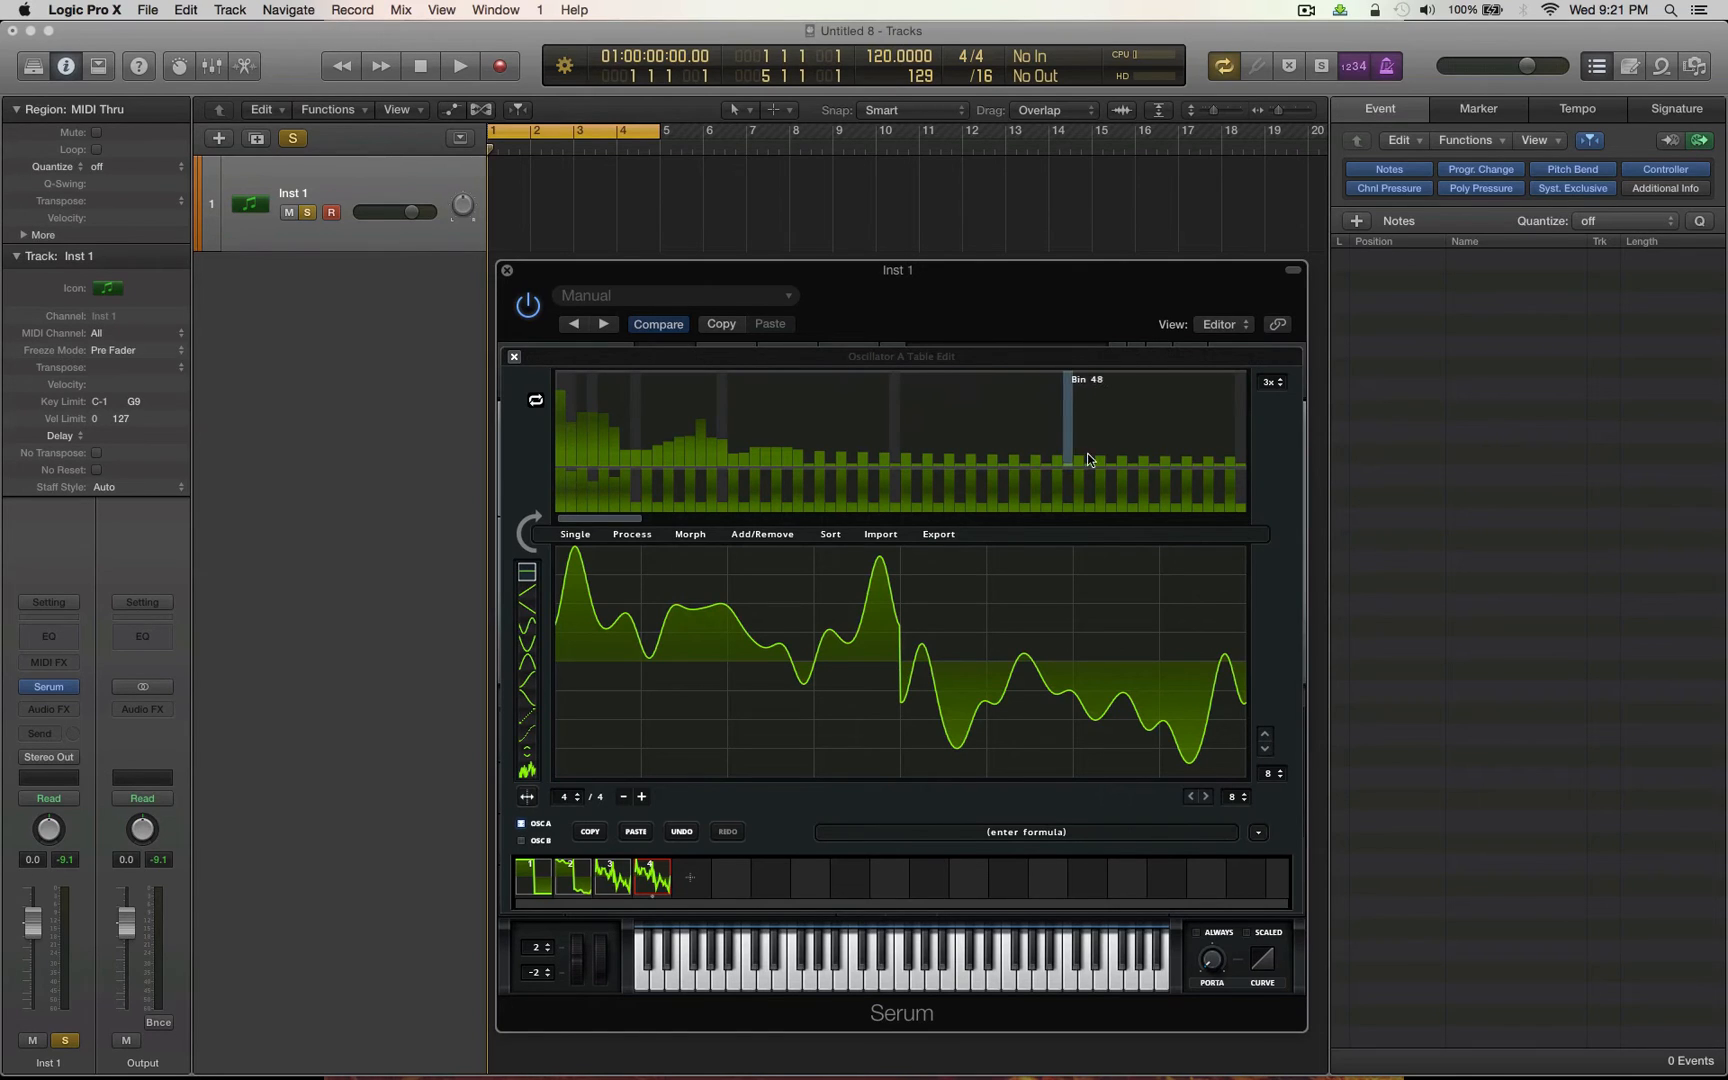
pyautogui.moveTo(1273, 390)
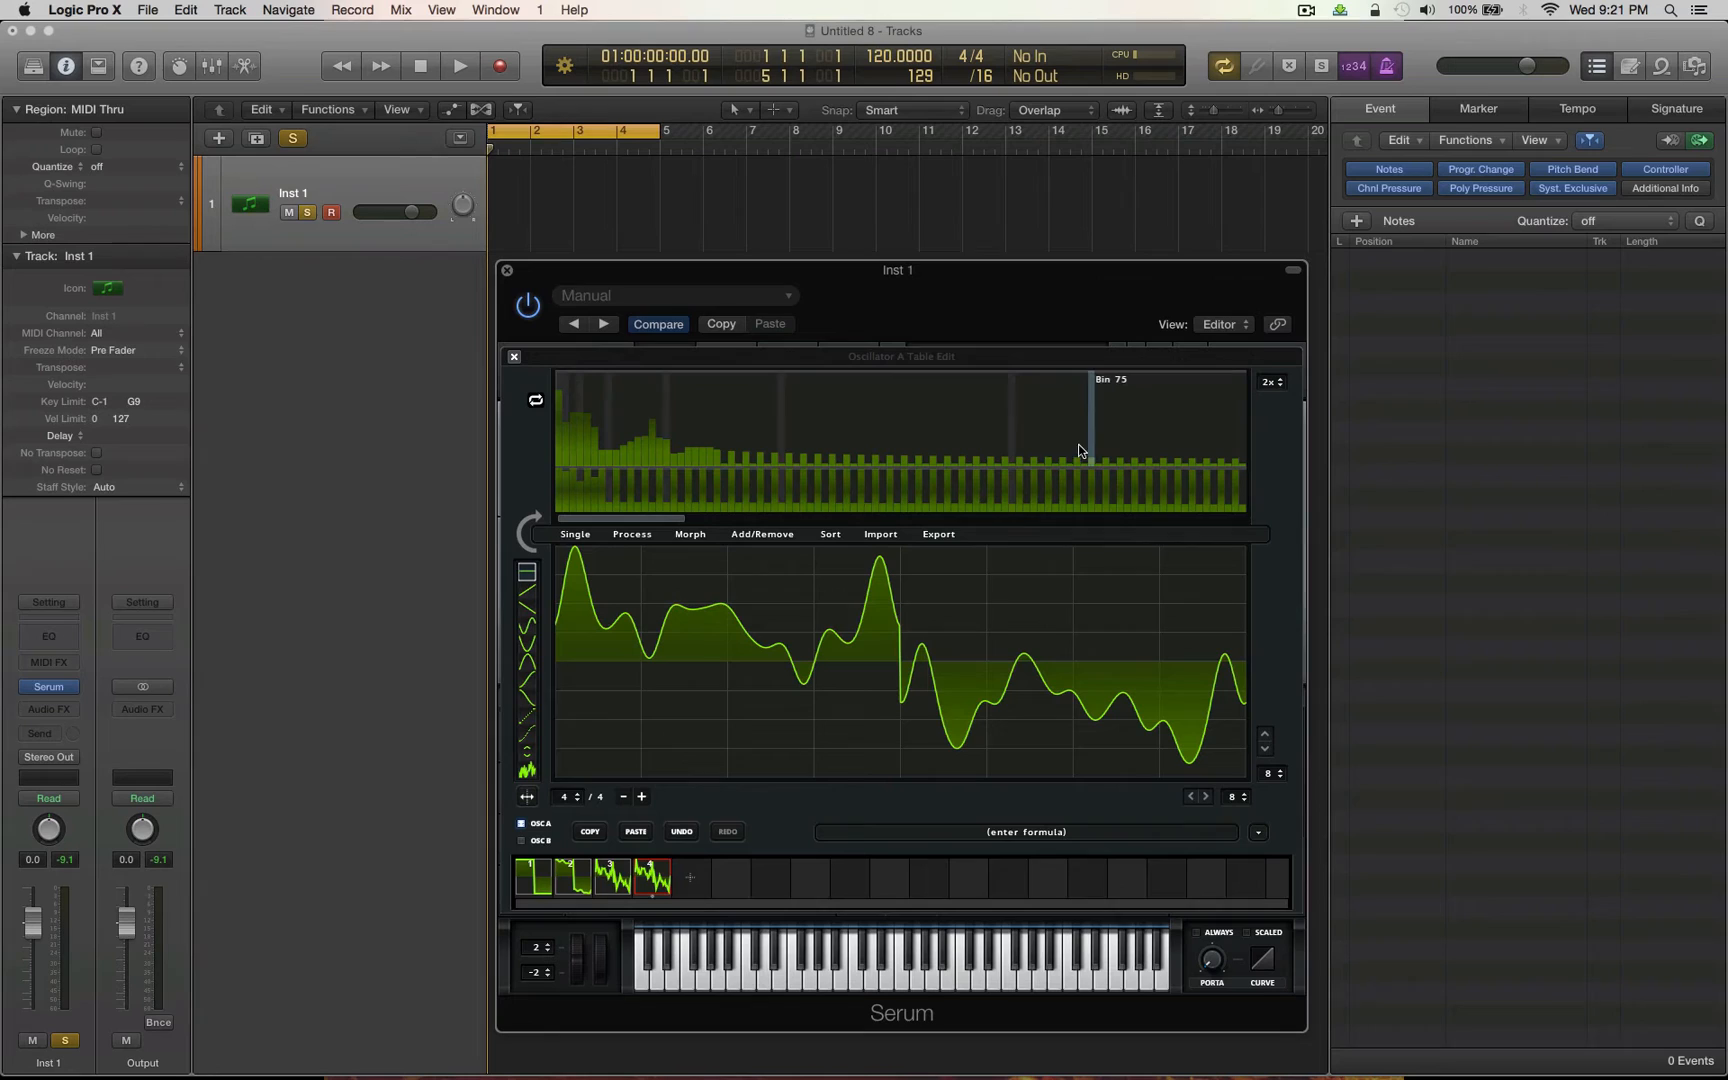
pyautogui.moveTo(816, 461)
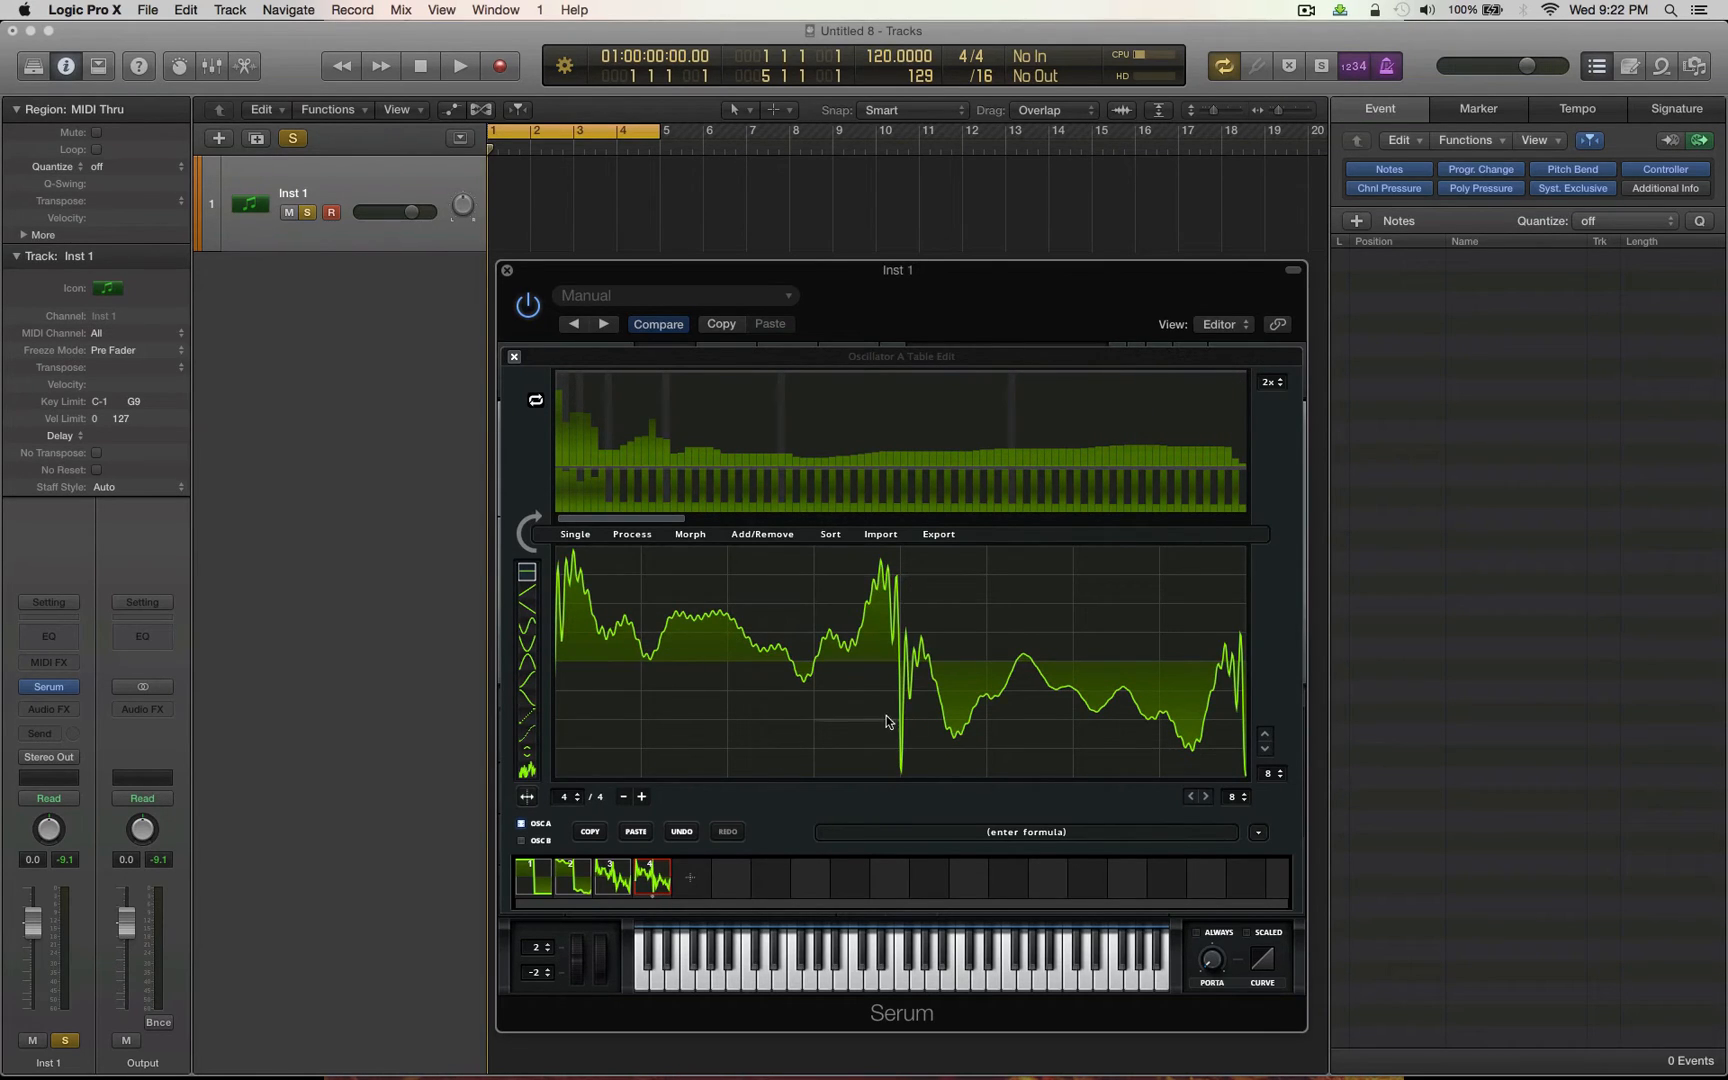
pyautogui.moveTo(1112, 462)
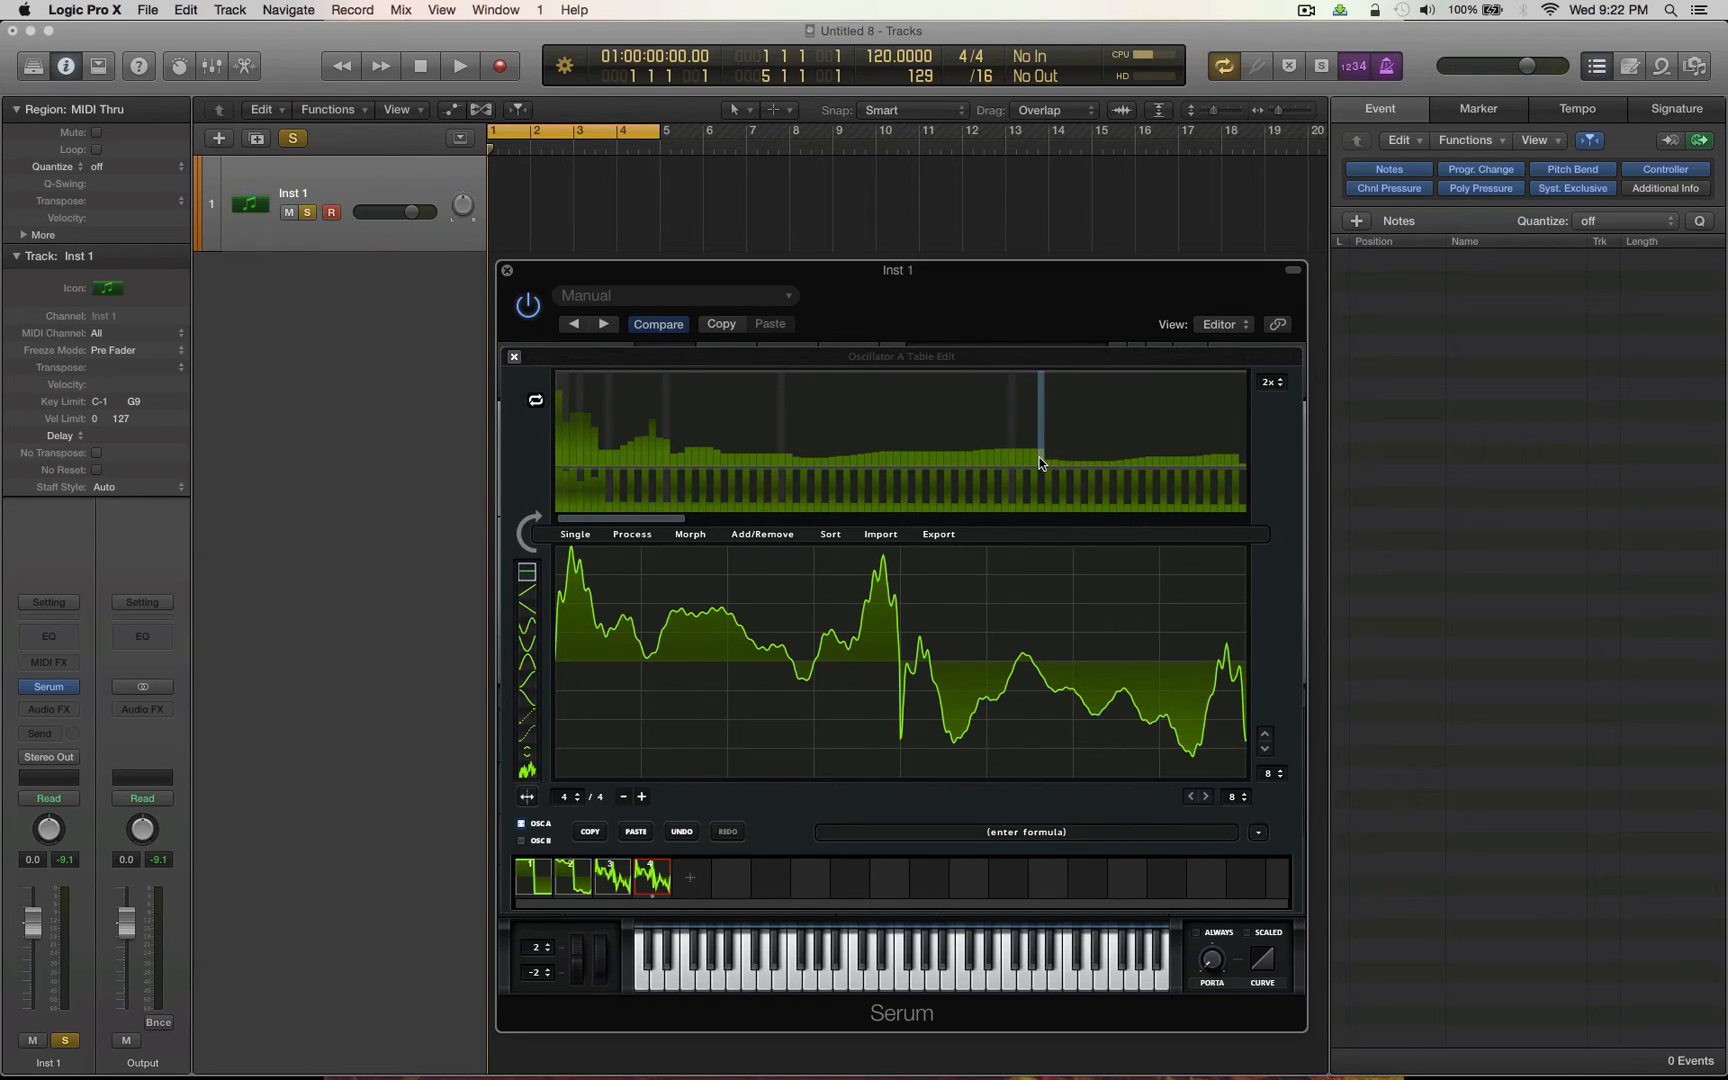
pyautogui.moveTo(1074, 447)
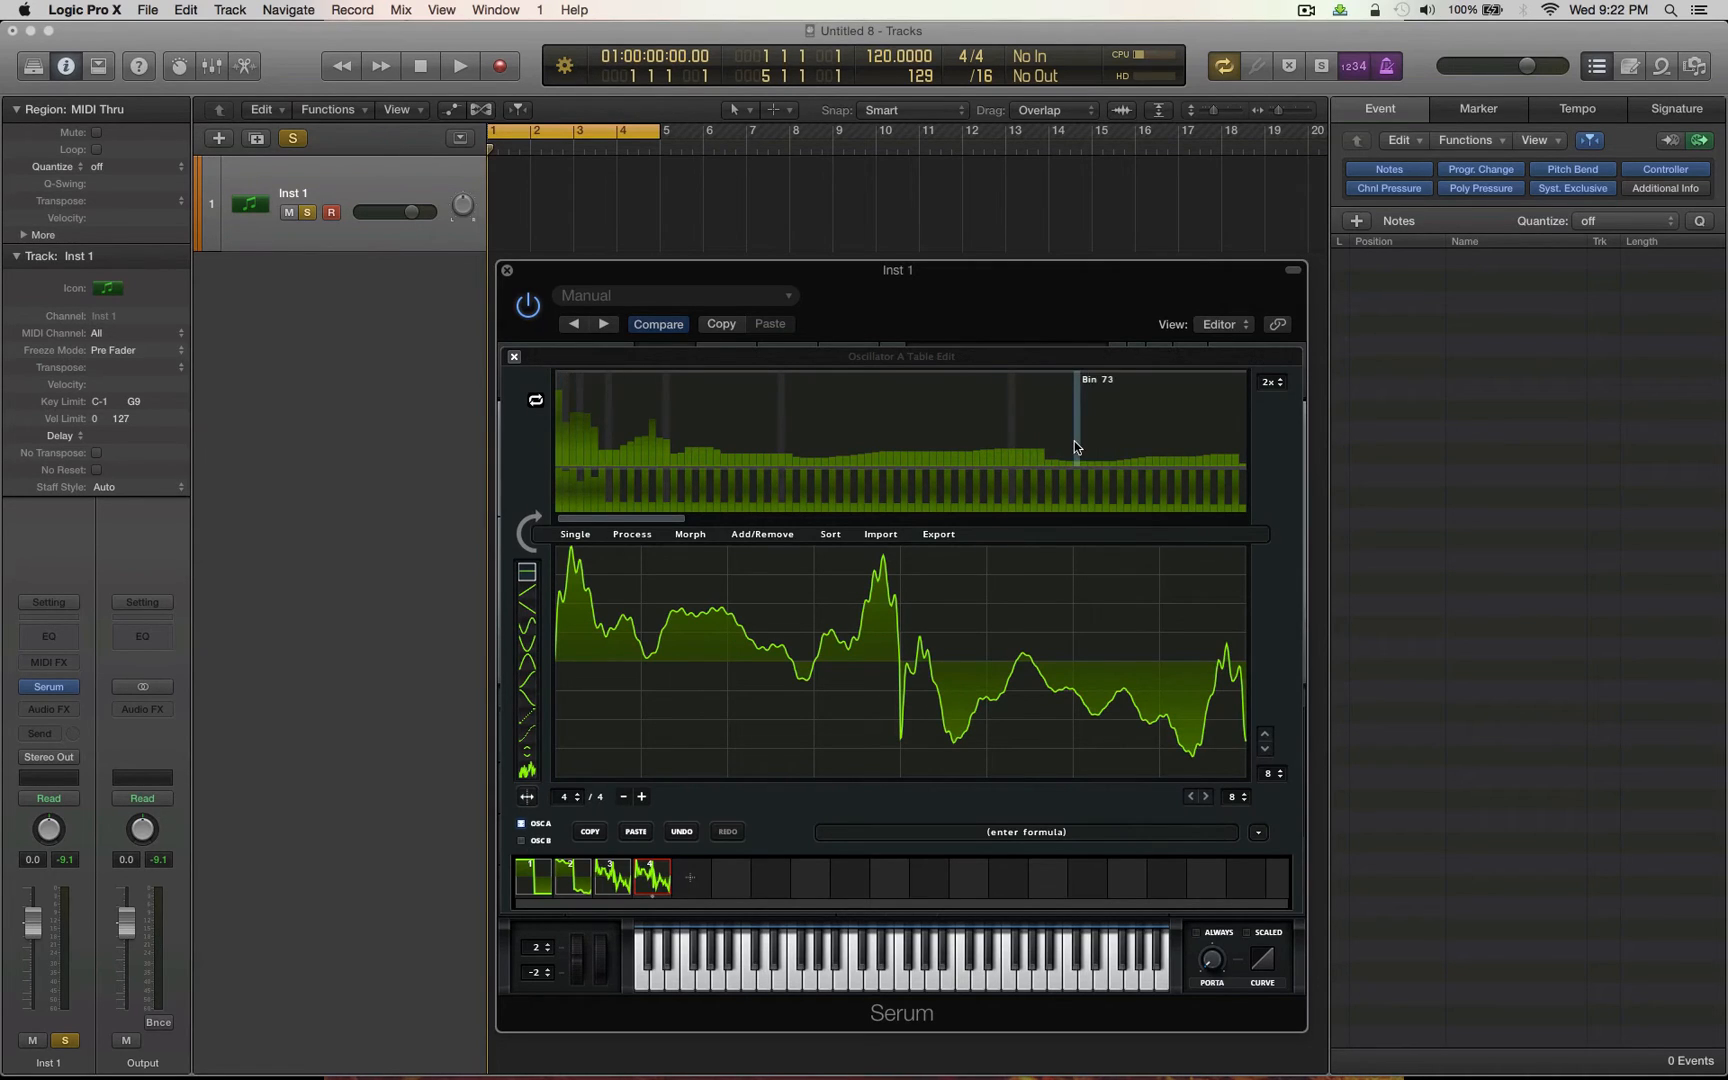
pyautogui.moveTo(1048, 450)
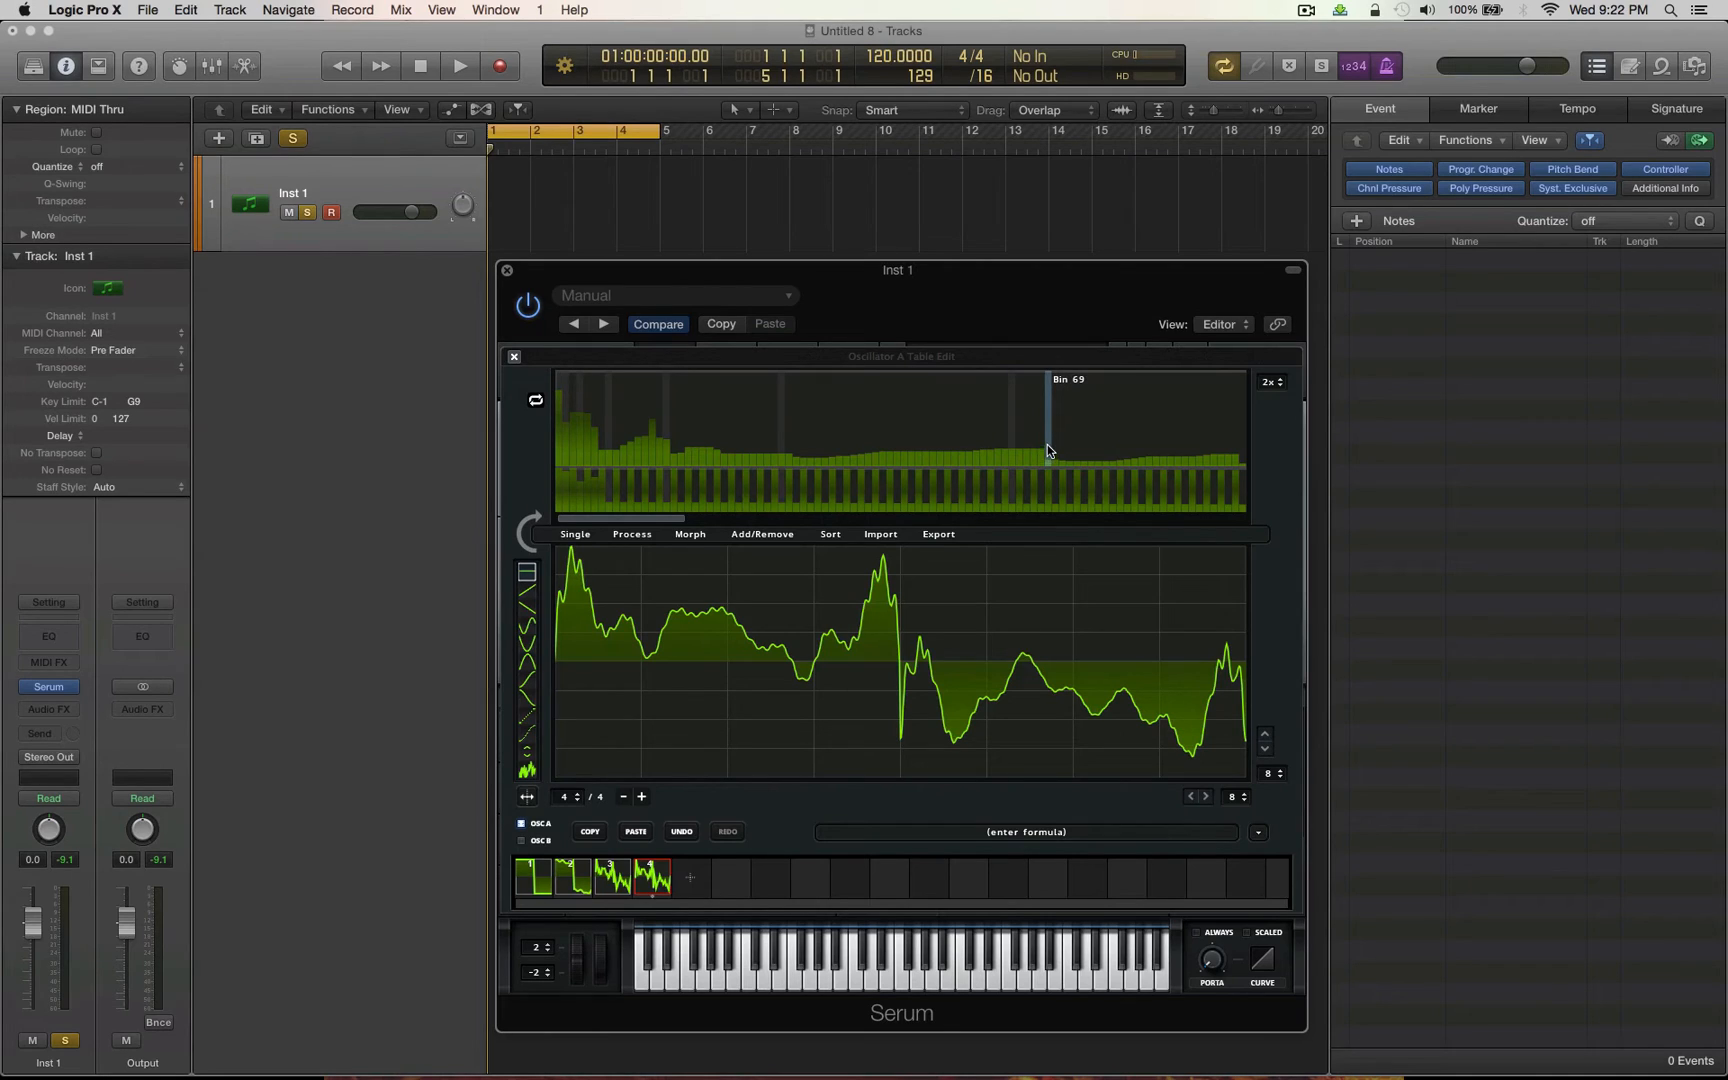
pyautogui.moveTo(620, 389)
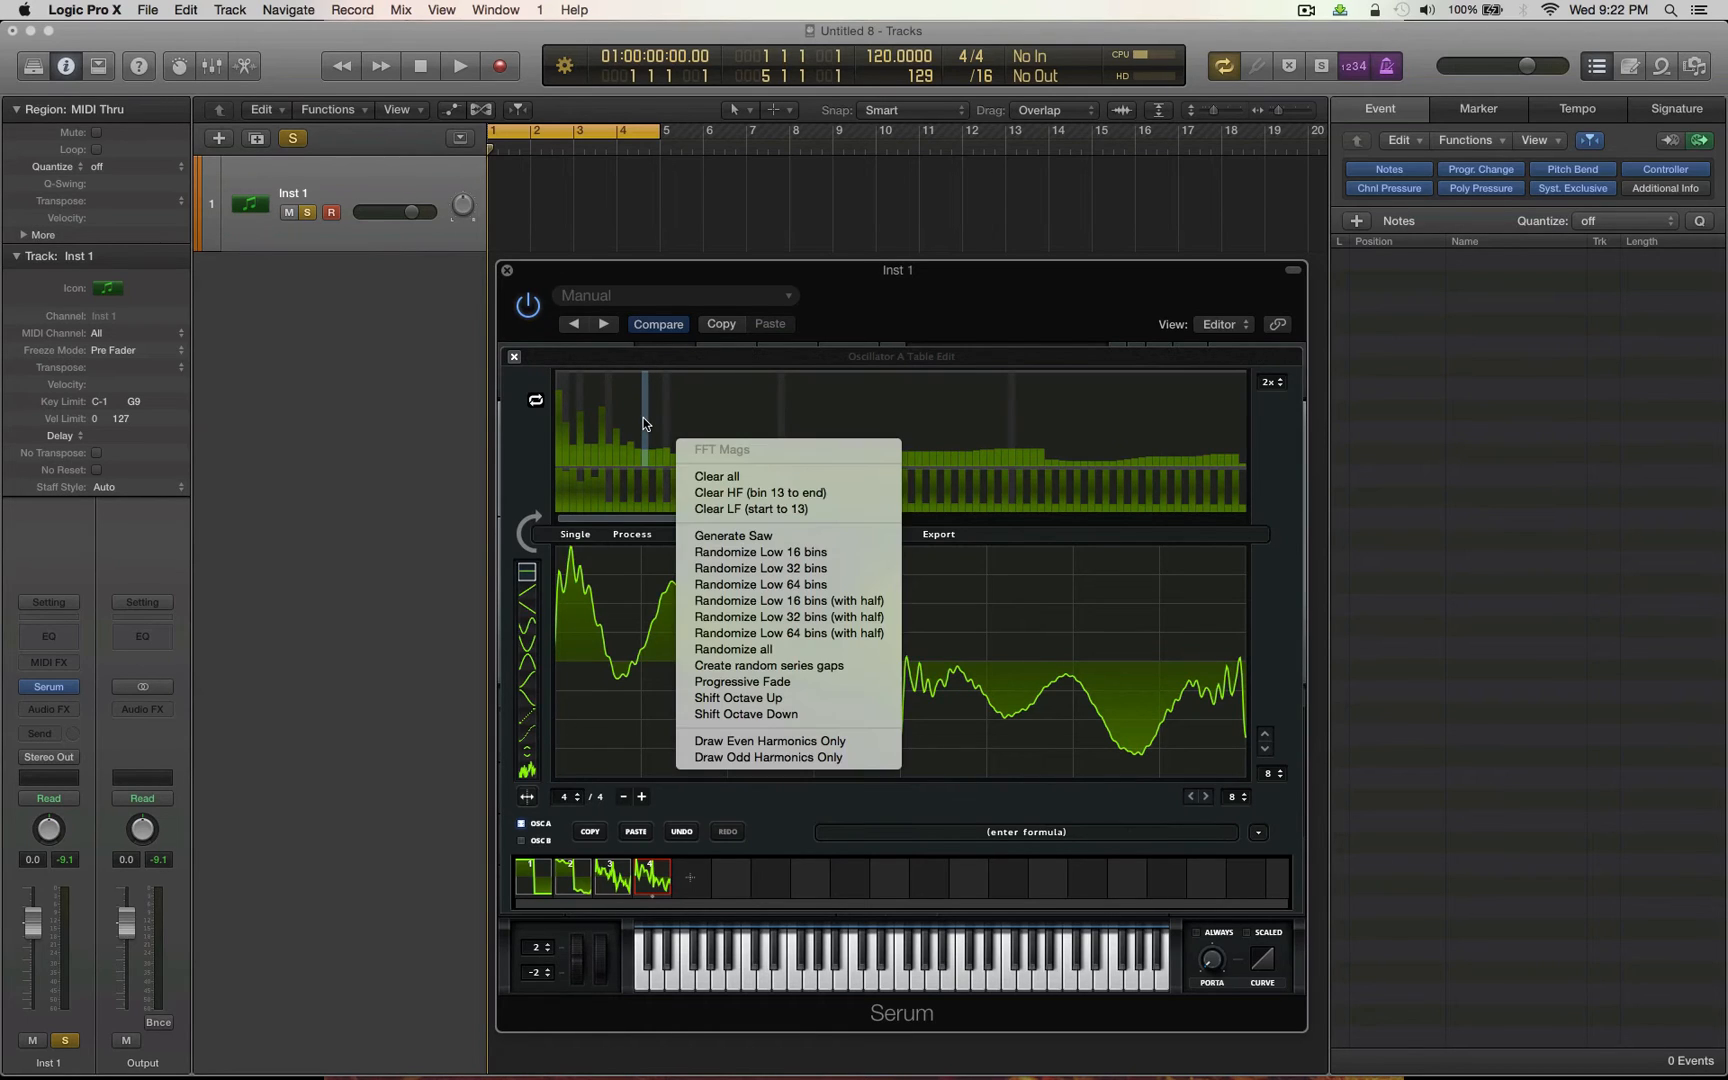
pyautogui.moveTo(785, 768)
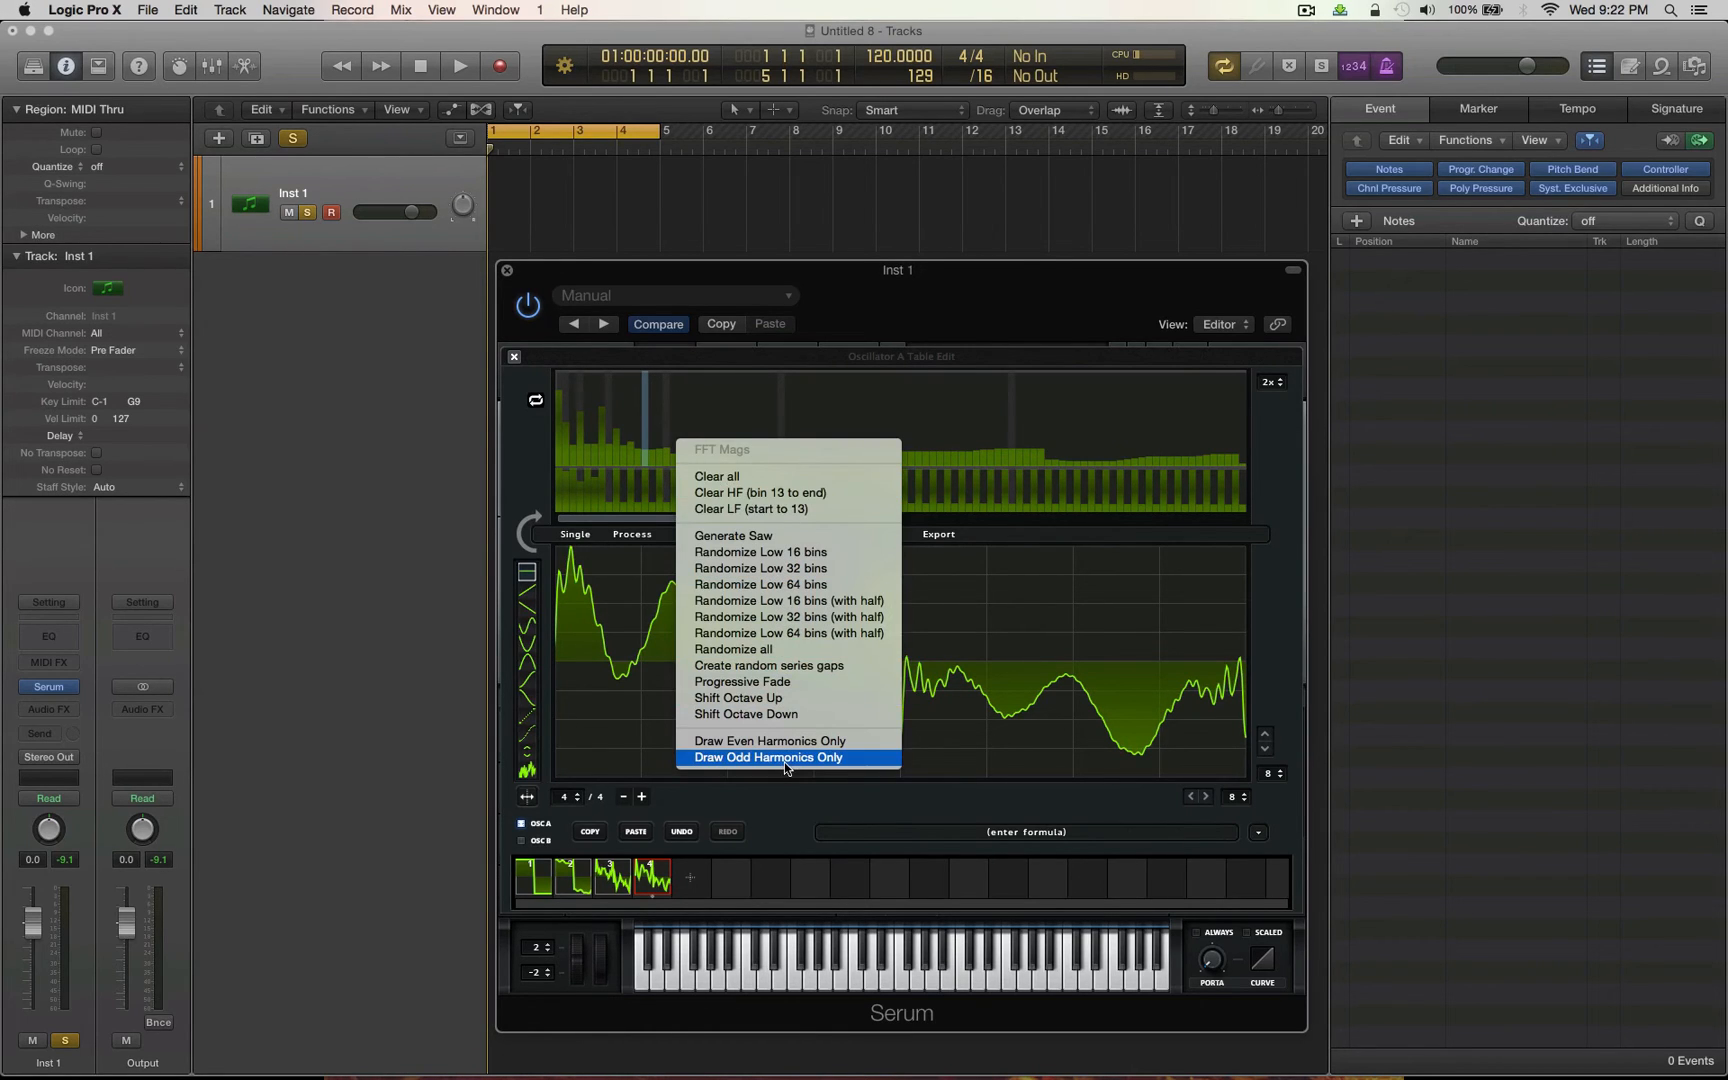
pyautogui.moveTo(661, 349)
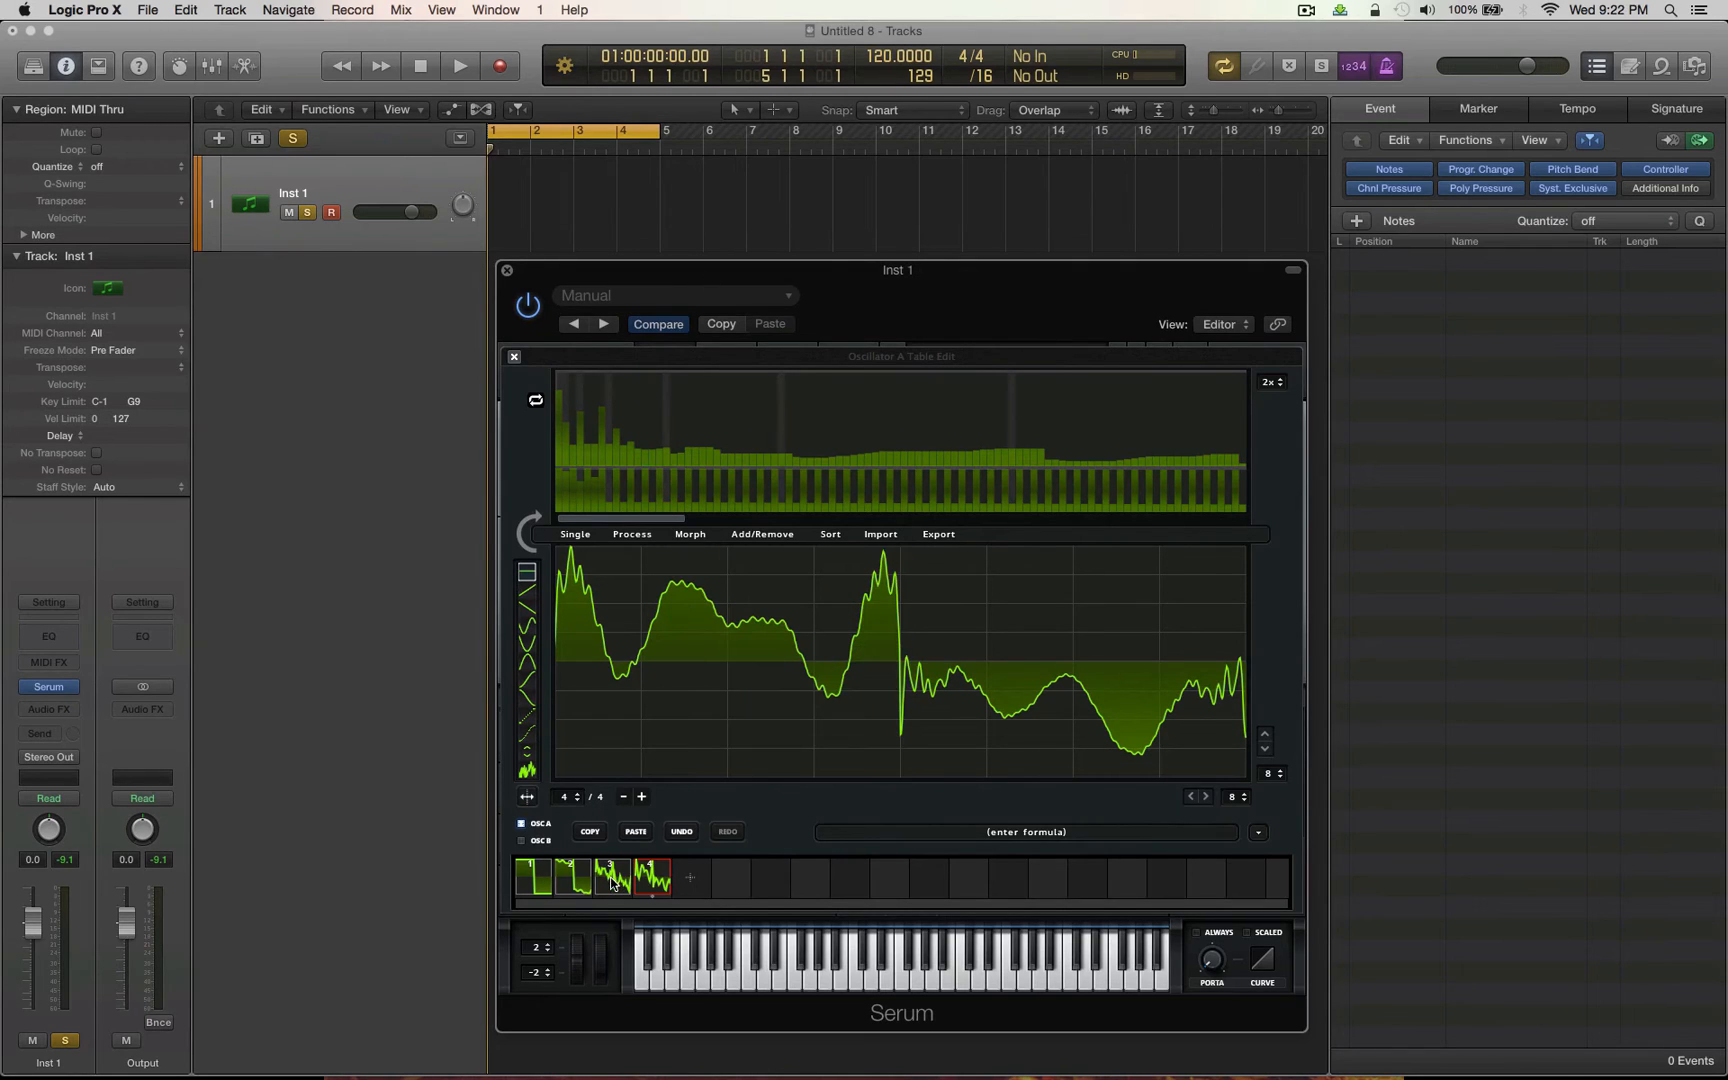
pyautogui.click(532, 877)
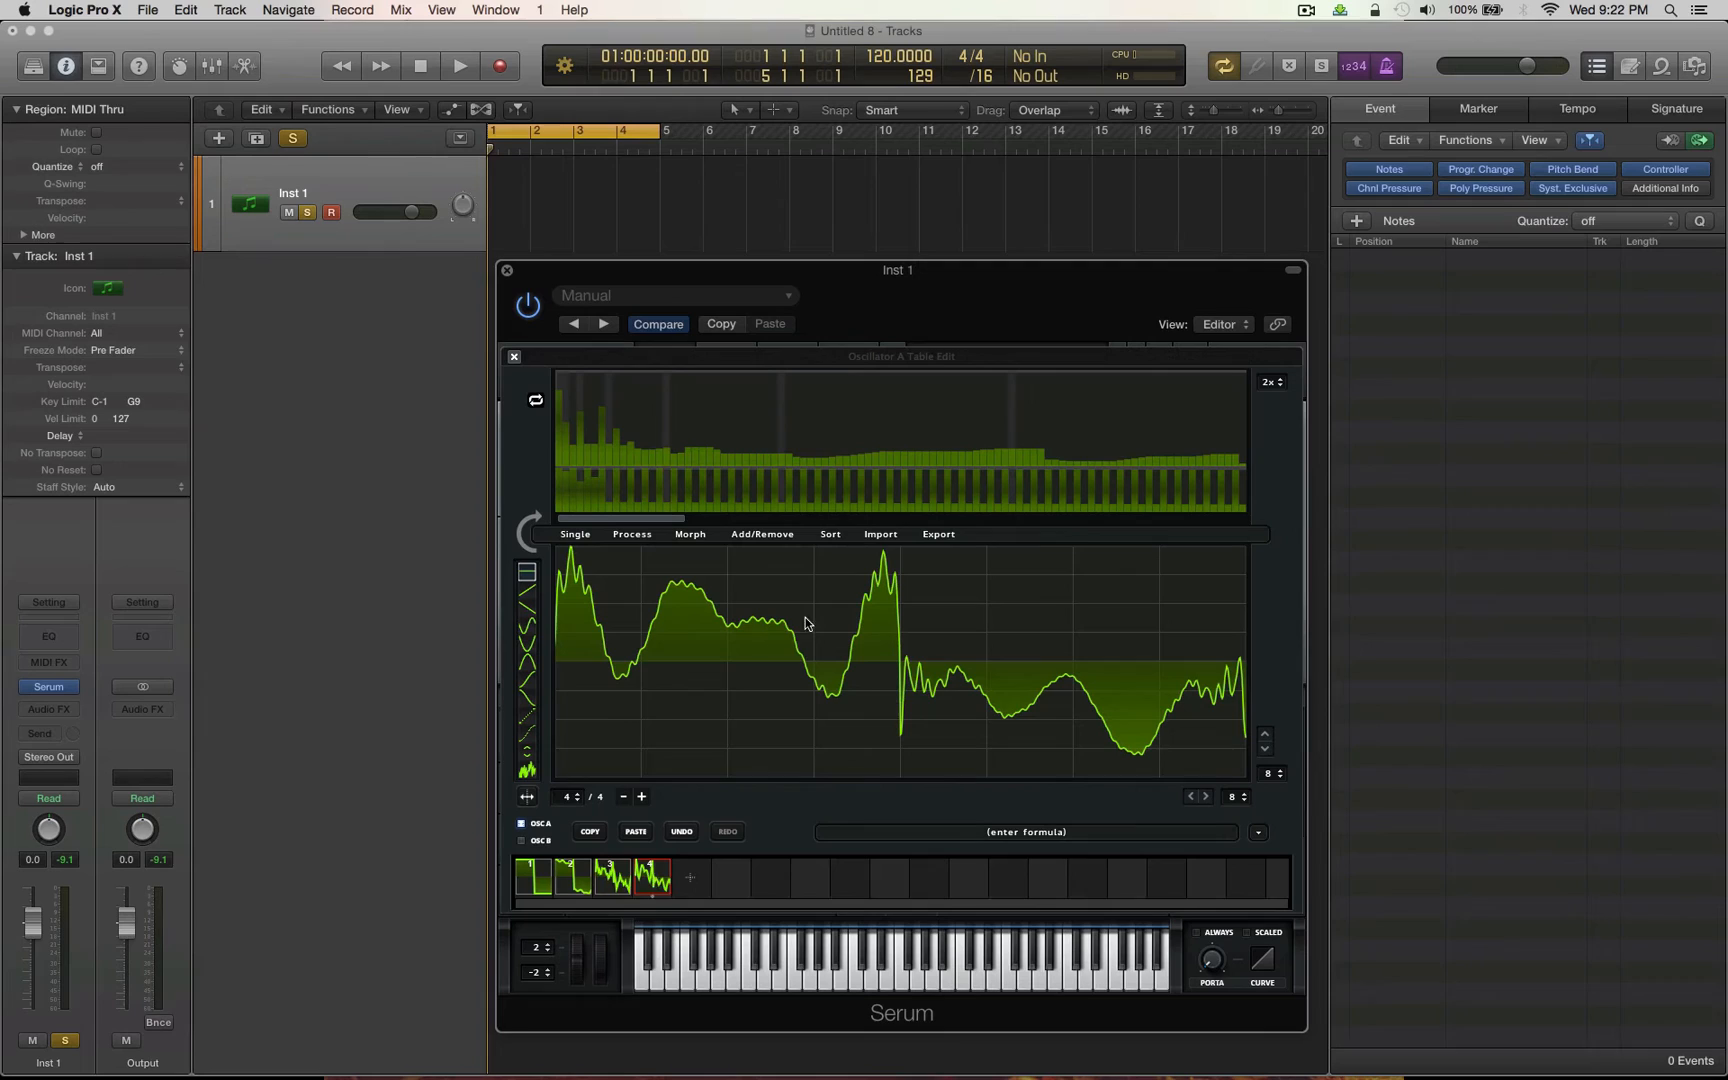
pyautogui.click(690, 876)
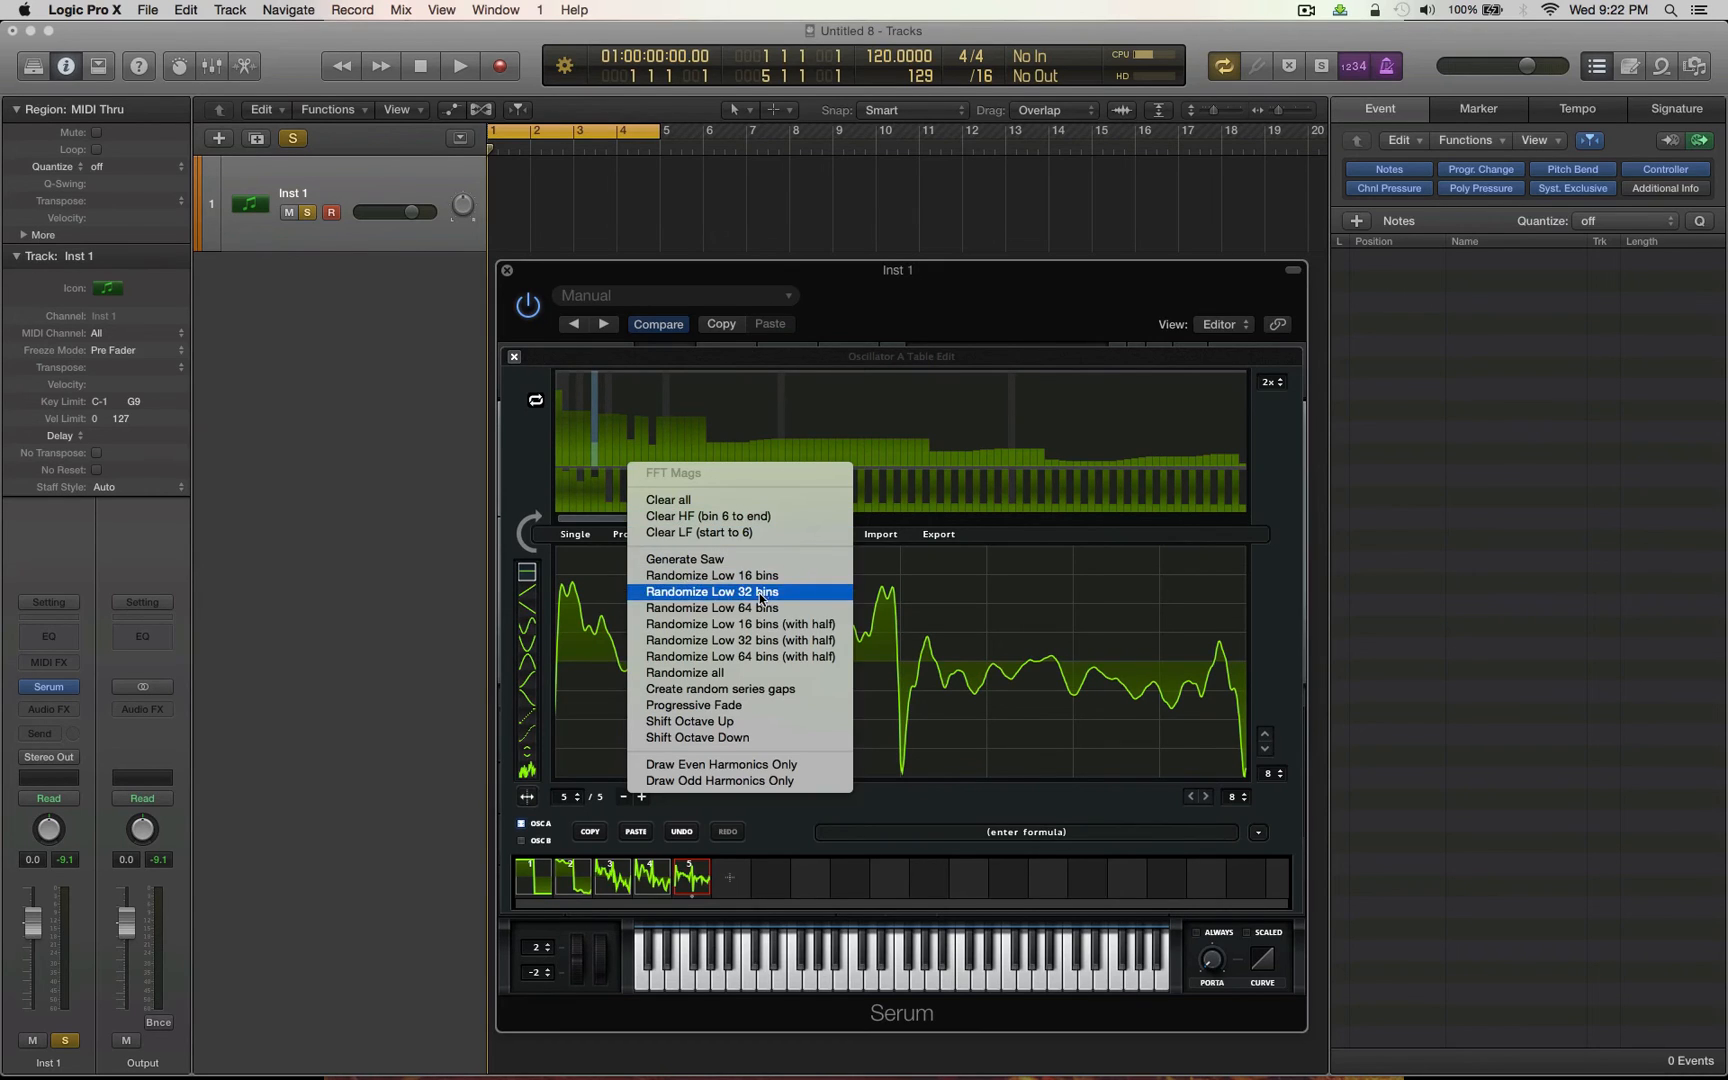
pyautogui.moveTo(712, 607)
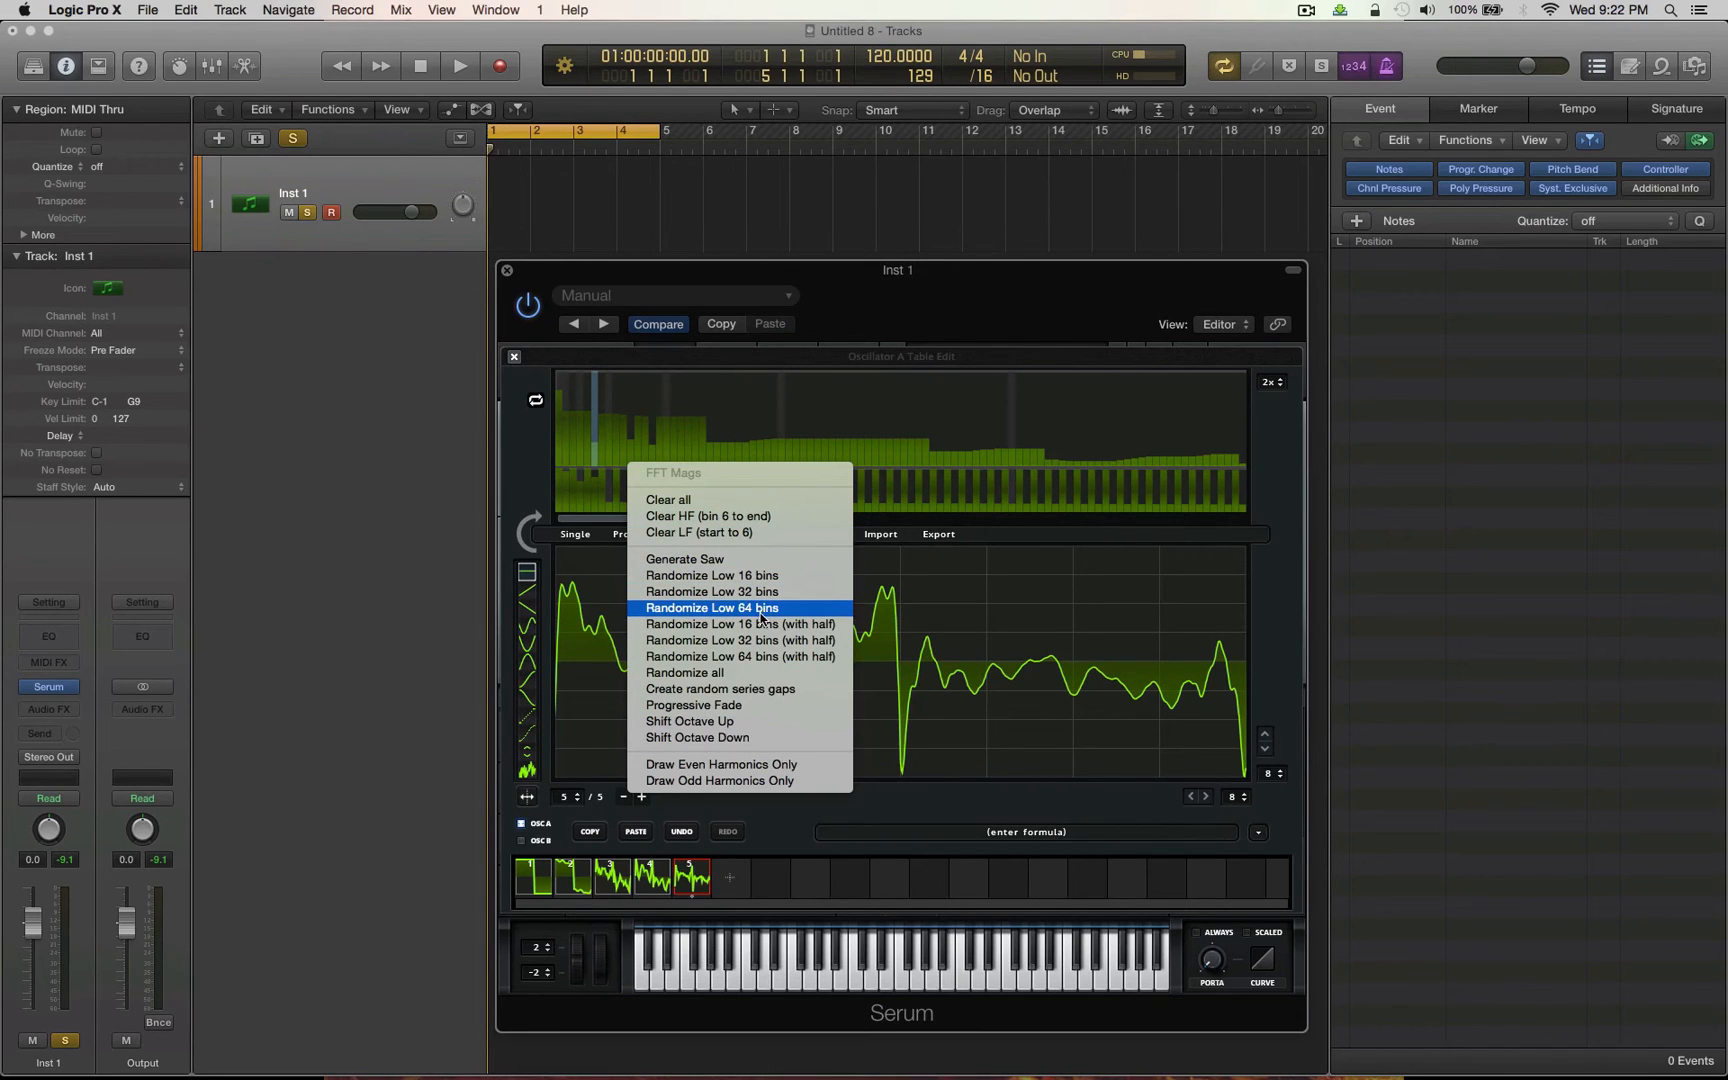
pyautogui.moveTo(738, 688)
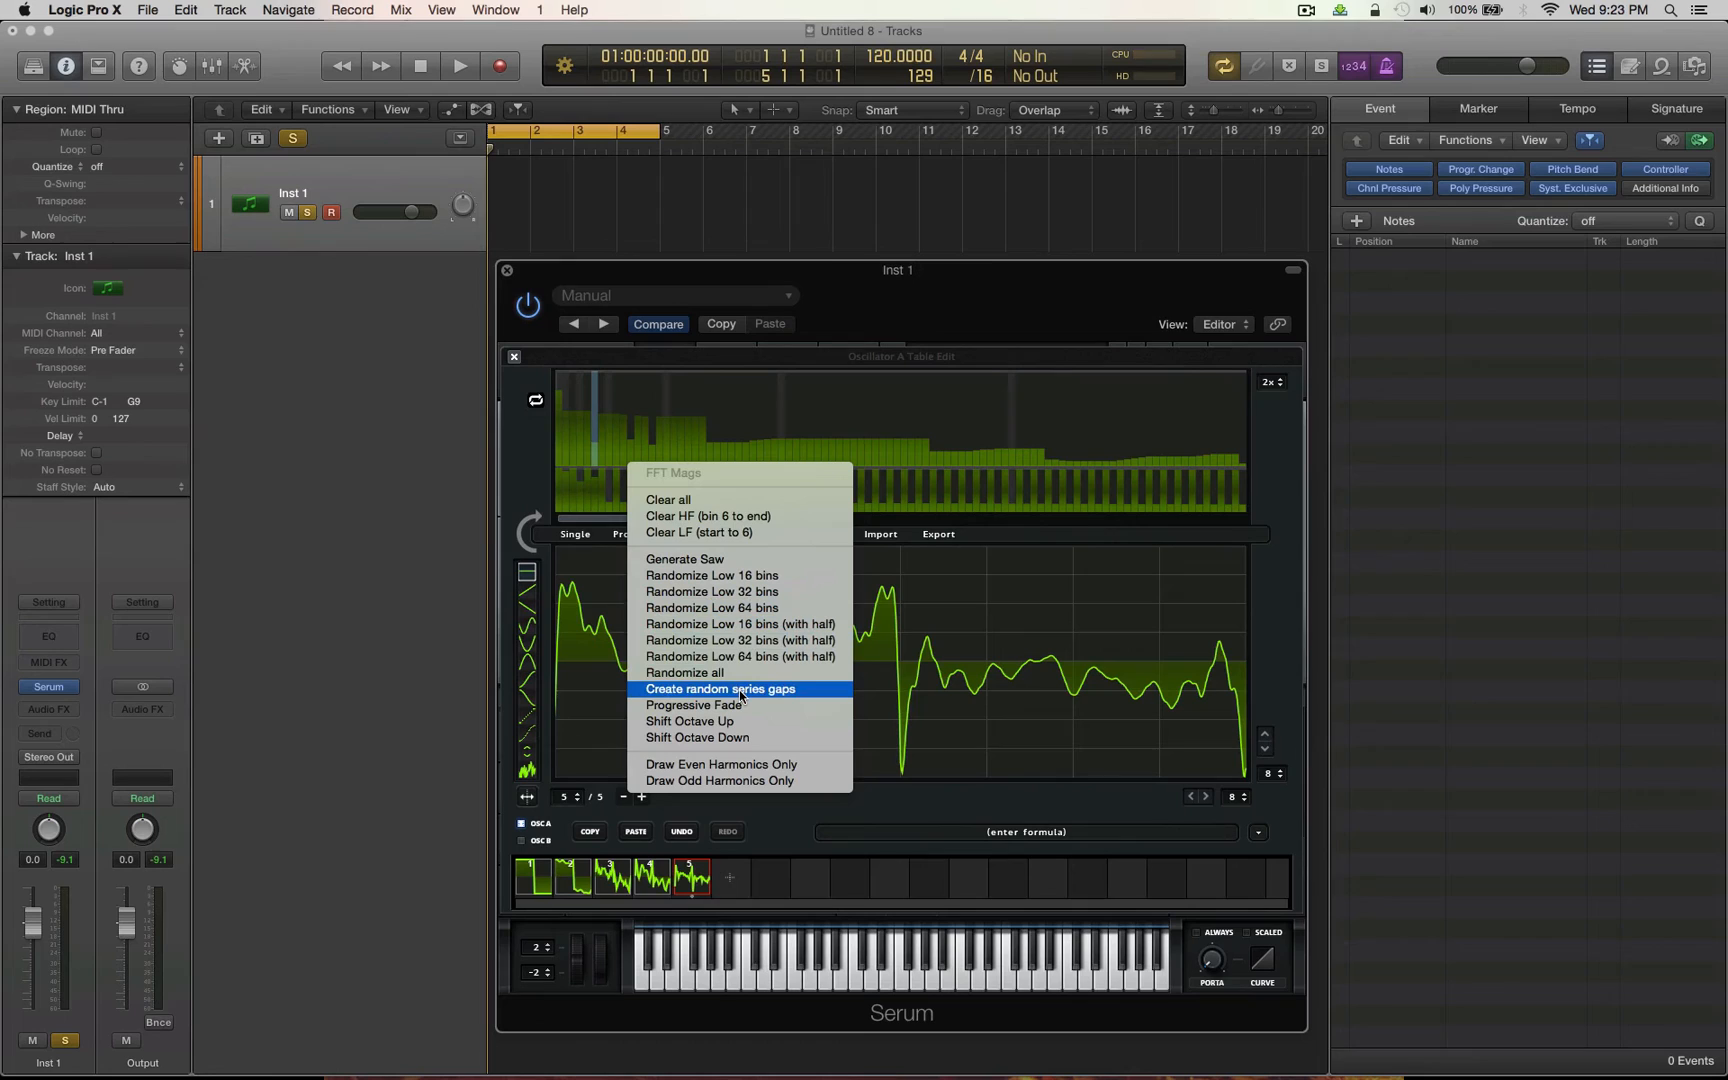
# - Randomize frame five's lowest 16 harmonics at half strength
pyautogui.click(720, 688)
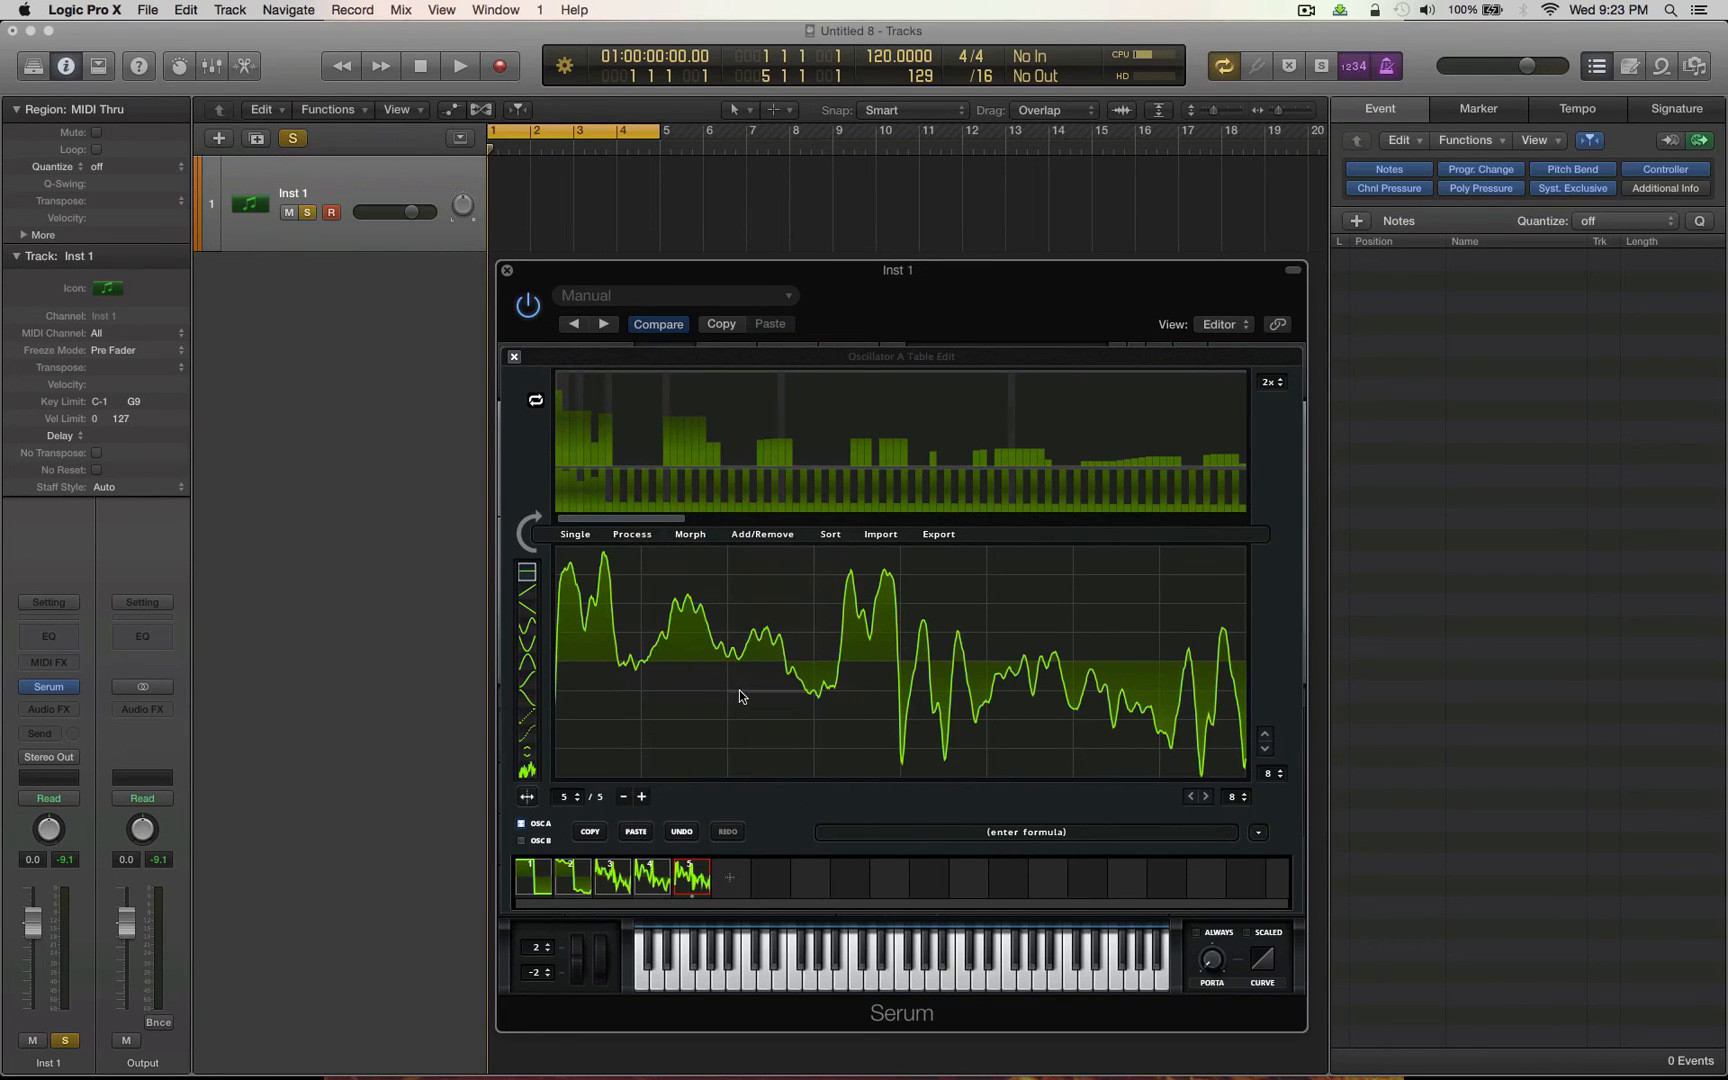
pyautogui.rightClick(672, 441)
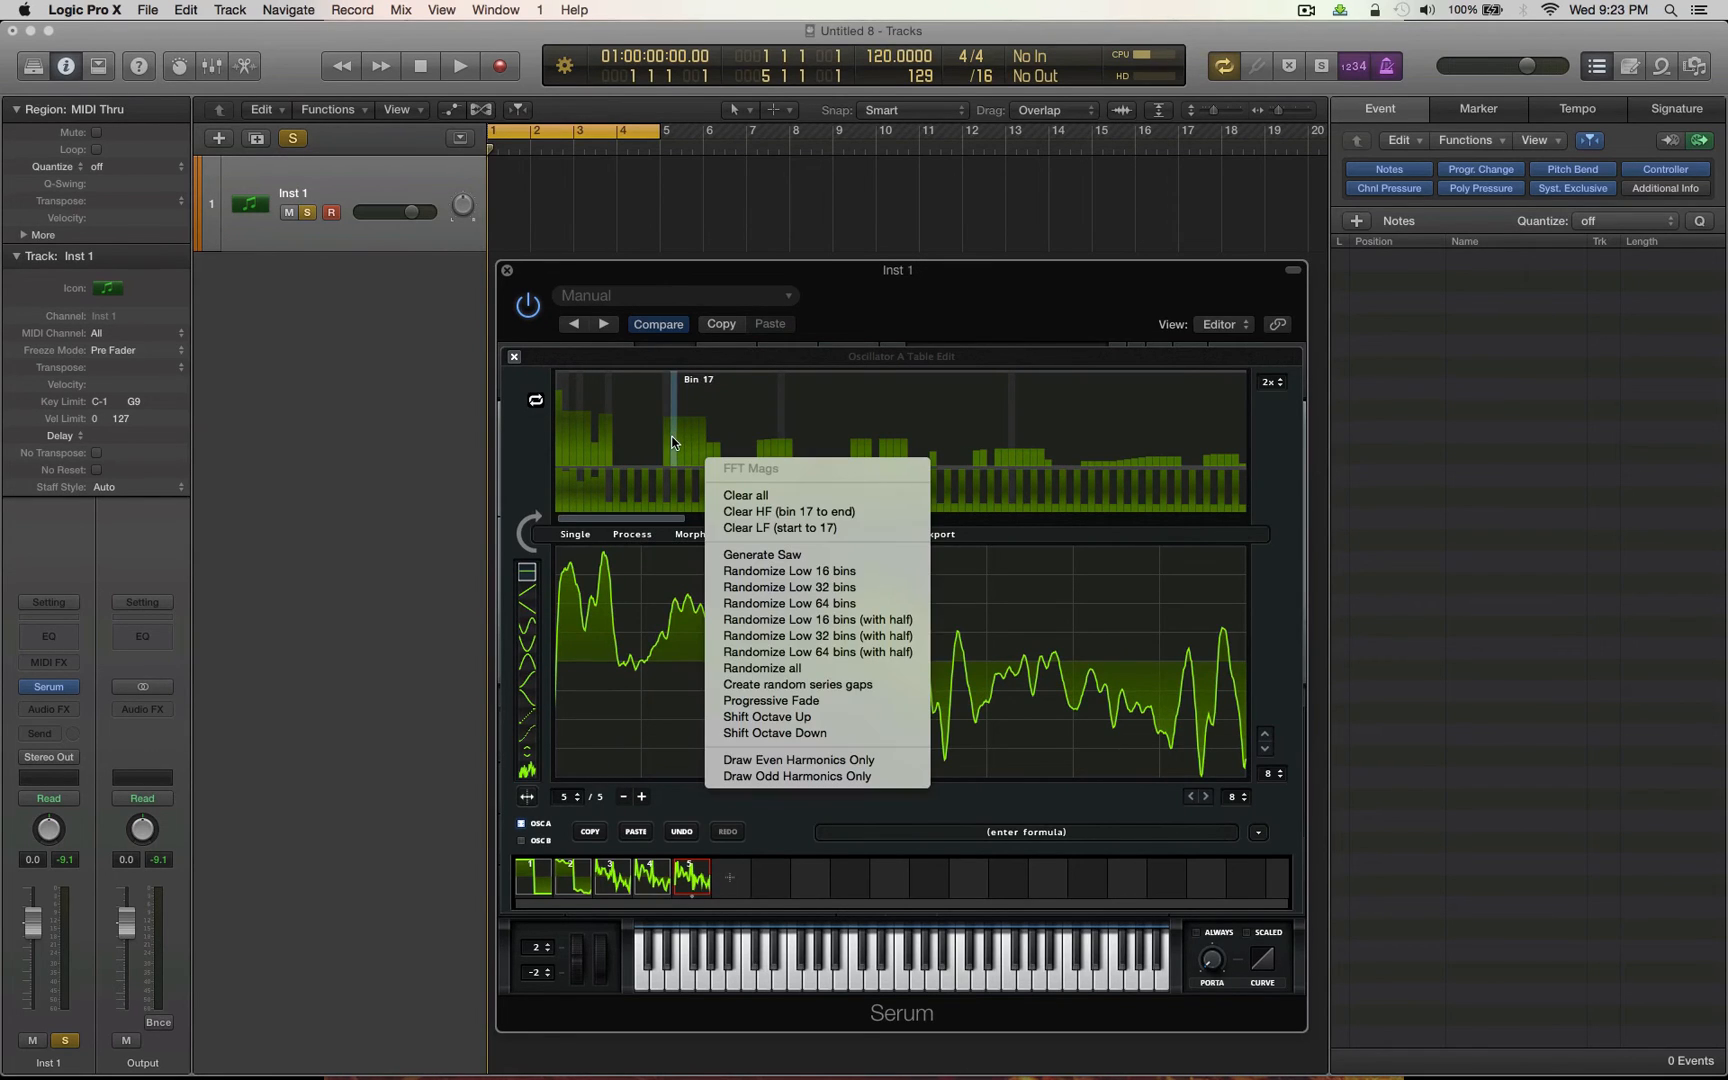
pyautogui.moveTo(760, 668)
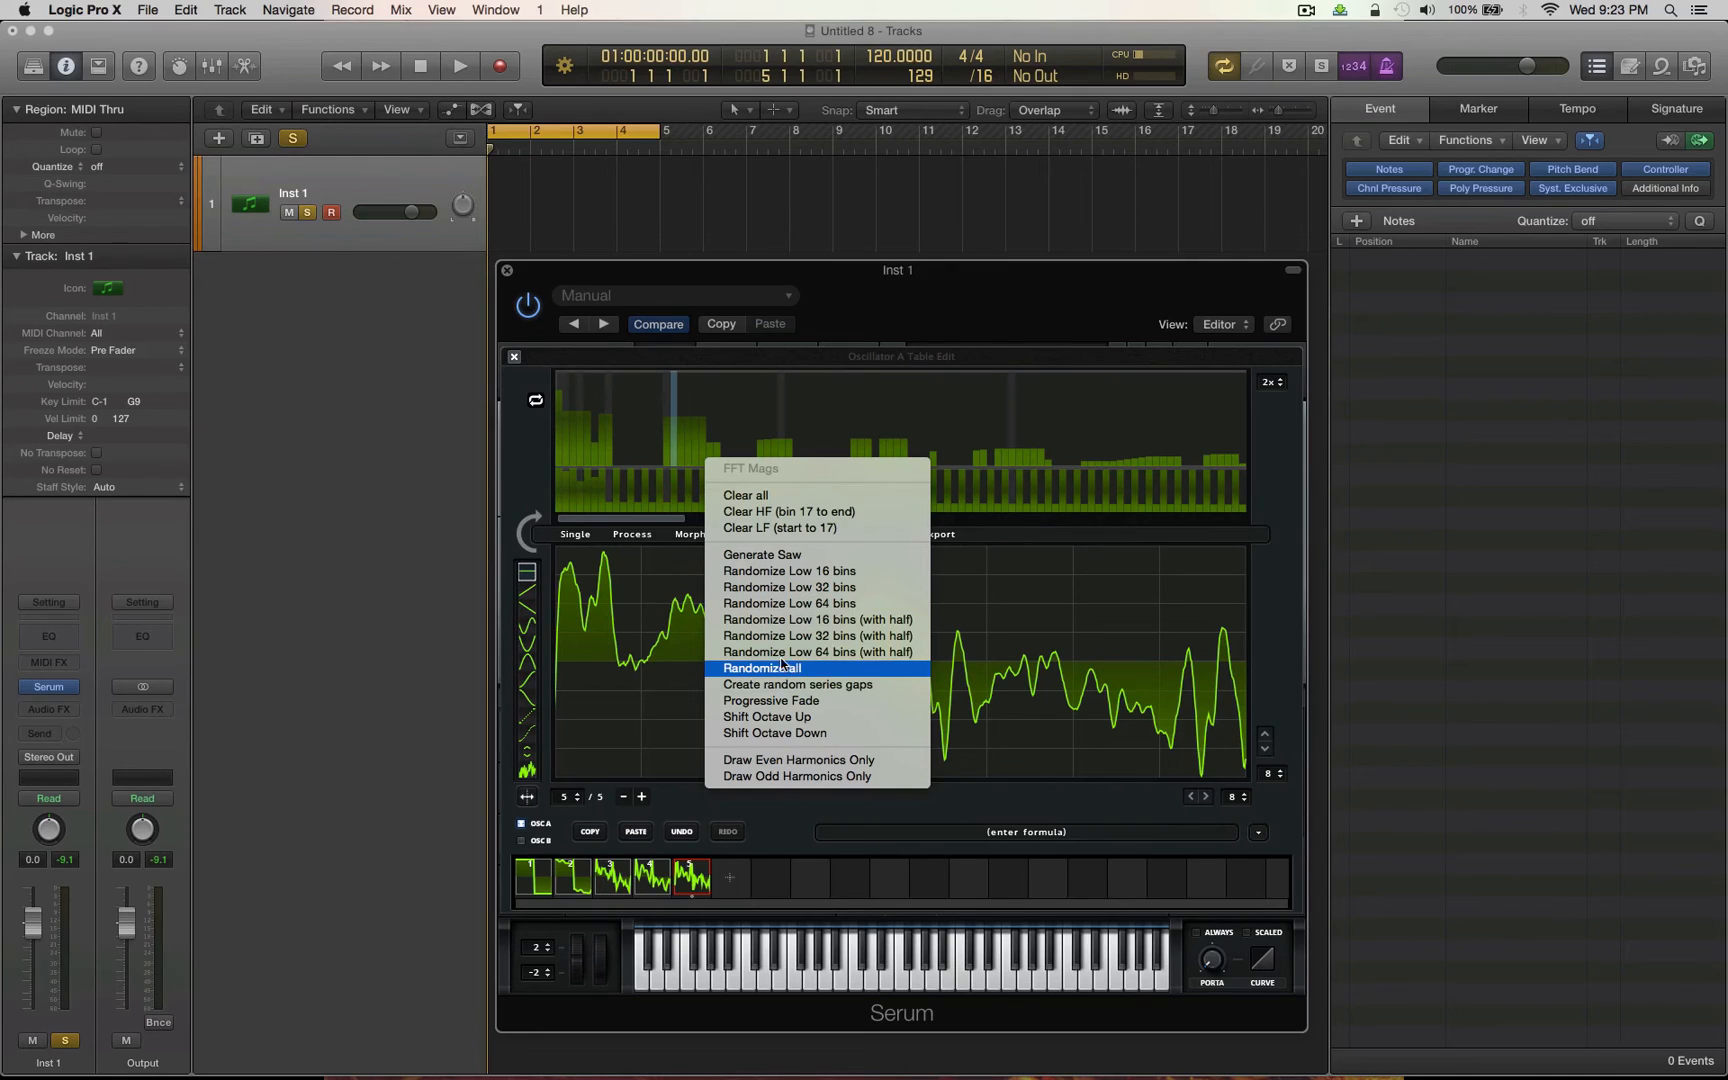
pyautogui.moveTo(782, 619)
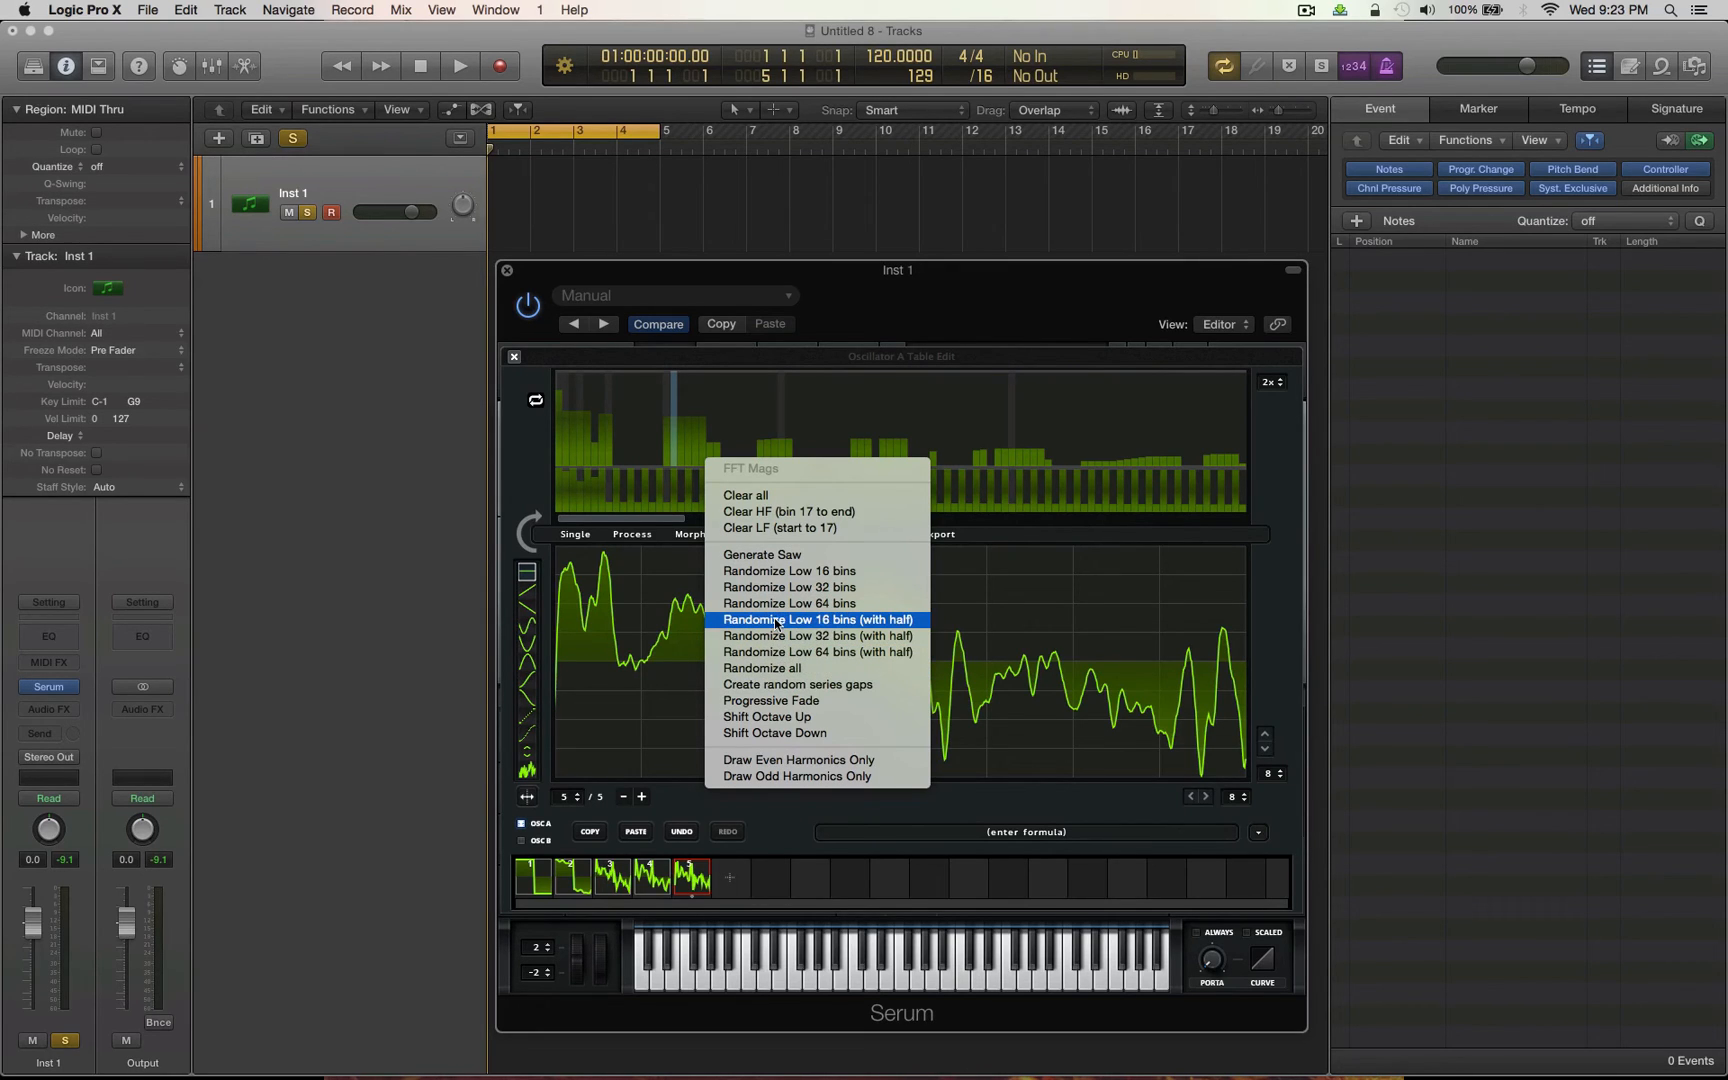
pyautogui.click(819, 619)
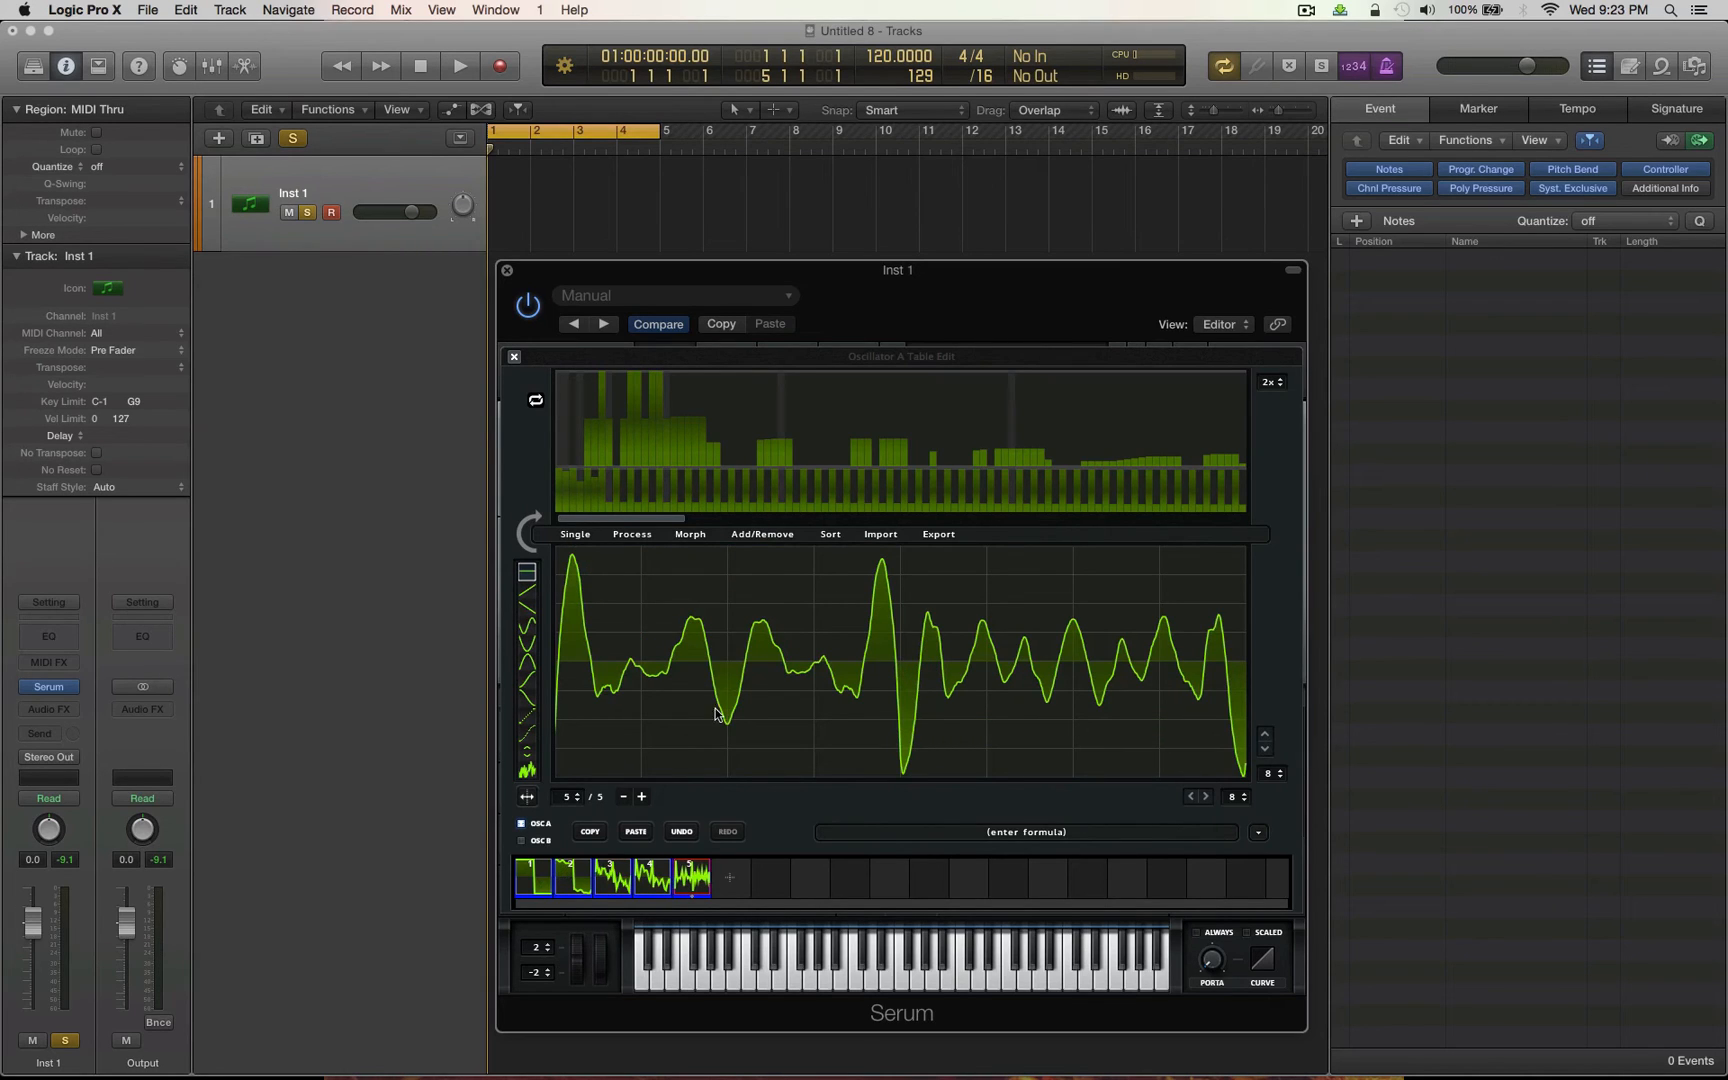
# - Dismiss the Add/Remove frame menu unchanged and close the wavetable editor
pyautogui.click(760, 533)
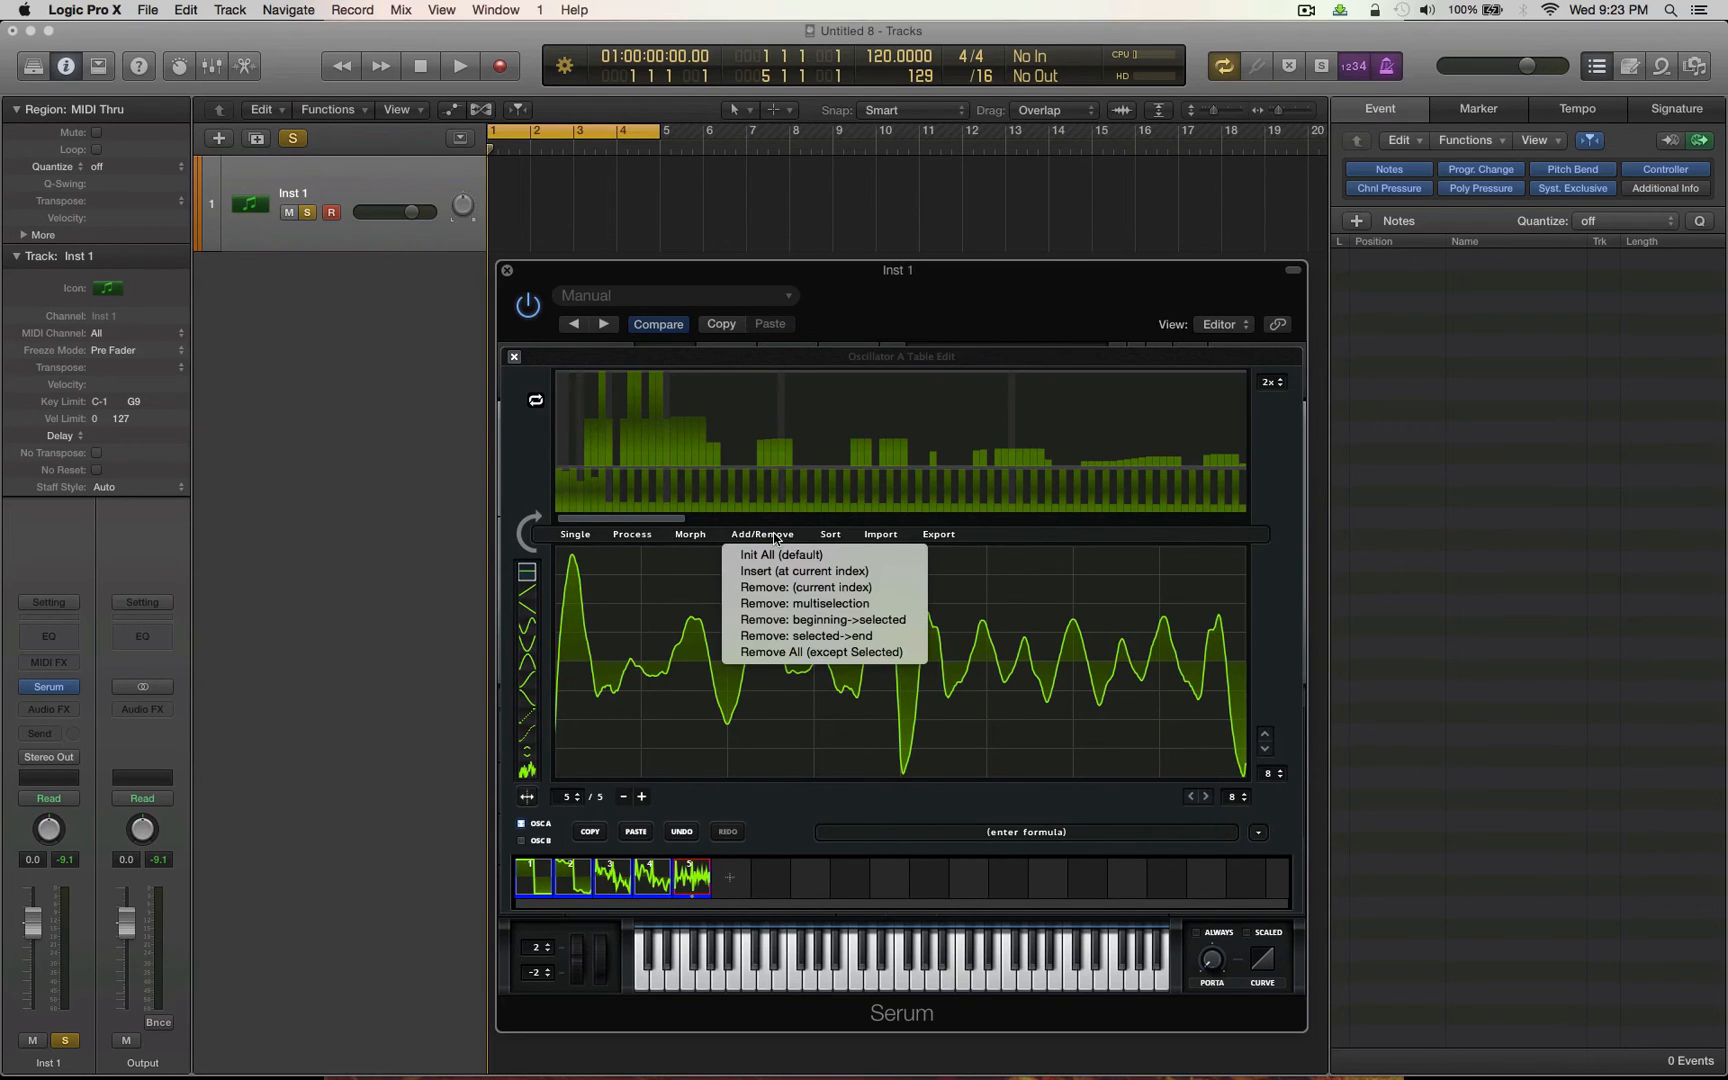
pyautogui.click(689, 538)
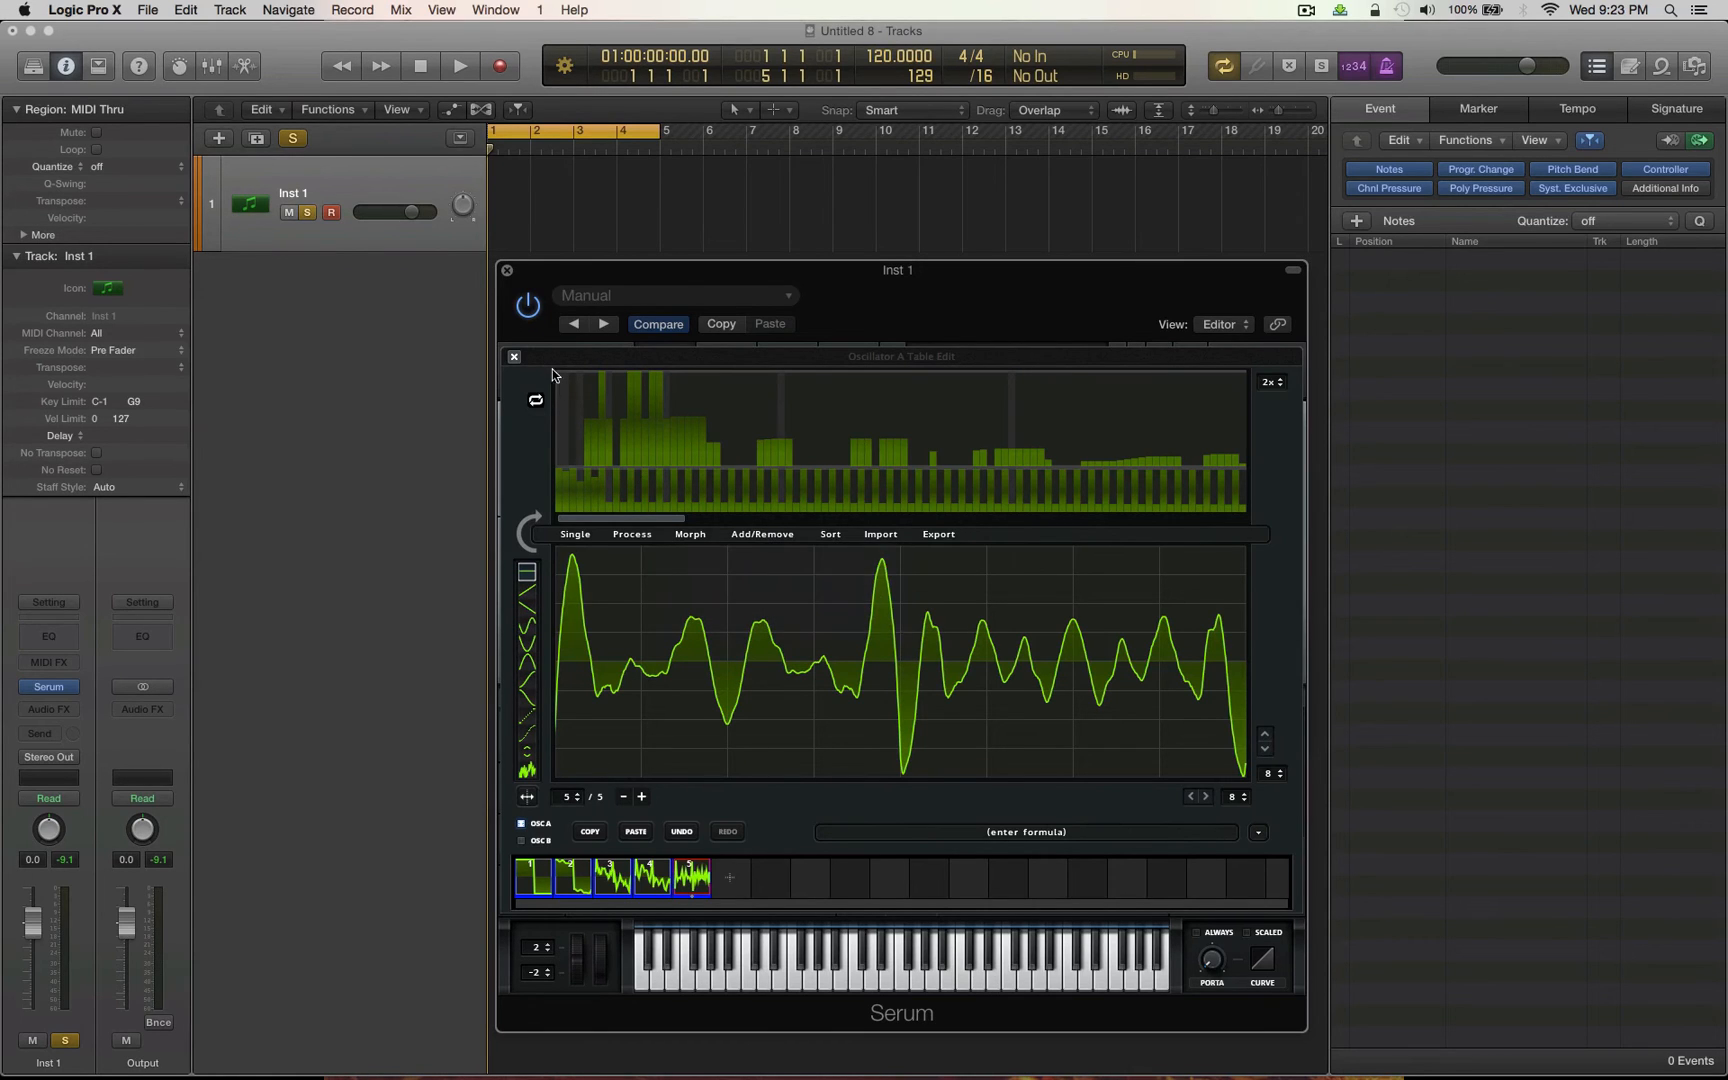
pyautogui.click(512, 356)
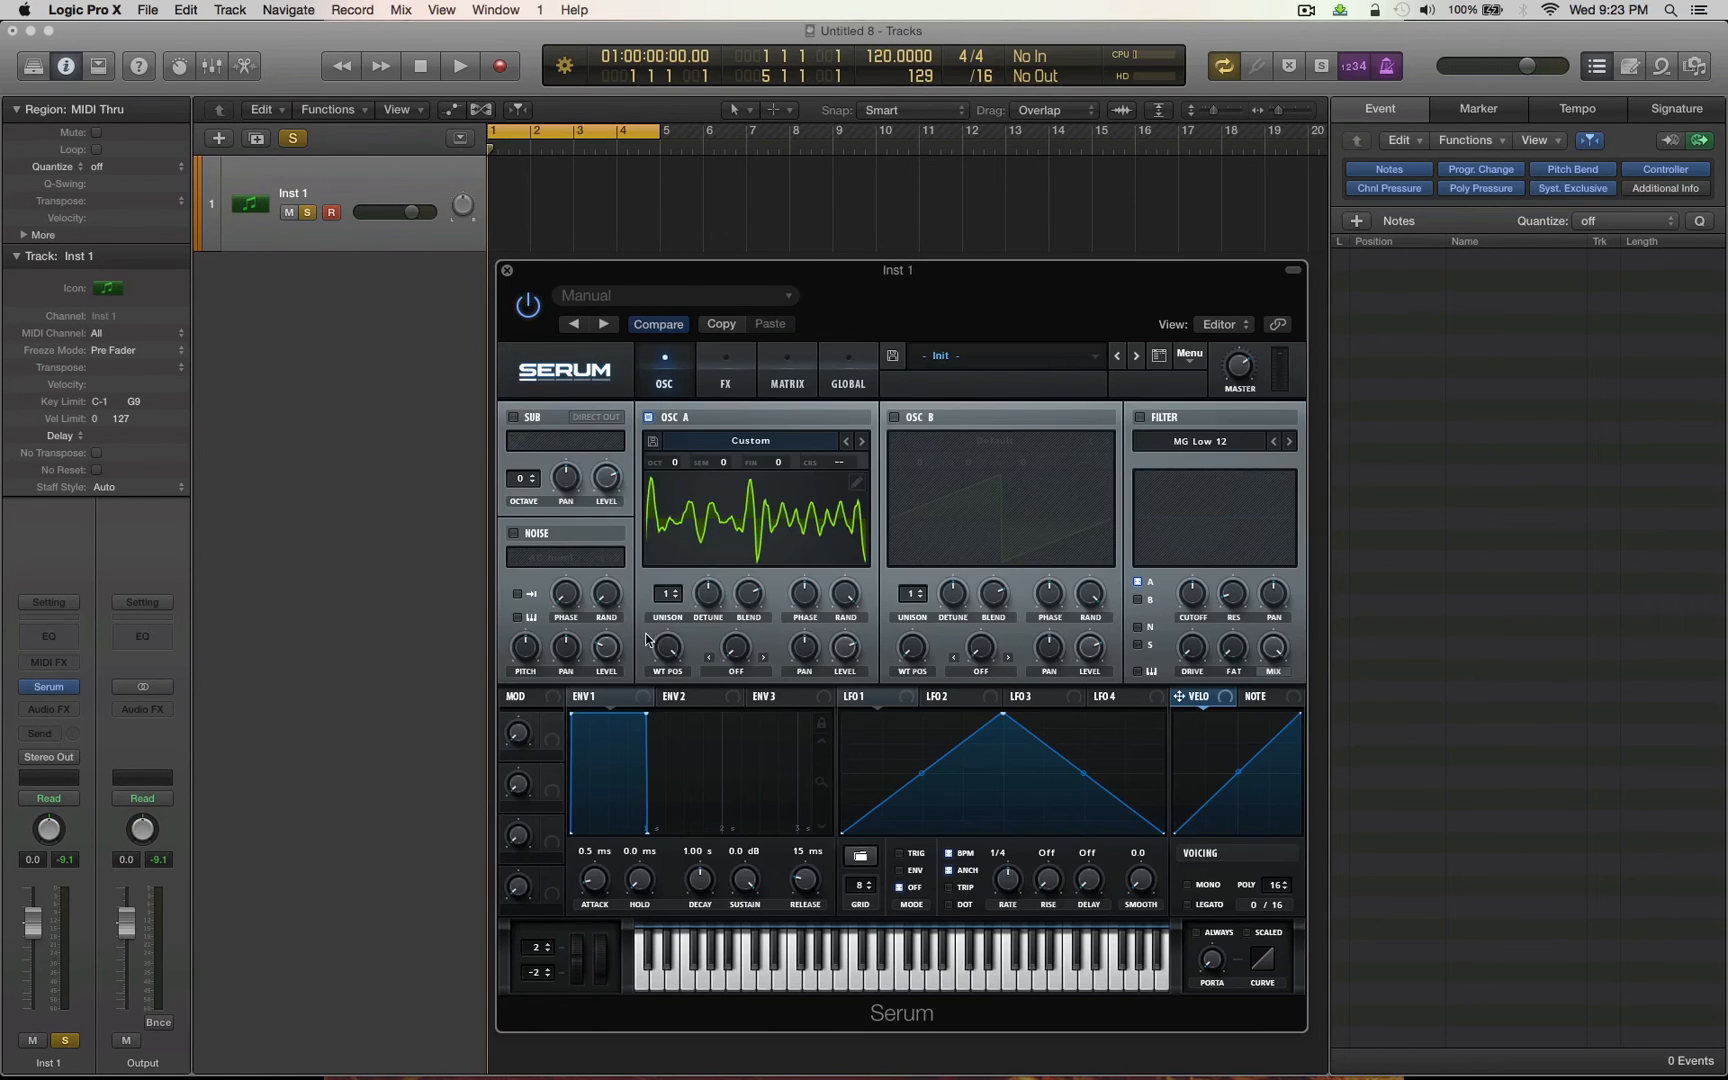
pyautogui.moveTo(668, 647)
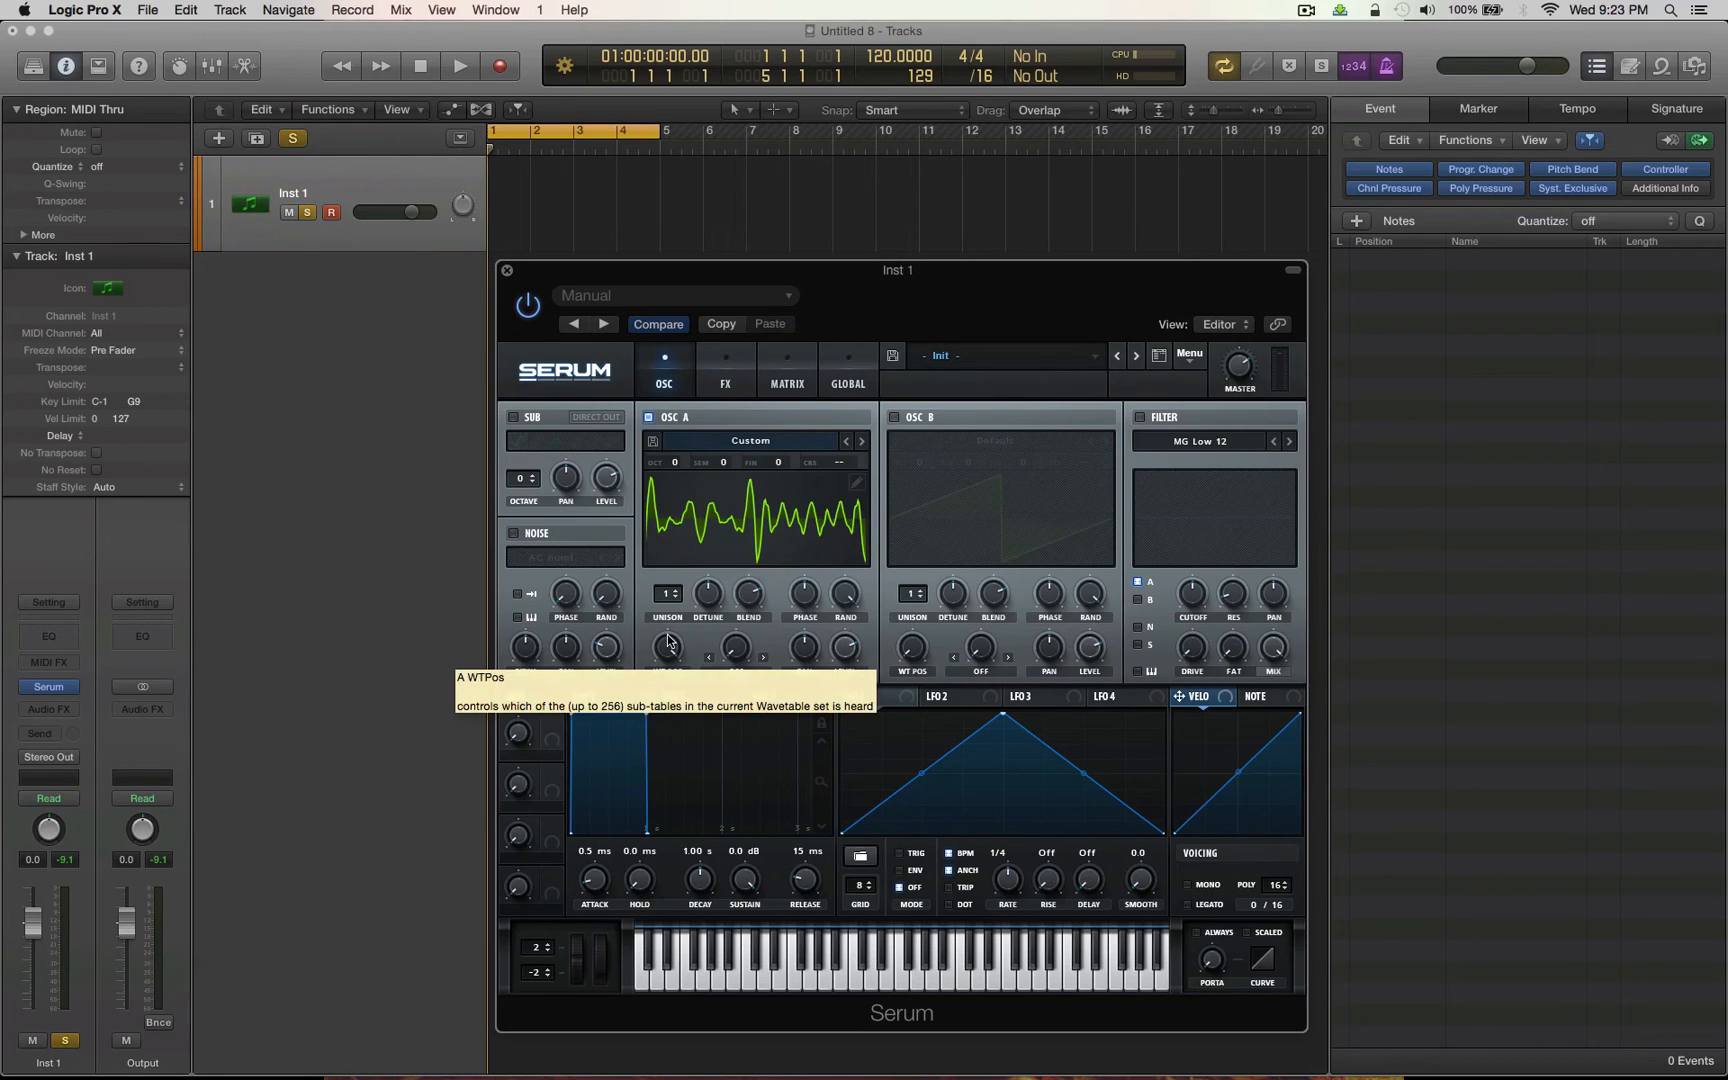
pyautogui.moveTo(931, 294)
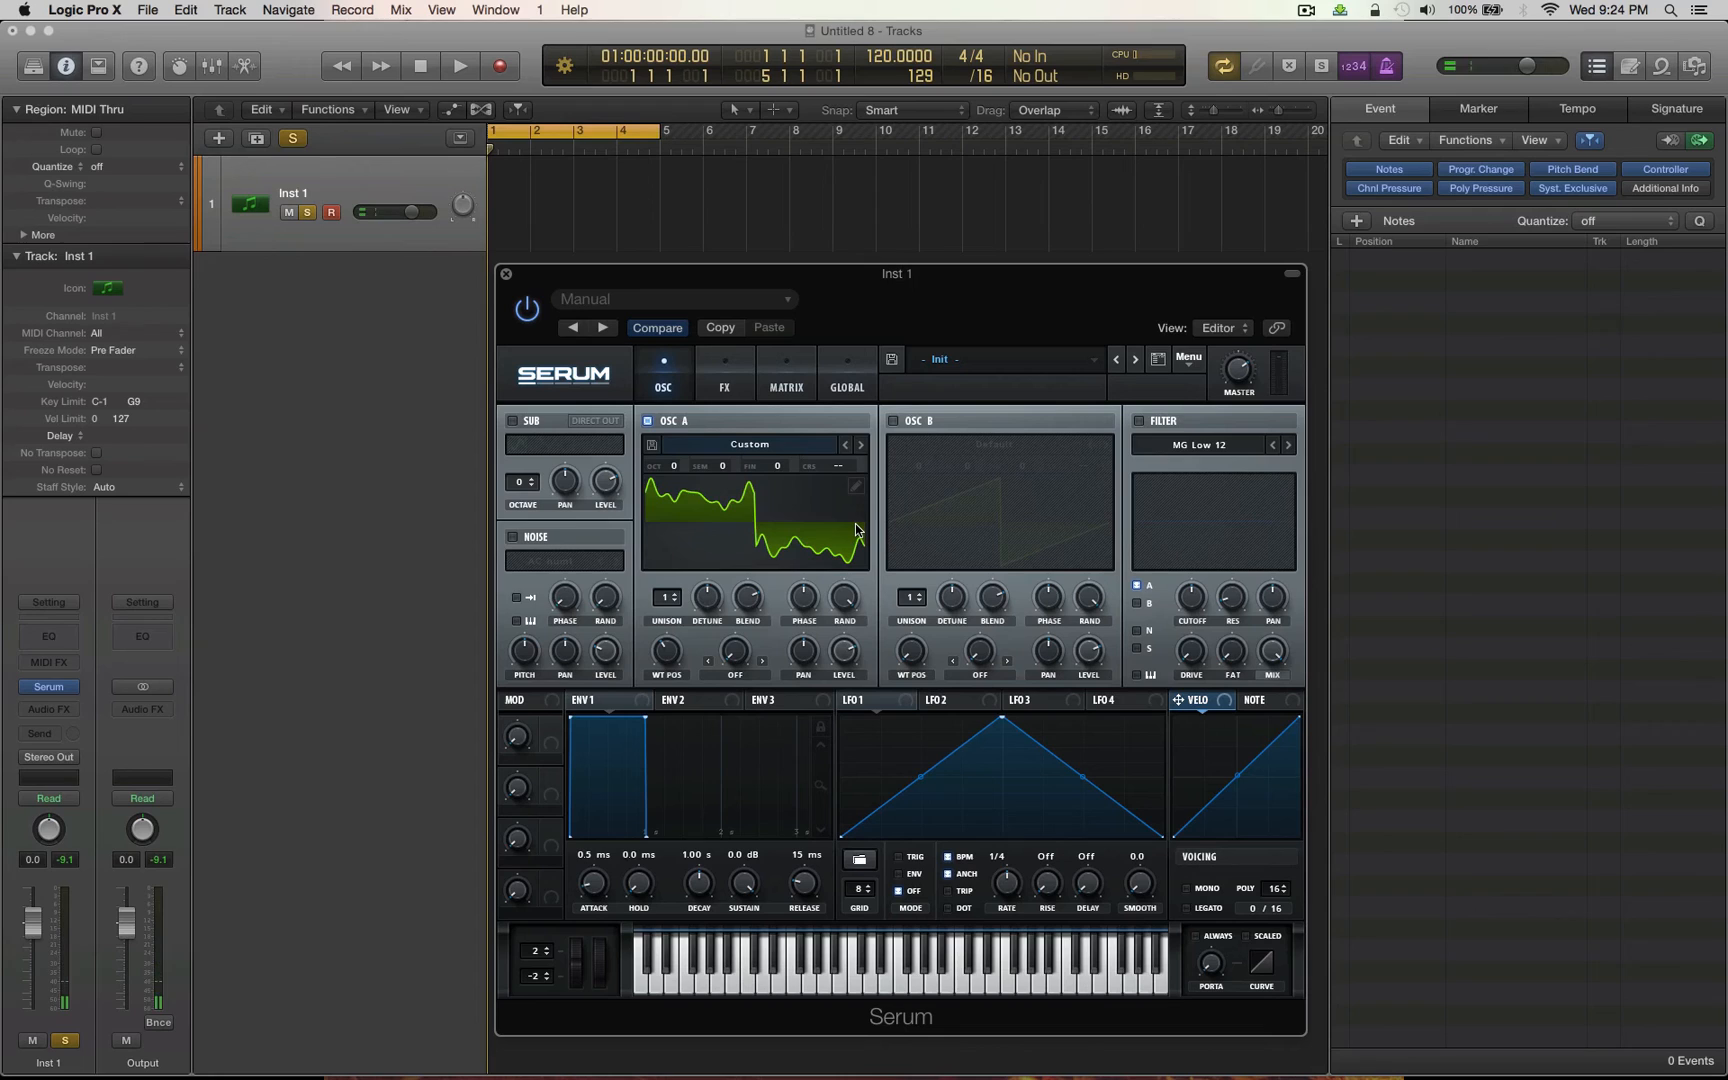
pyautogui.moveTo(820, 540)
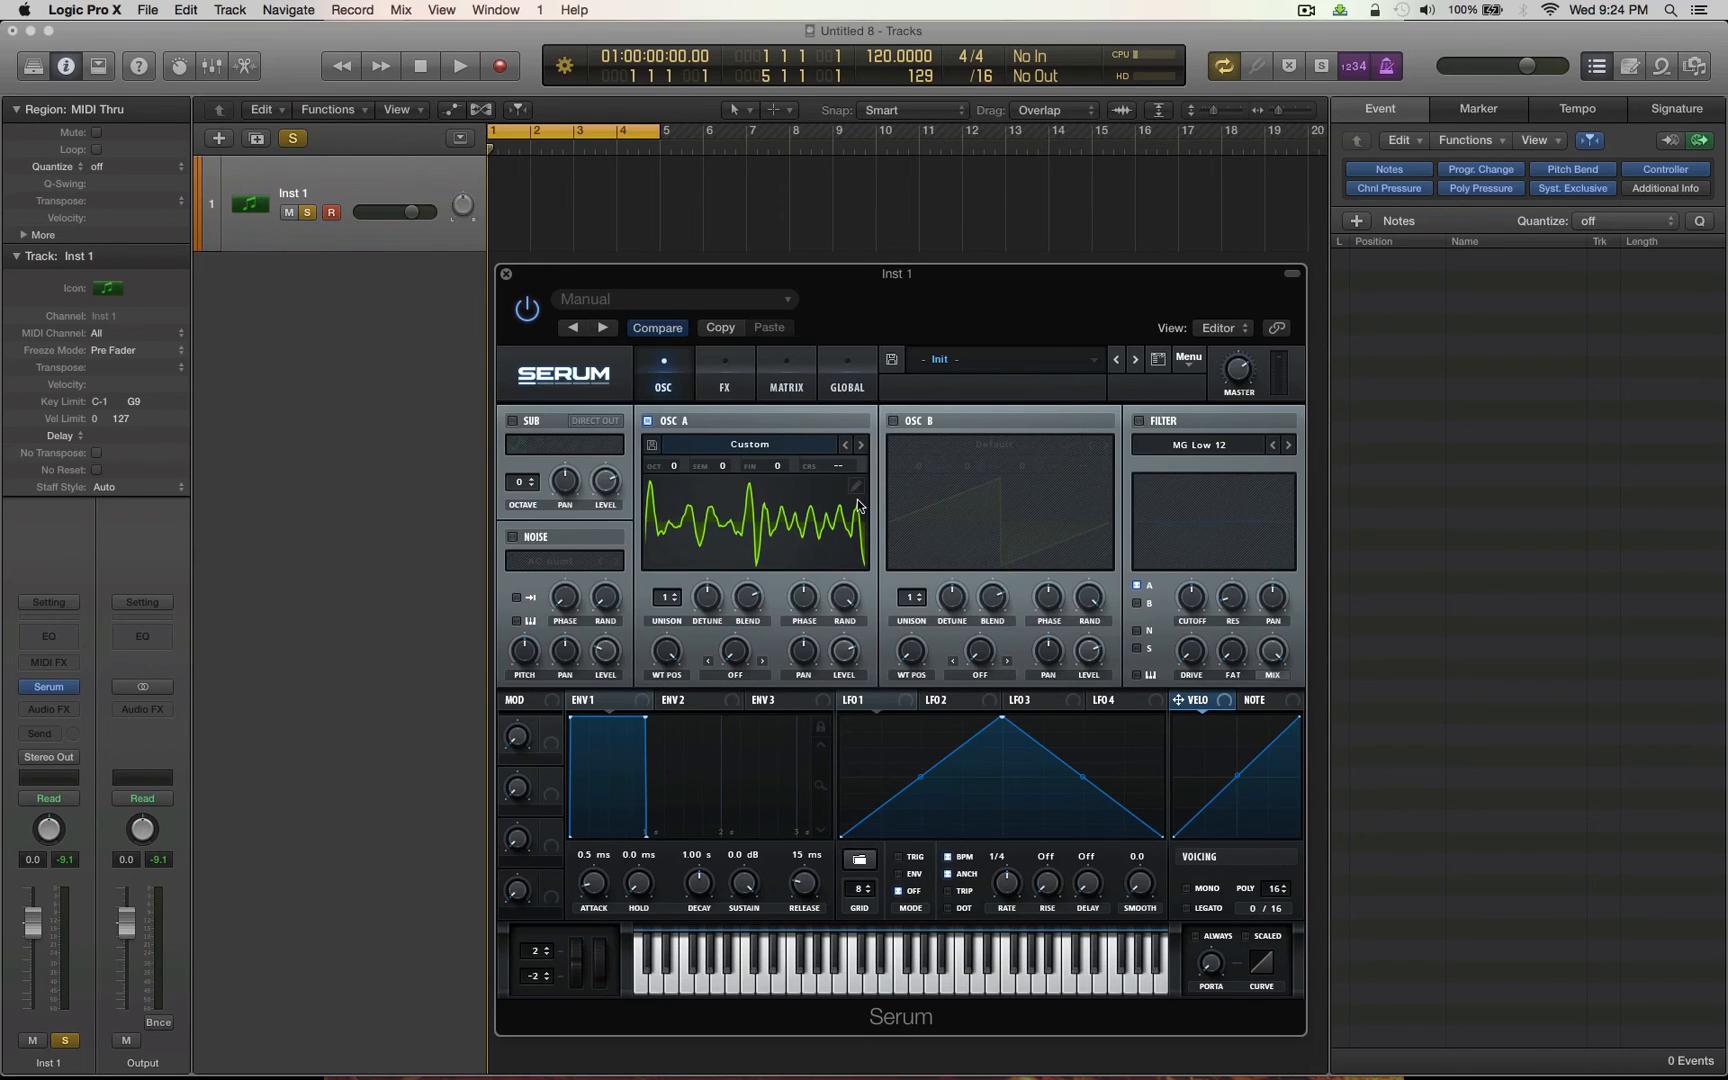
pyautogui.moveTo(665, 669)
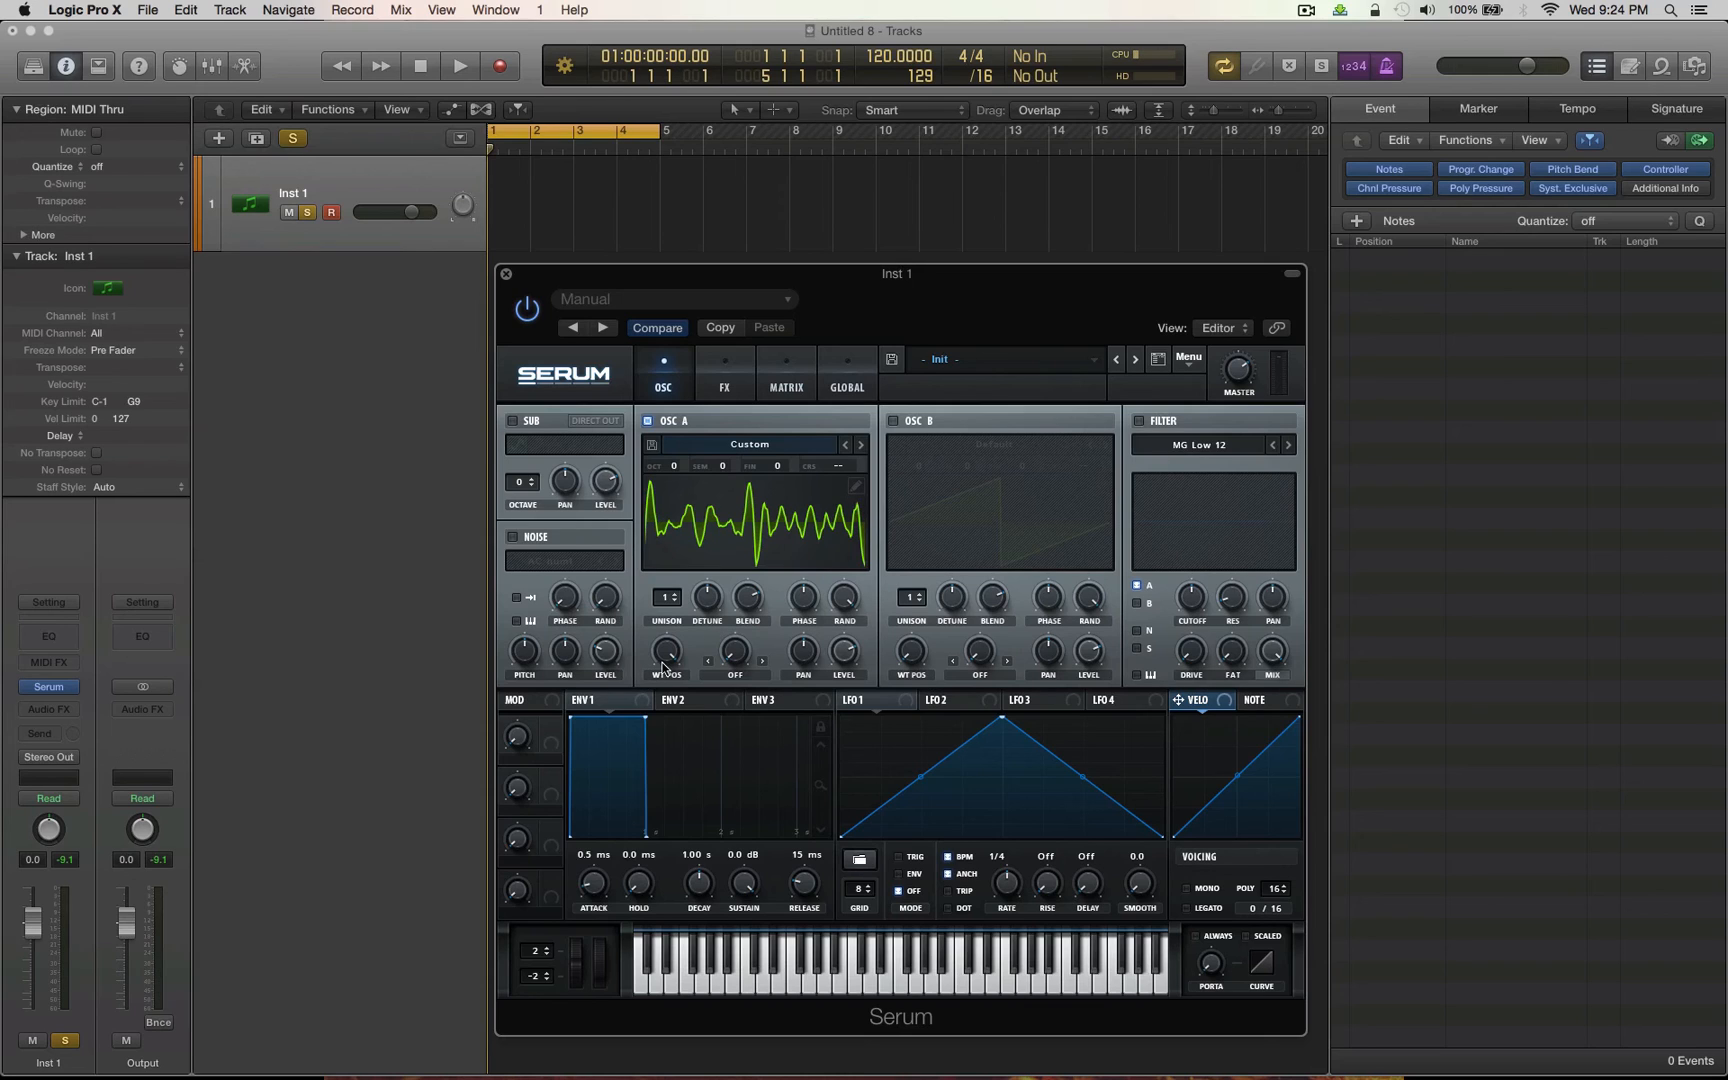
pyautogui.moveTo(666, 649)
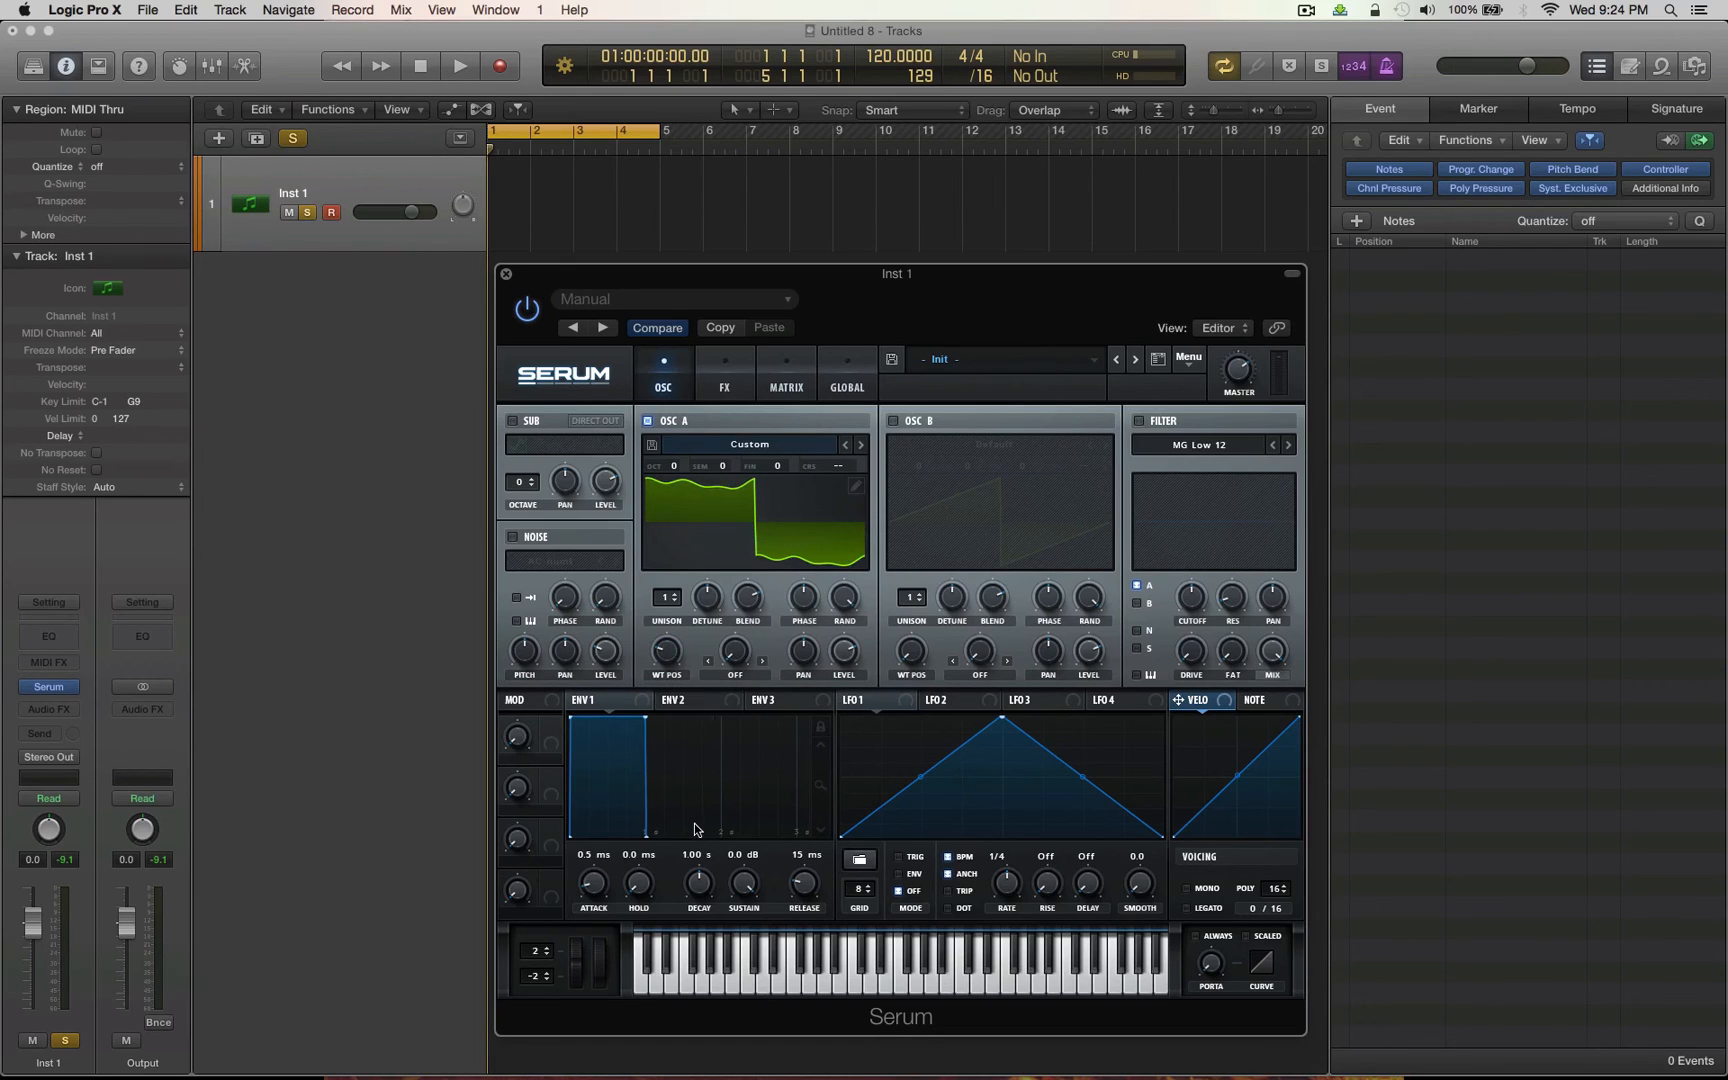
pyautogui.moveTo(778, 474)
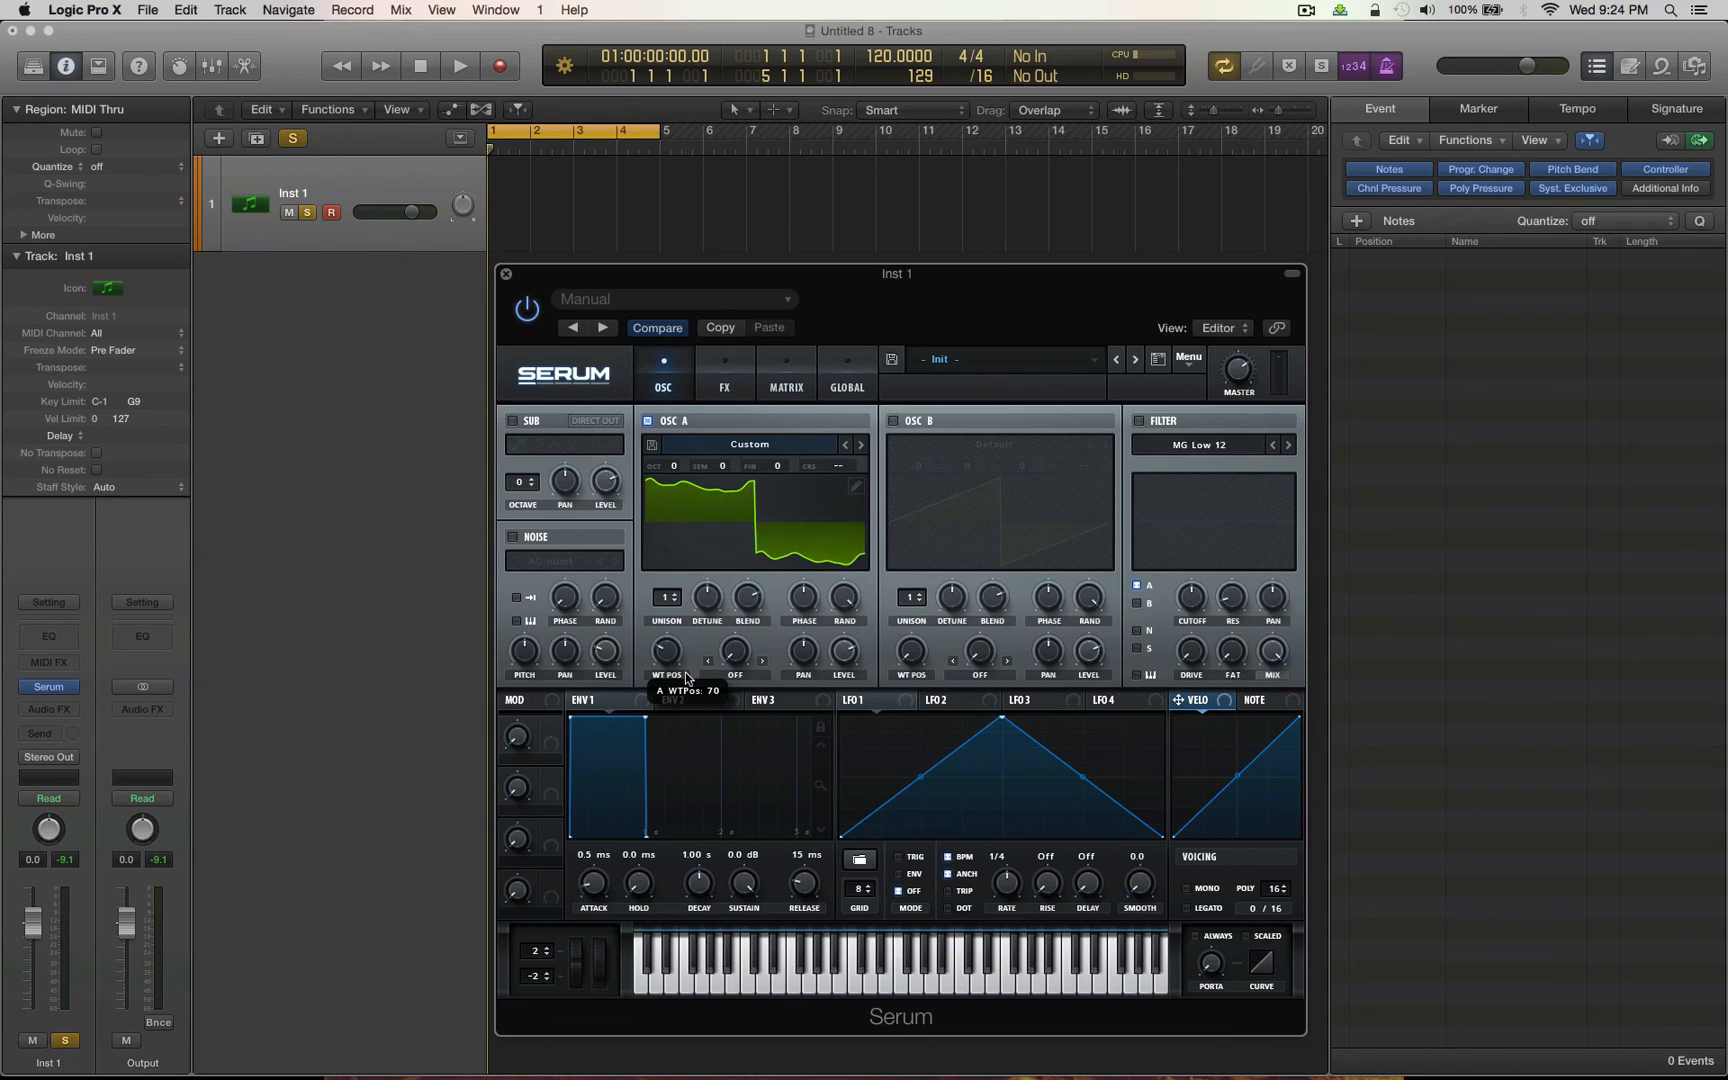
# - Reopen the wavetable editor from Oscillator A's display at WT position 70
pyautogui.doubleClick(755, 518)
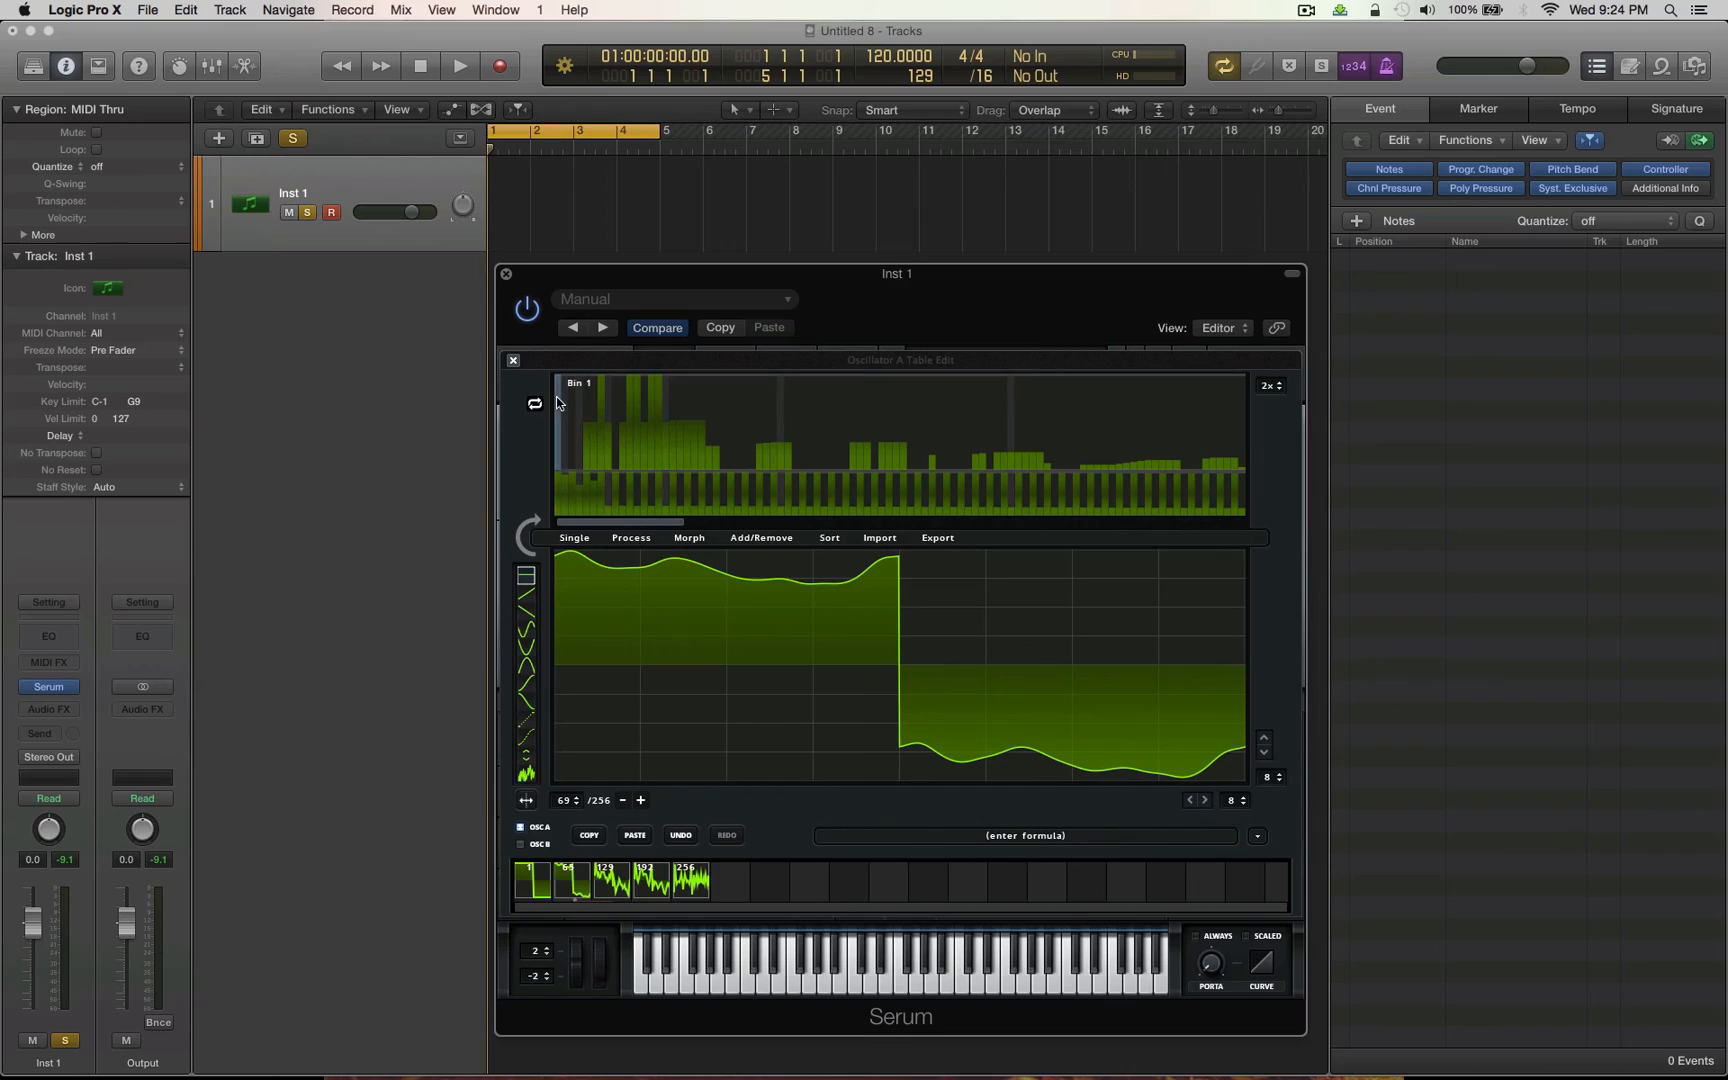
pyautogui.moveTo(560, 399)
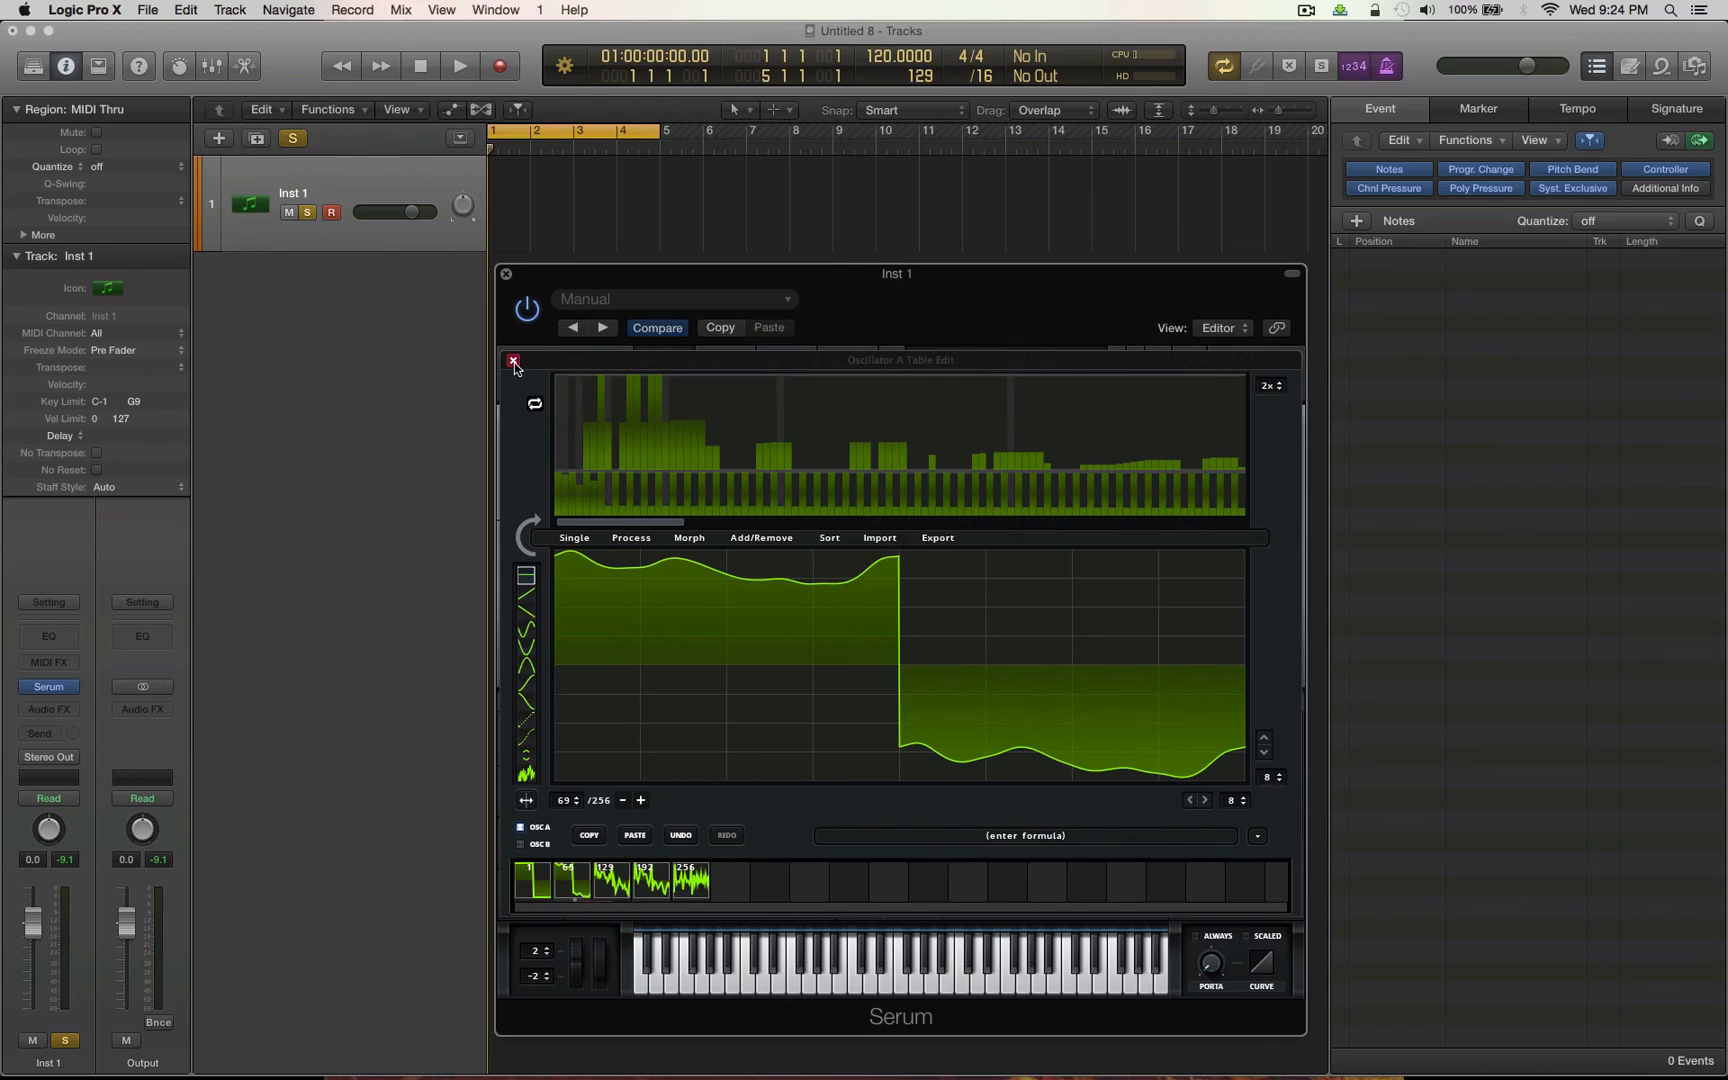
# - Close the wavetable editor to prepare saving the 'Custom' wavetable
pyautogui.click(512, 363)
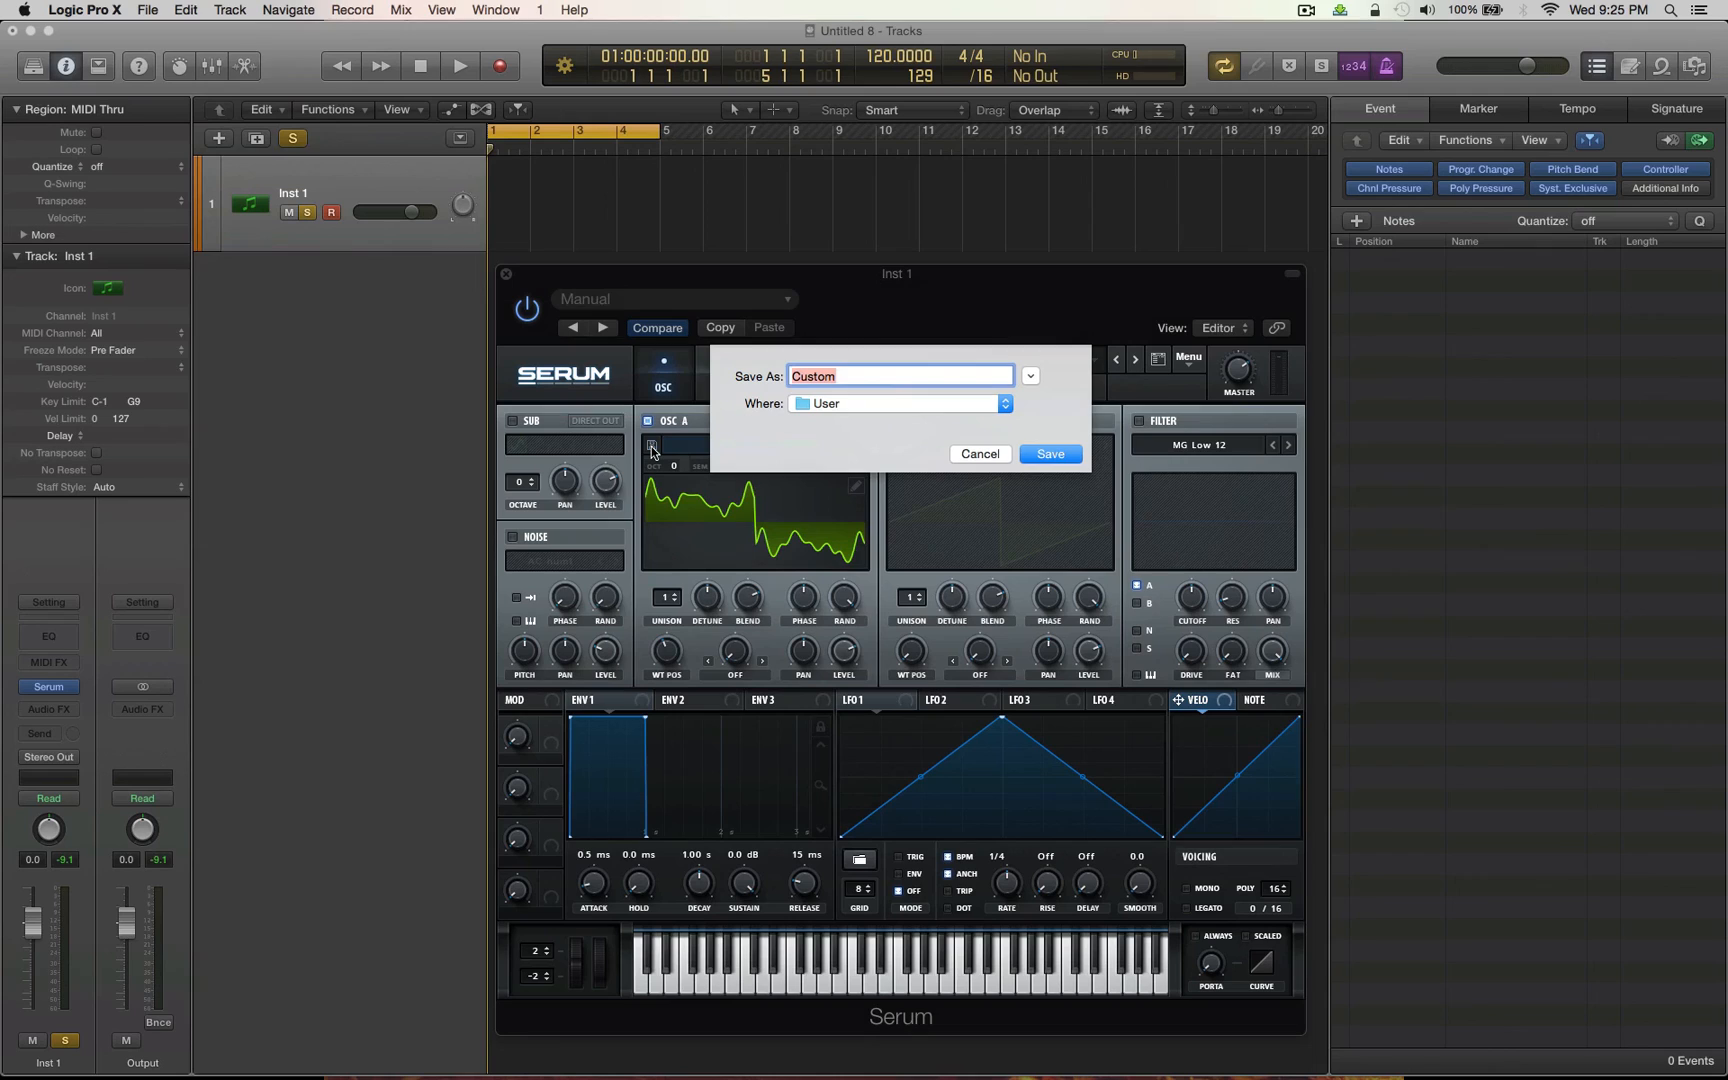
pyautogui.moveTo(874, 403)
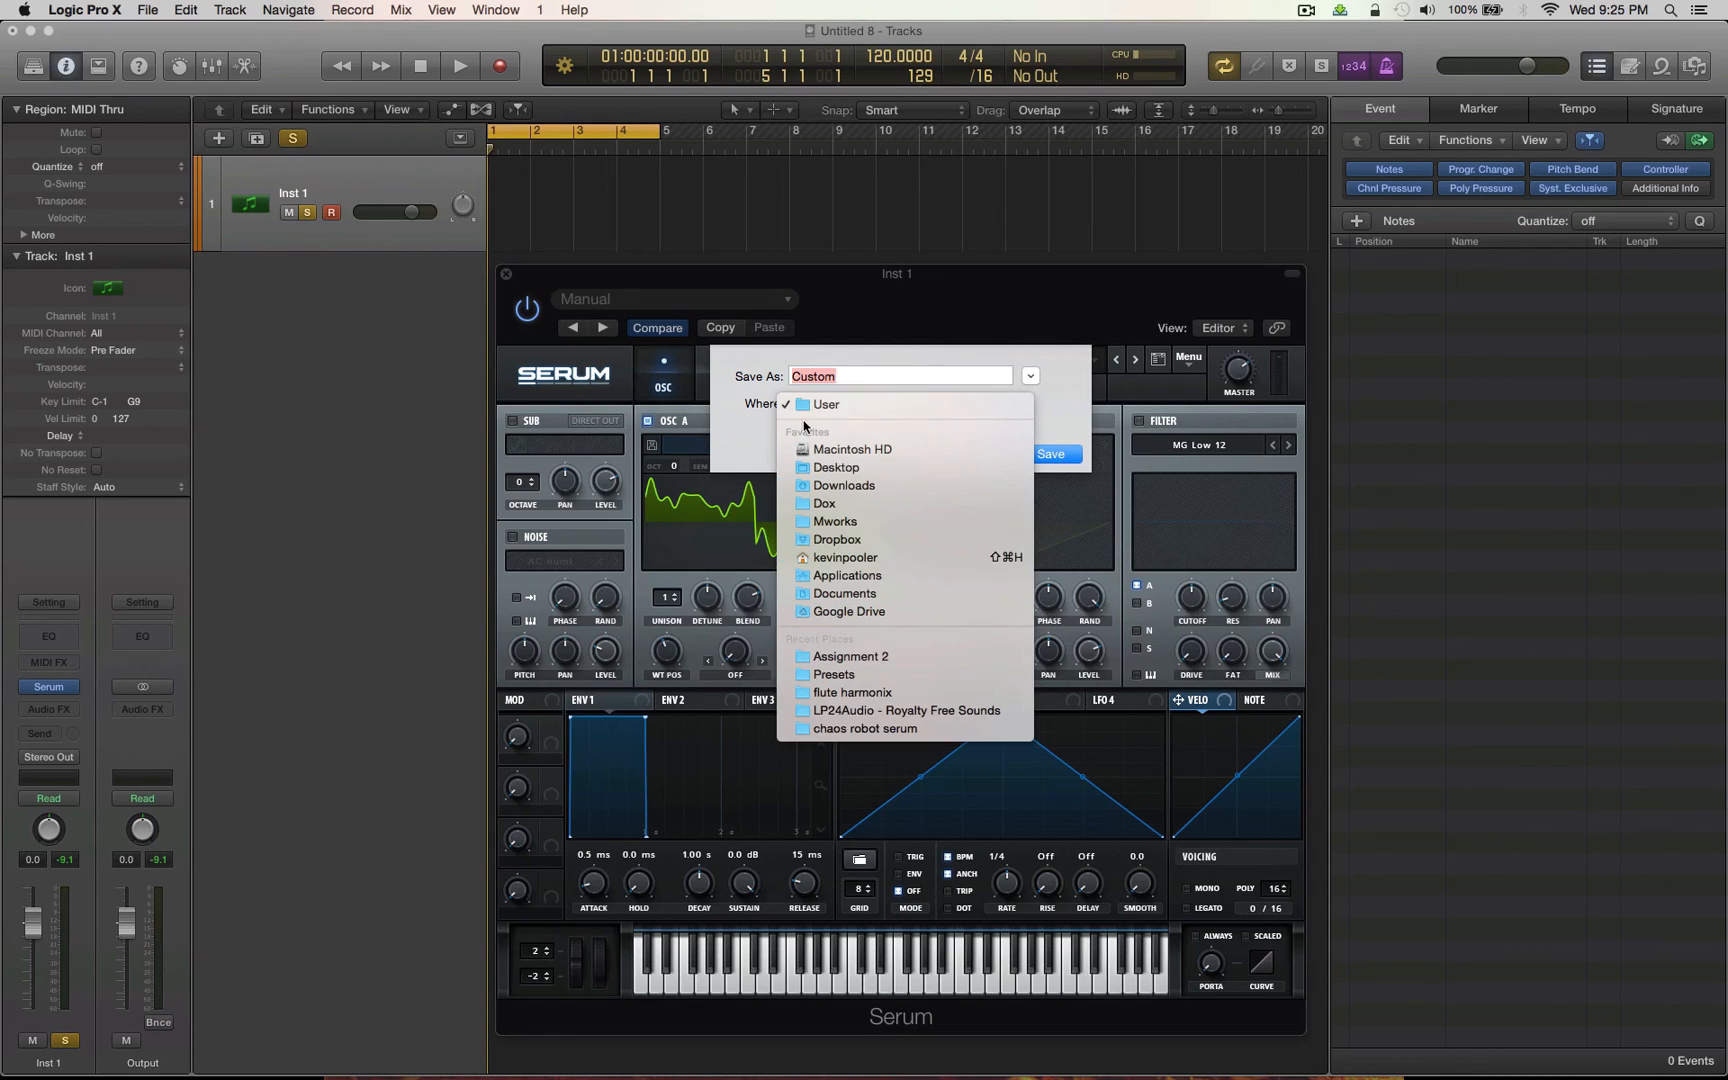
# - Save the wavetable to the Desktop as 'Square Crossfade'
pyautogui.click(824, 403)
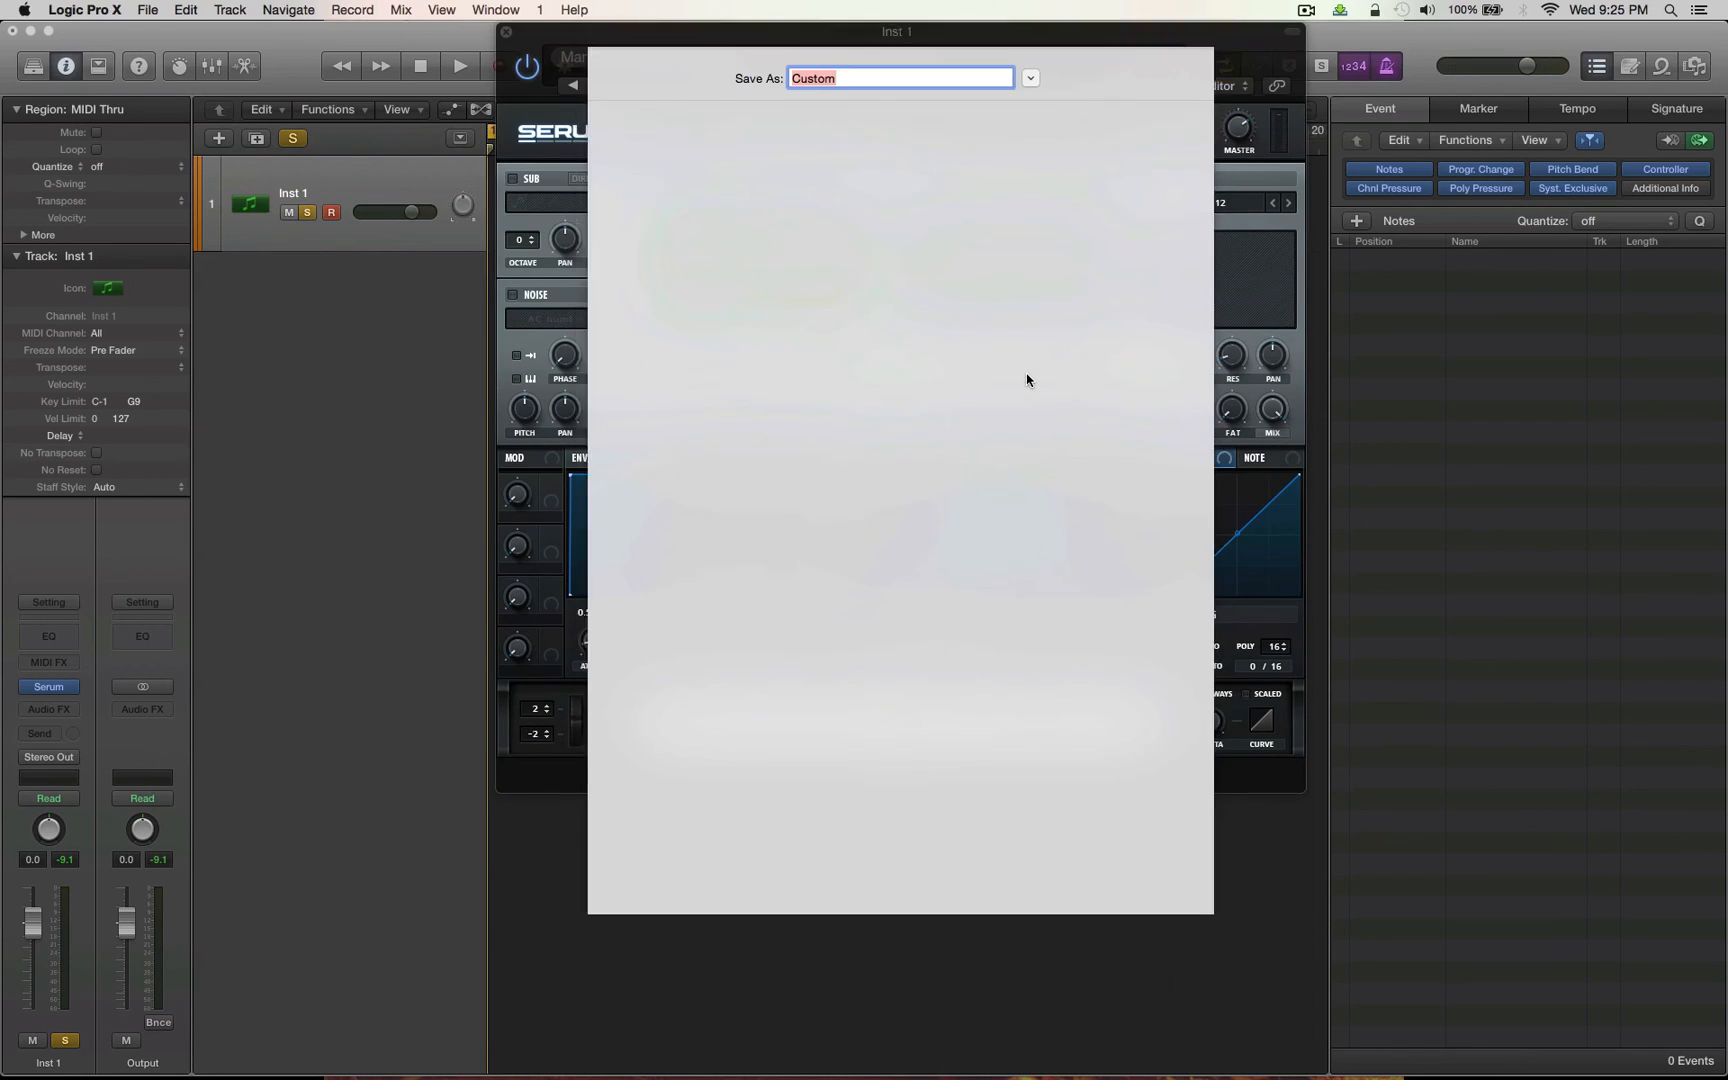
pyautogui.click(1027, 77)
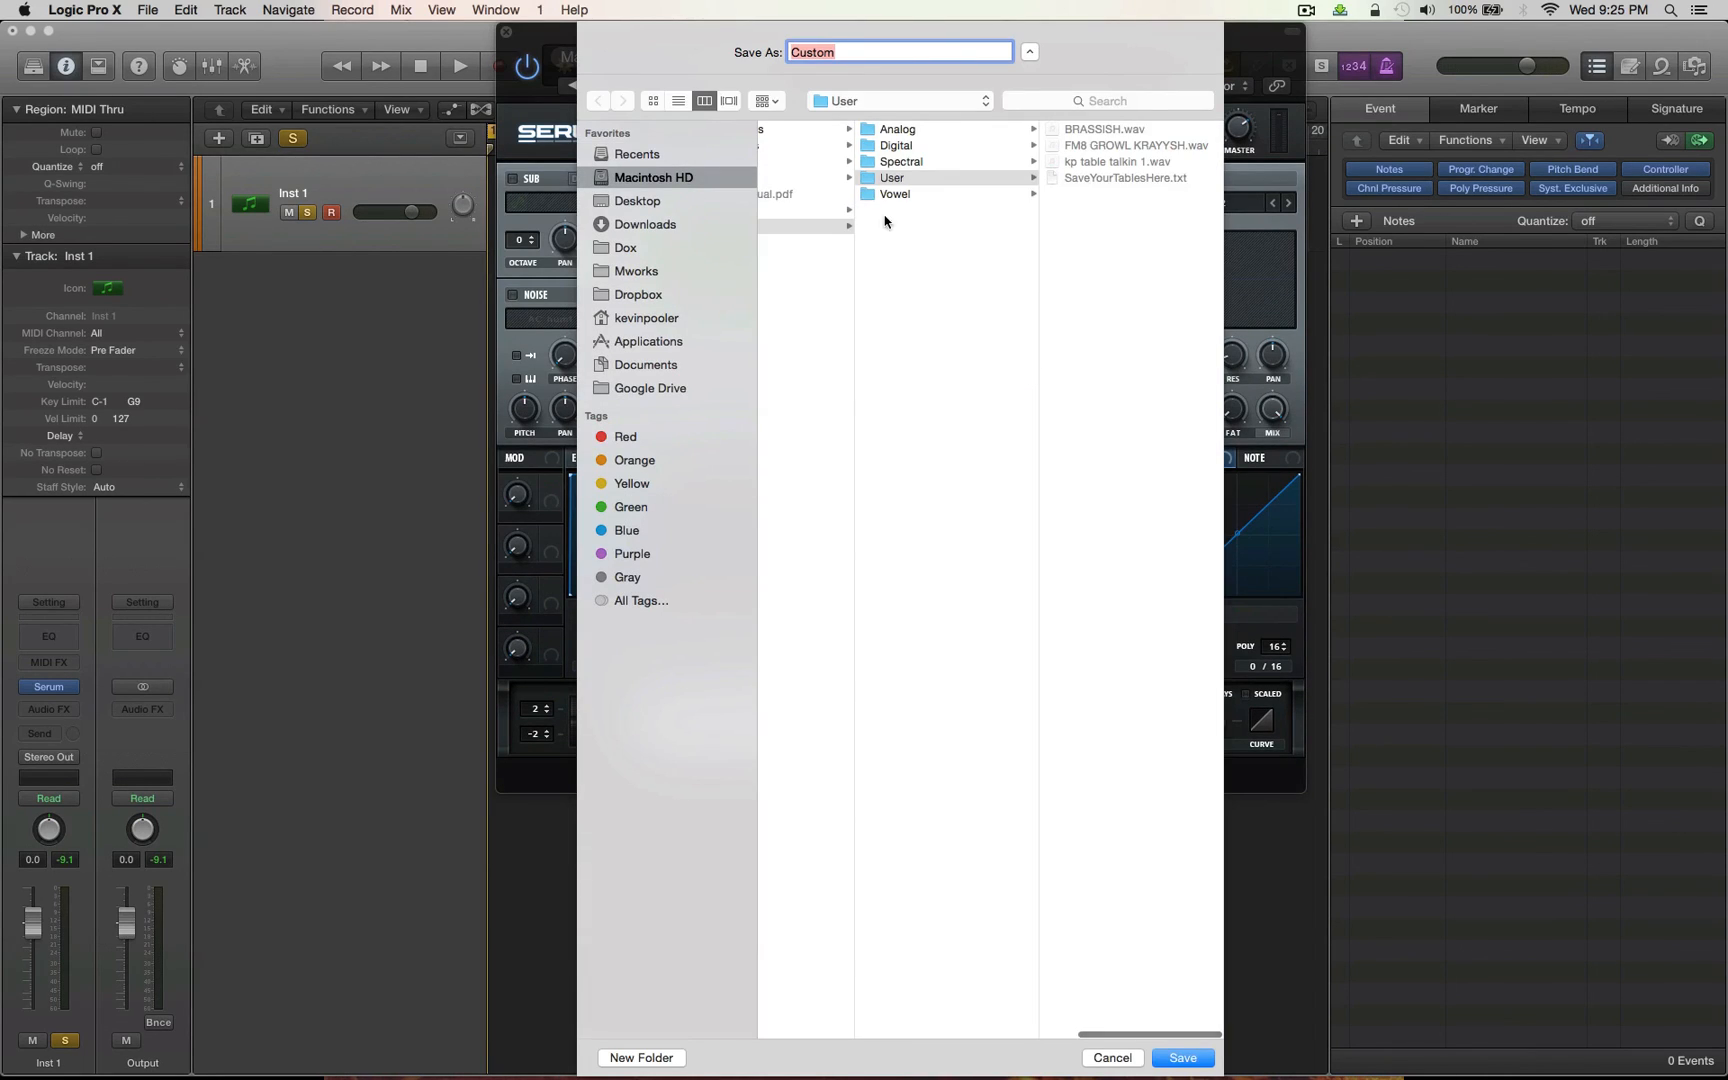
pyautogui.click(893, 177)
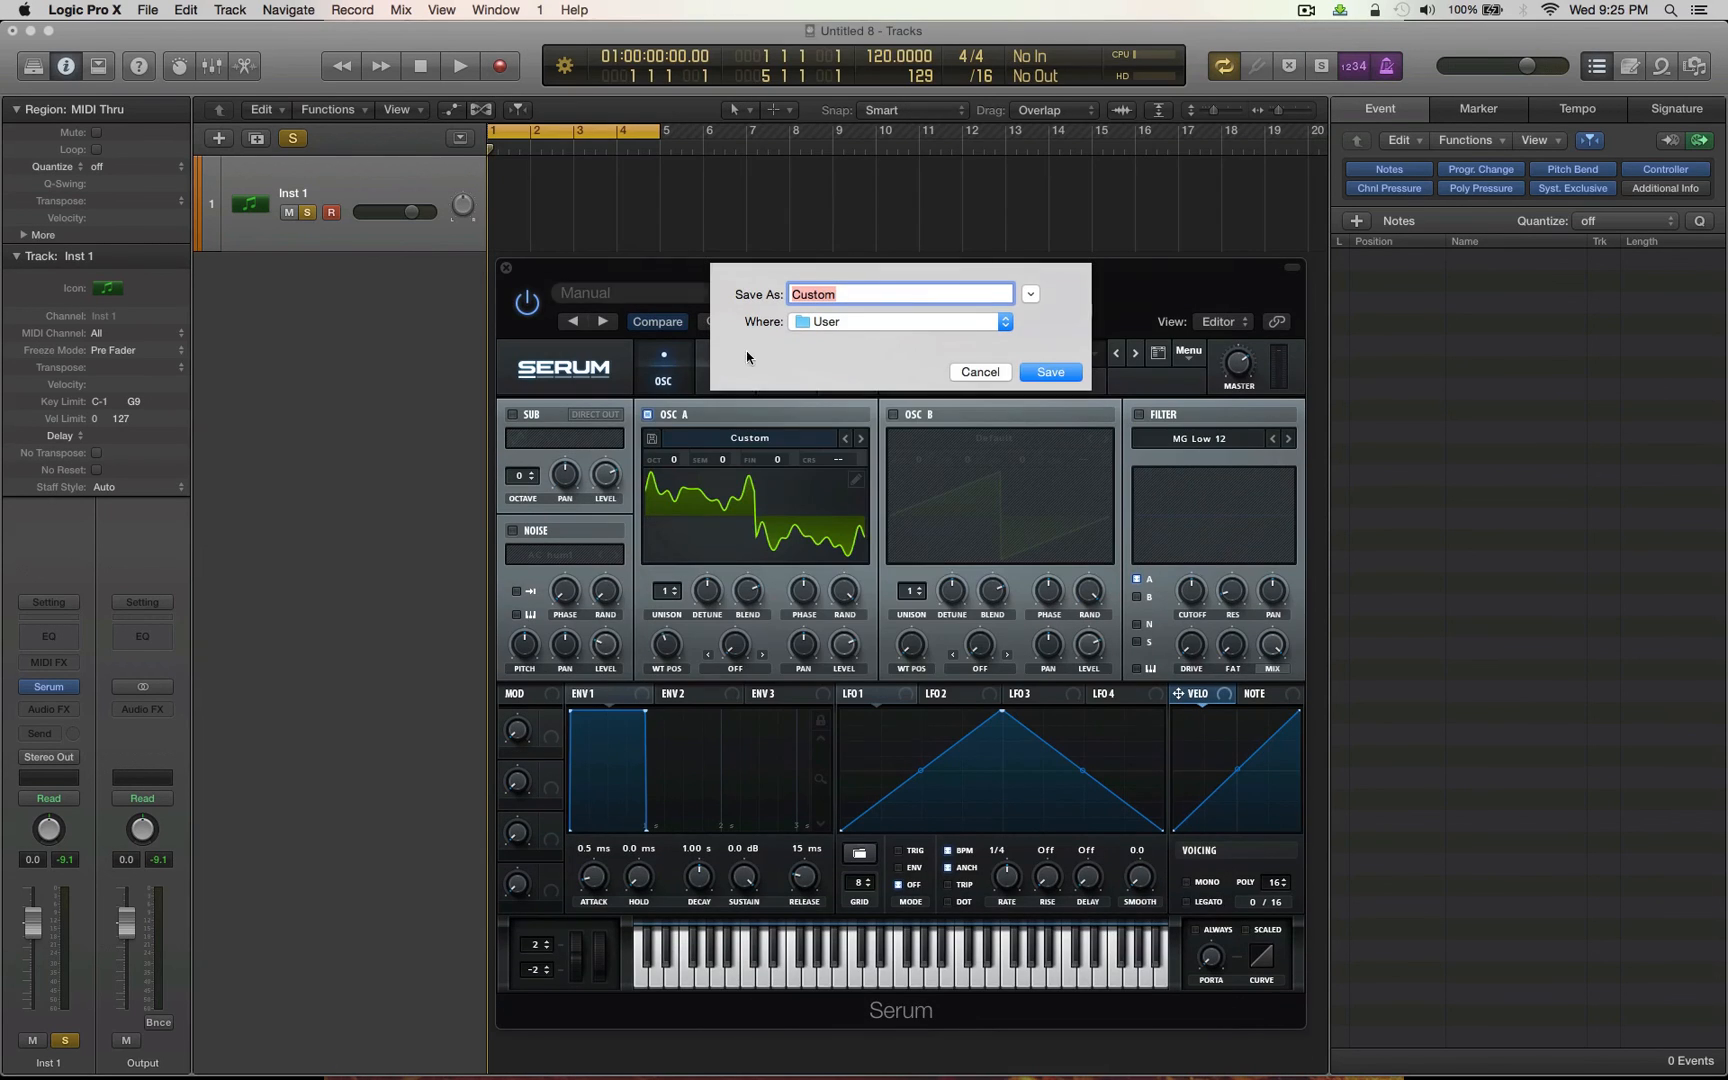
pyautogui.click(1026, 293)
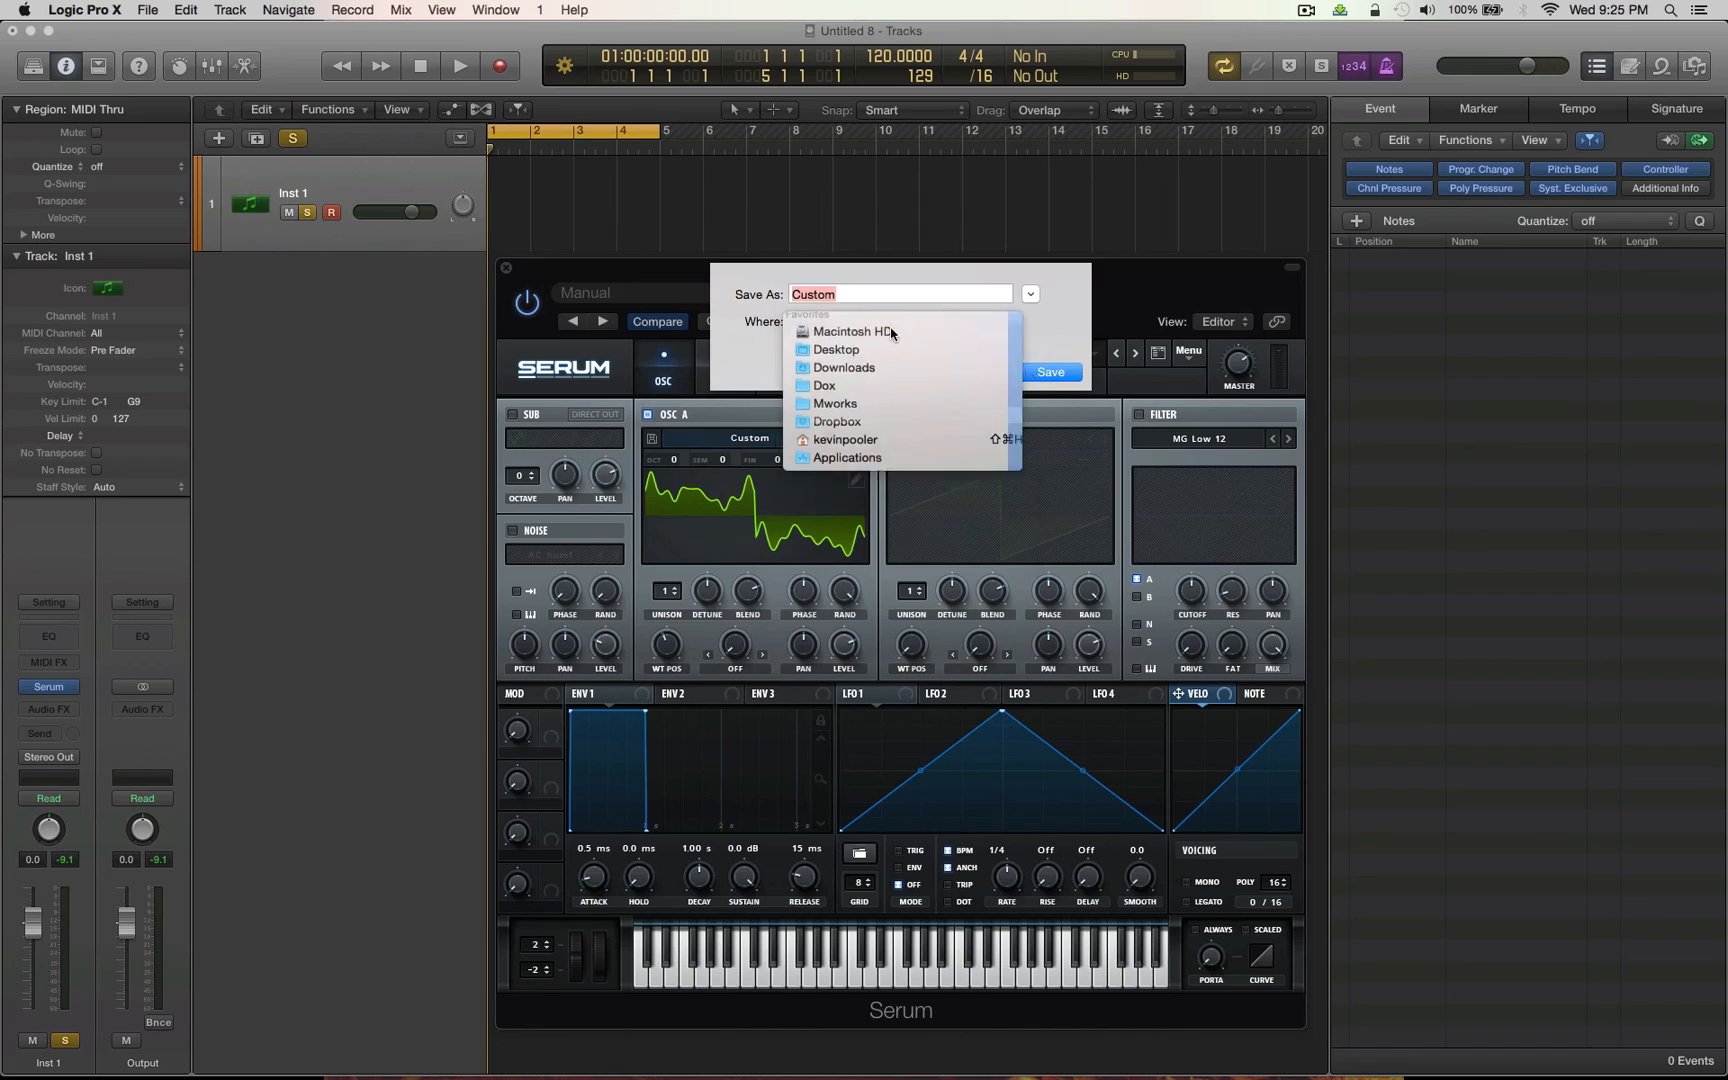
pyautogui.click(835, 349)
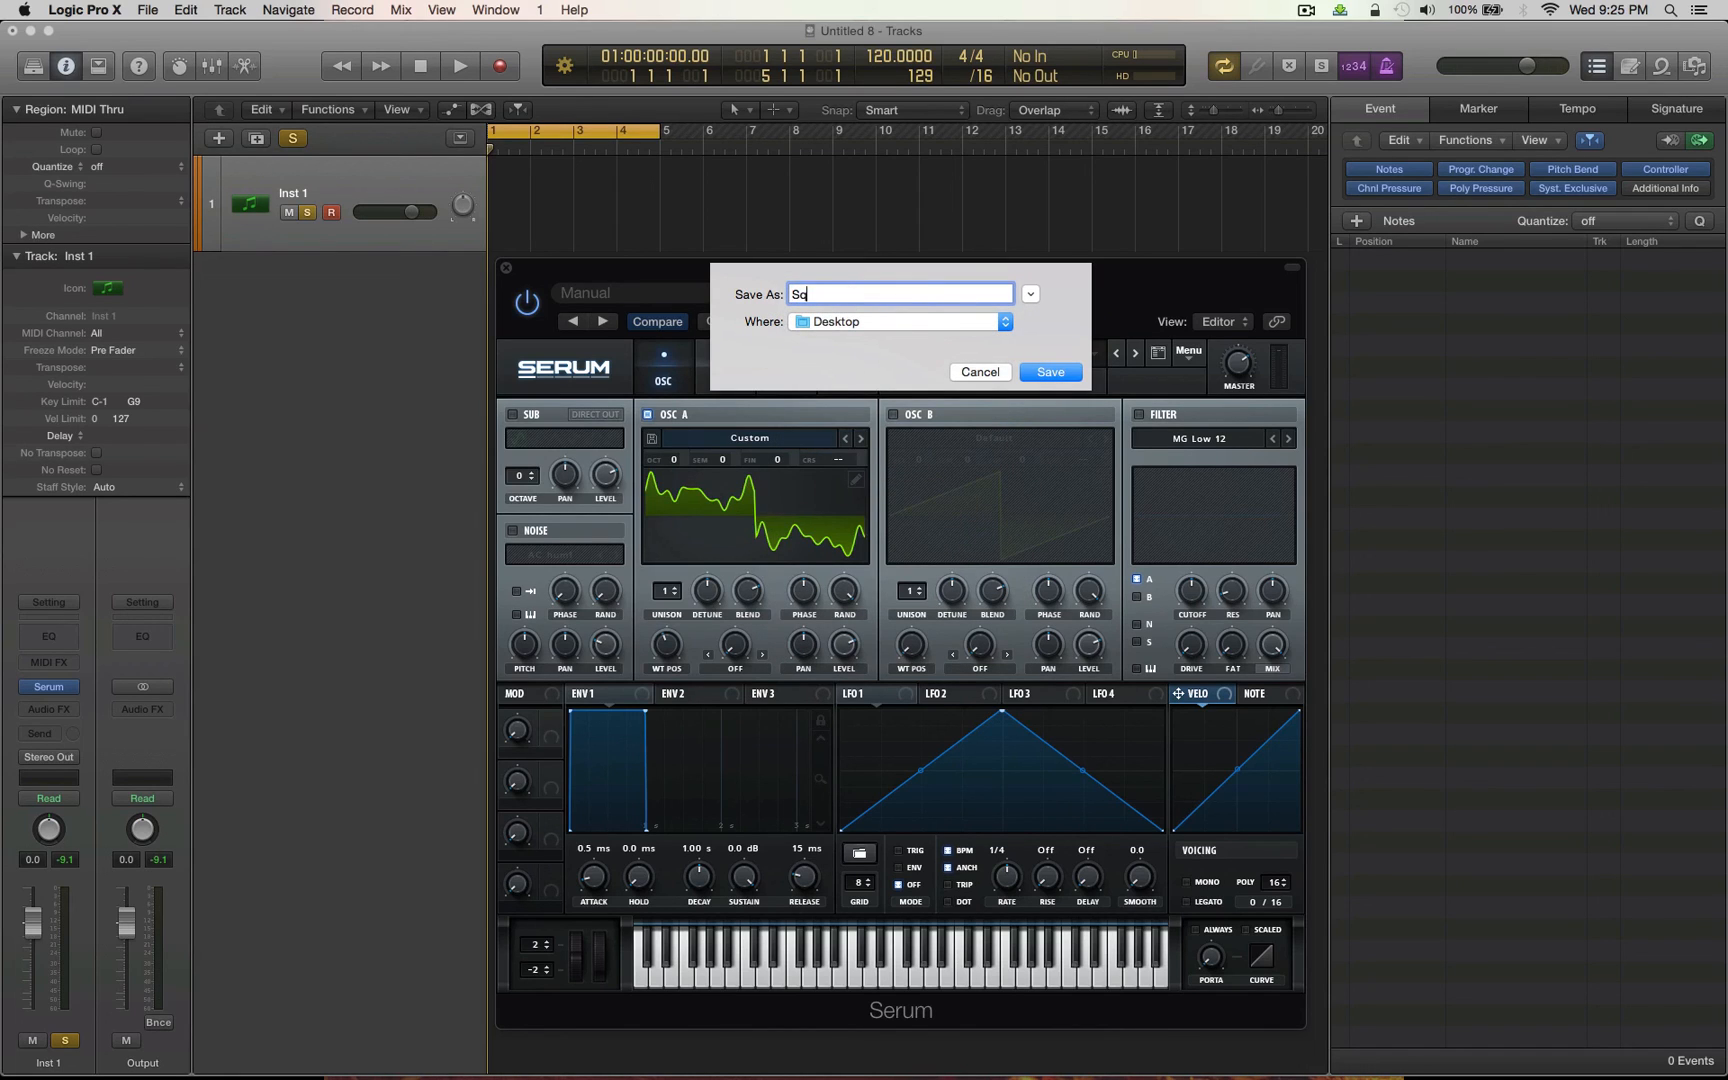
pyautogui.write('quare Cross')
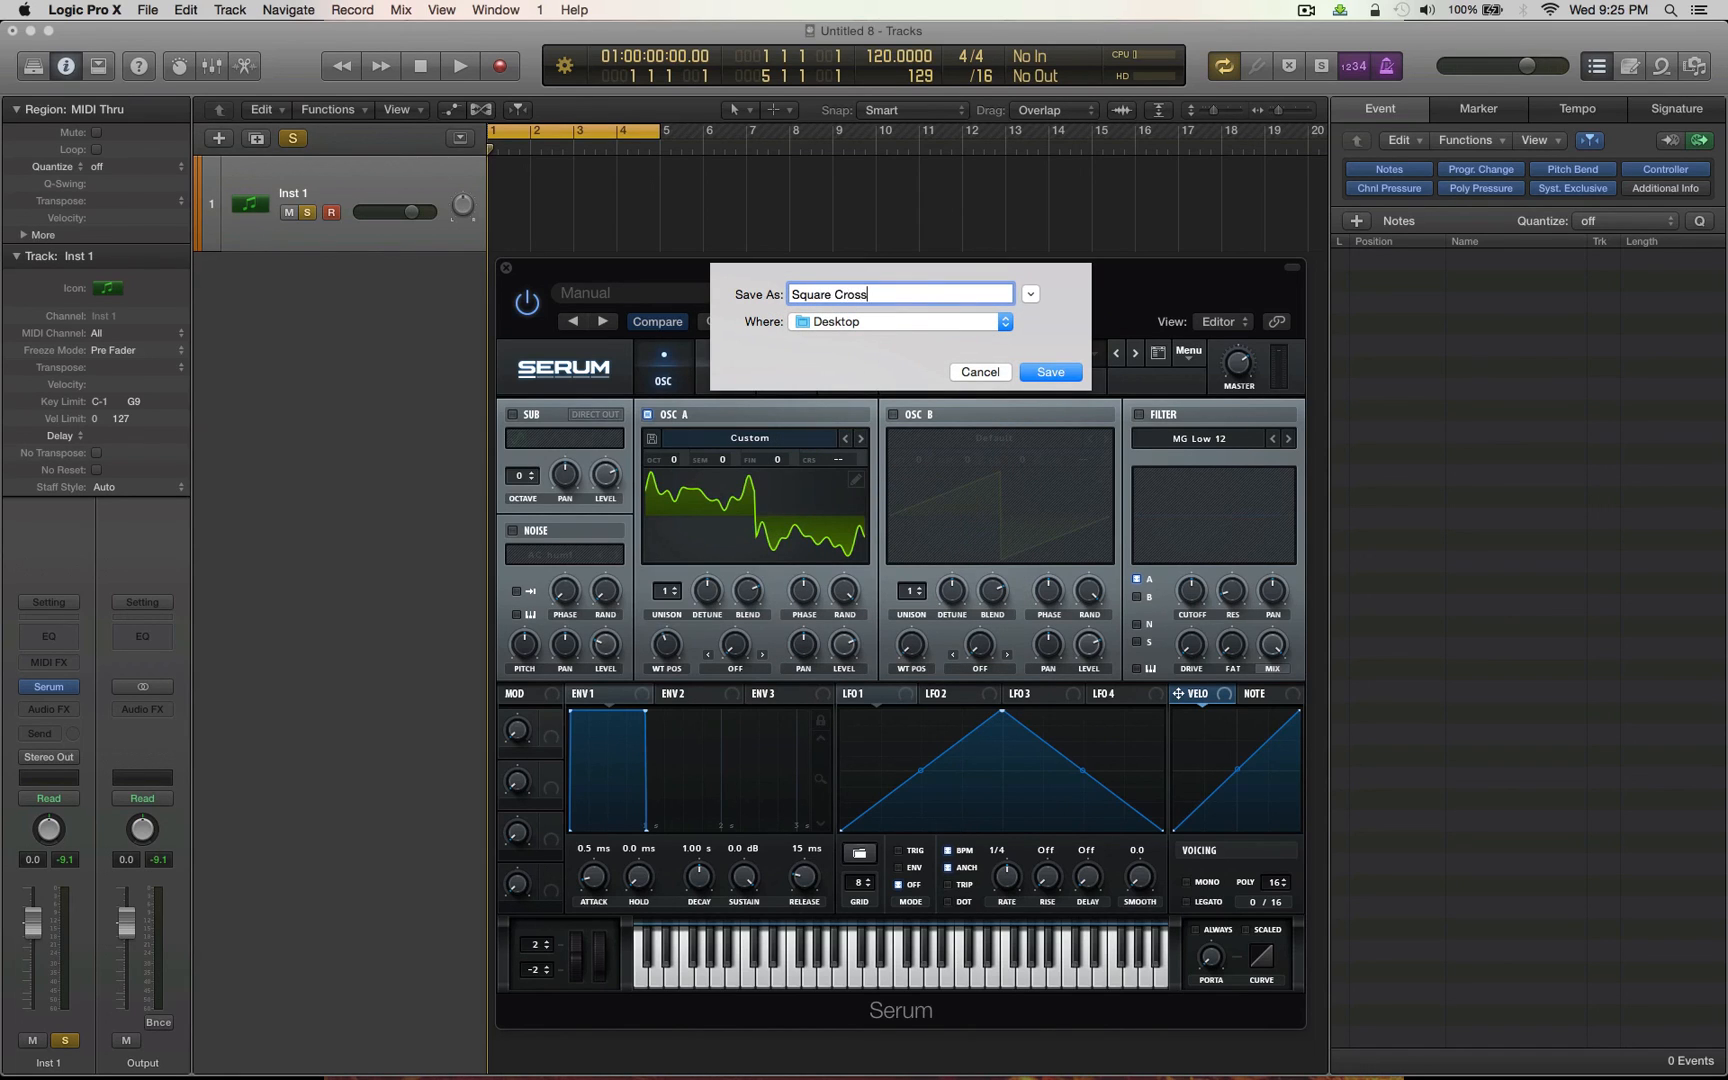
pyautogui.click(1048, 371)
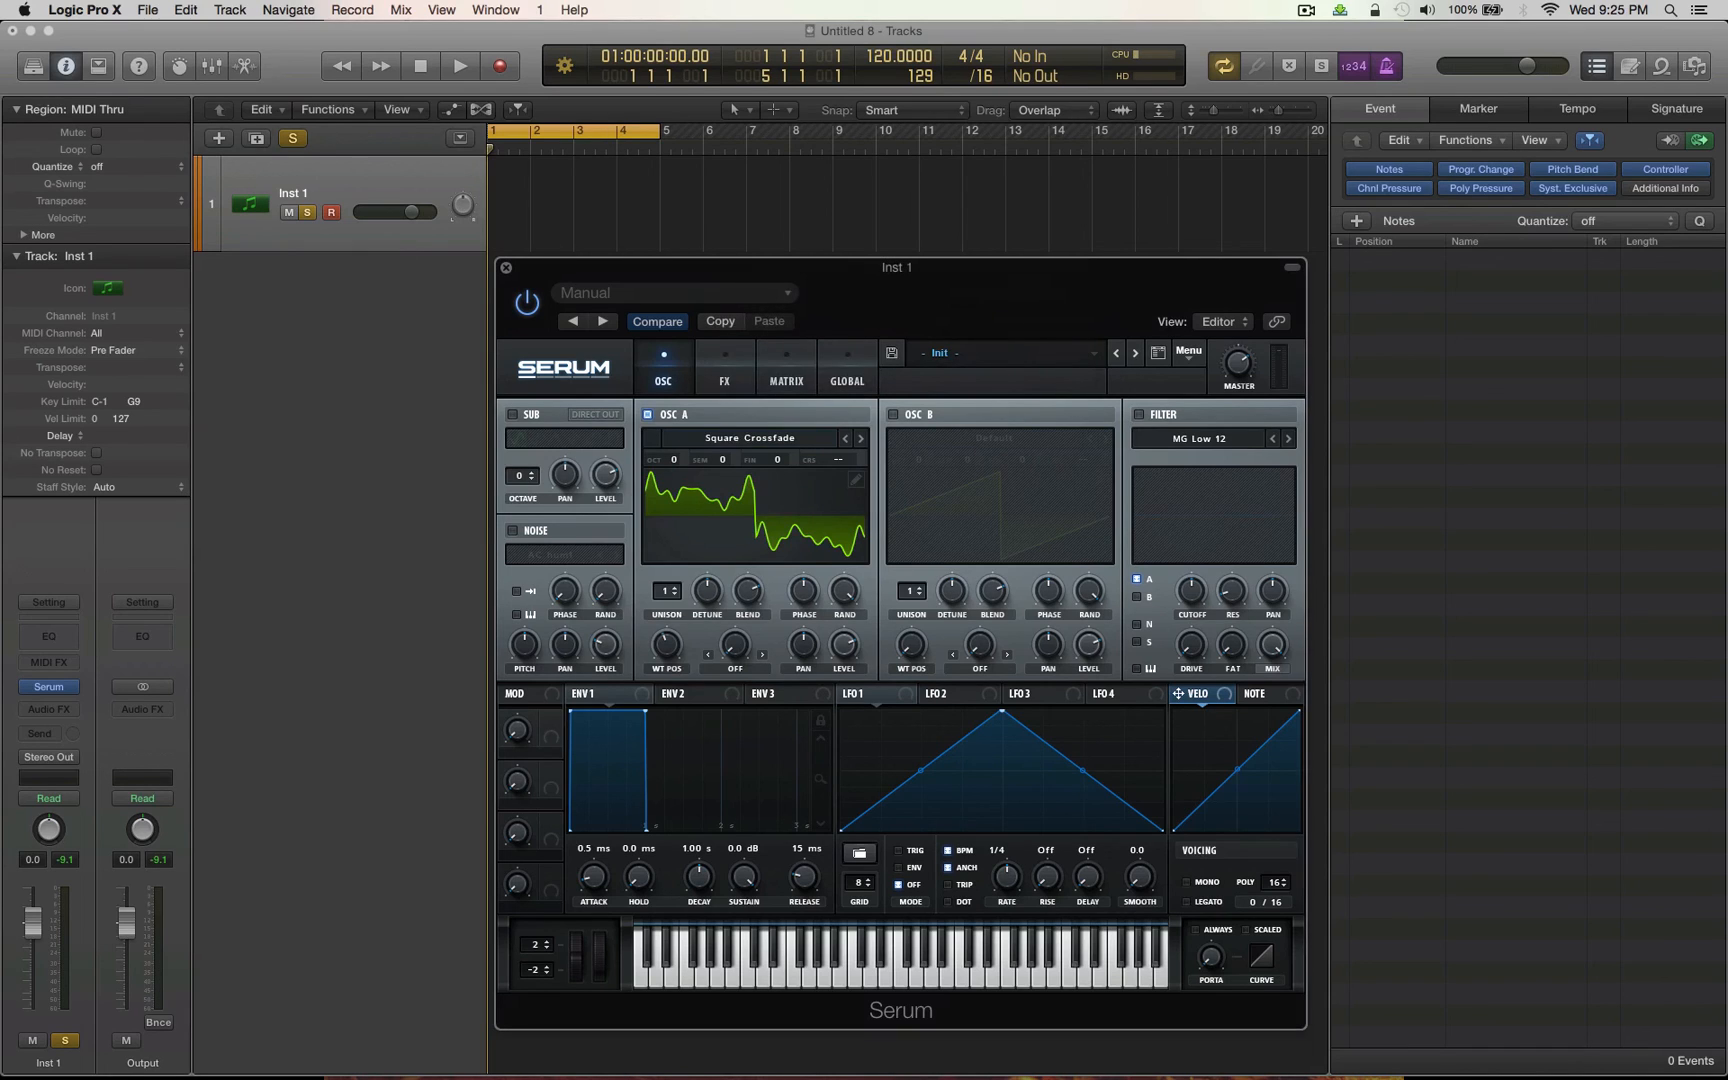
# - Open Oscillator A's wavetable library menu to browse the Spectral and User folders
pyautogui.click(752, 438)
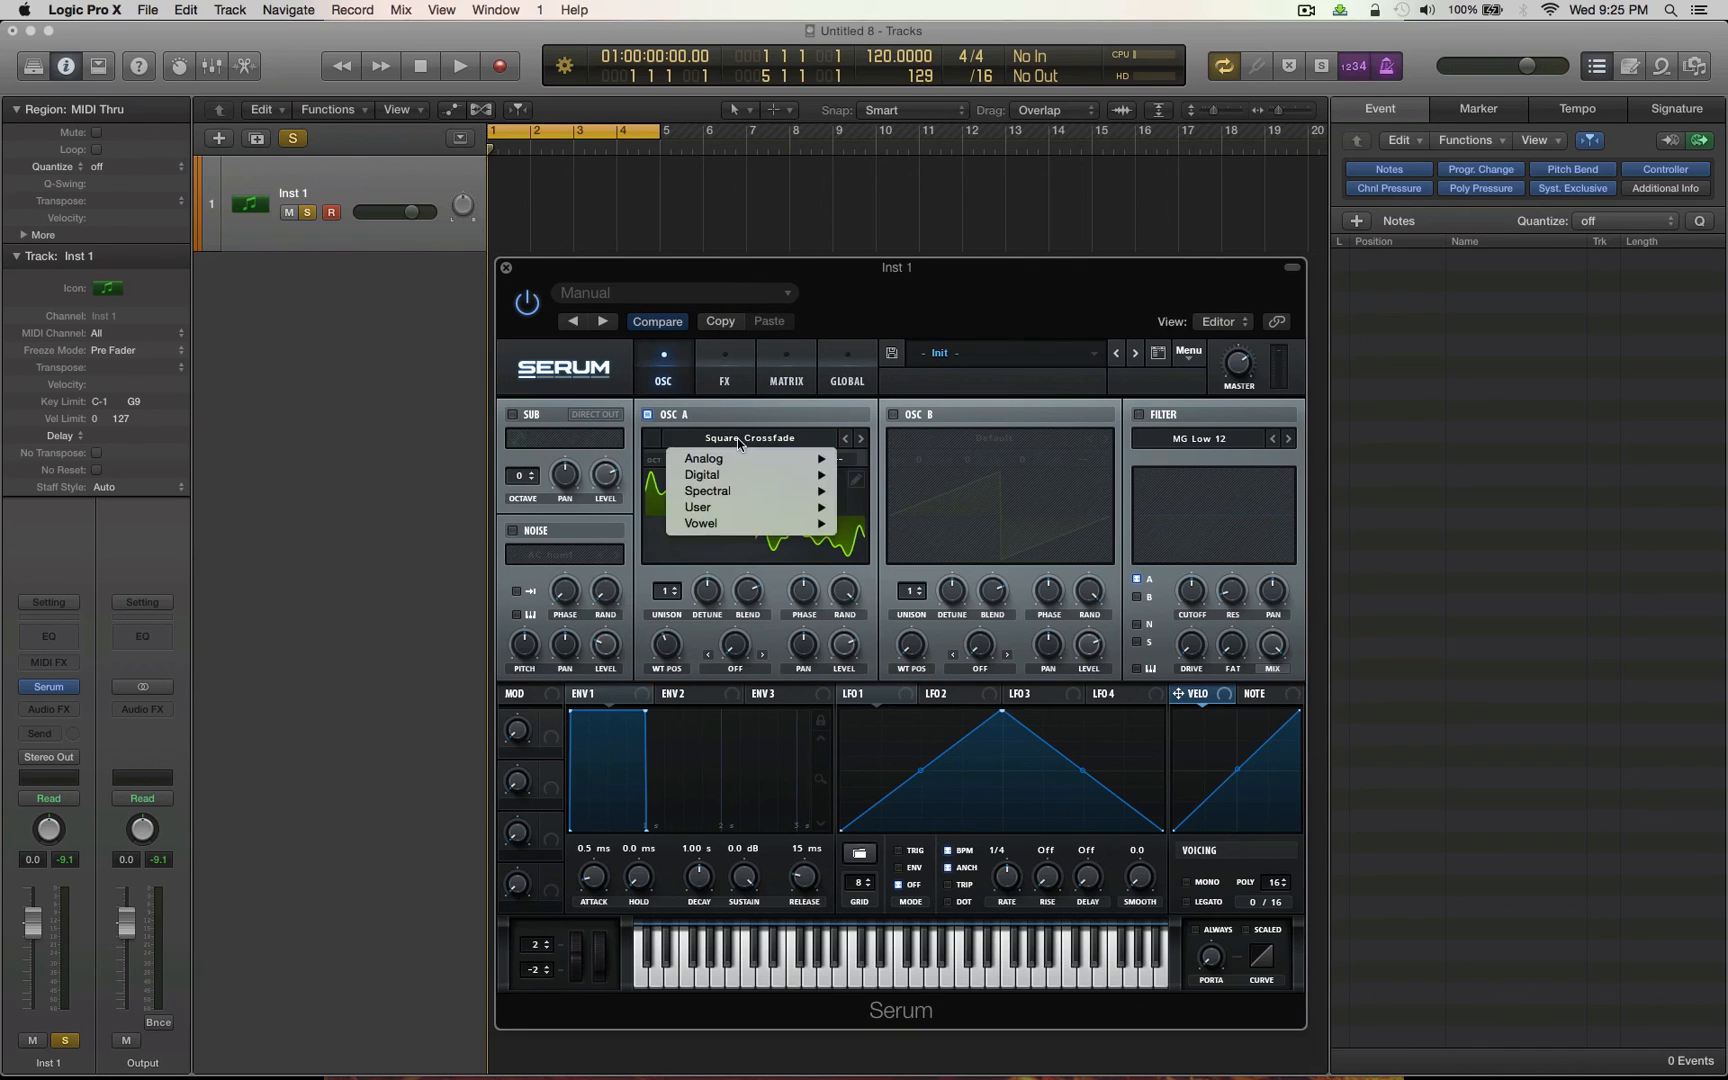
pyautogui.moveTo(705, 490)
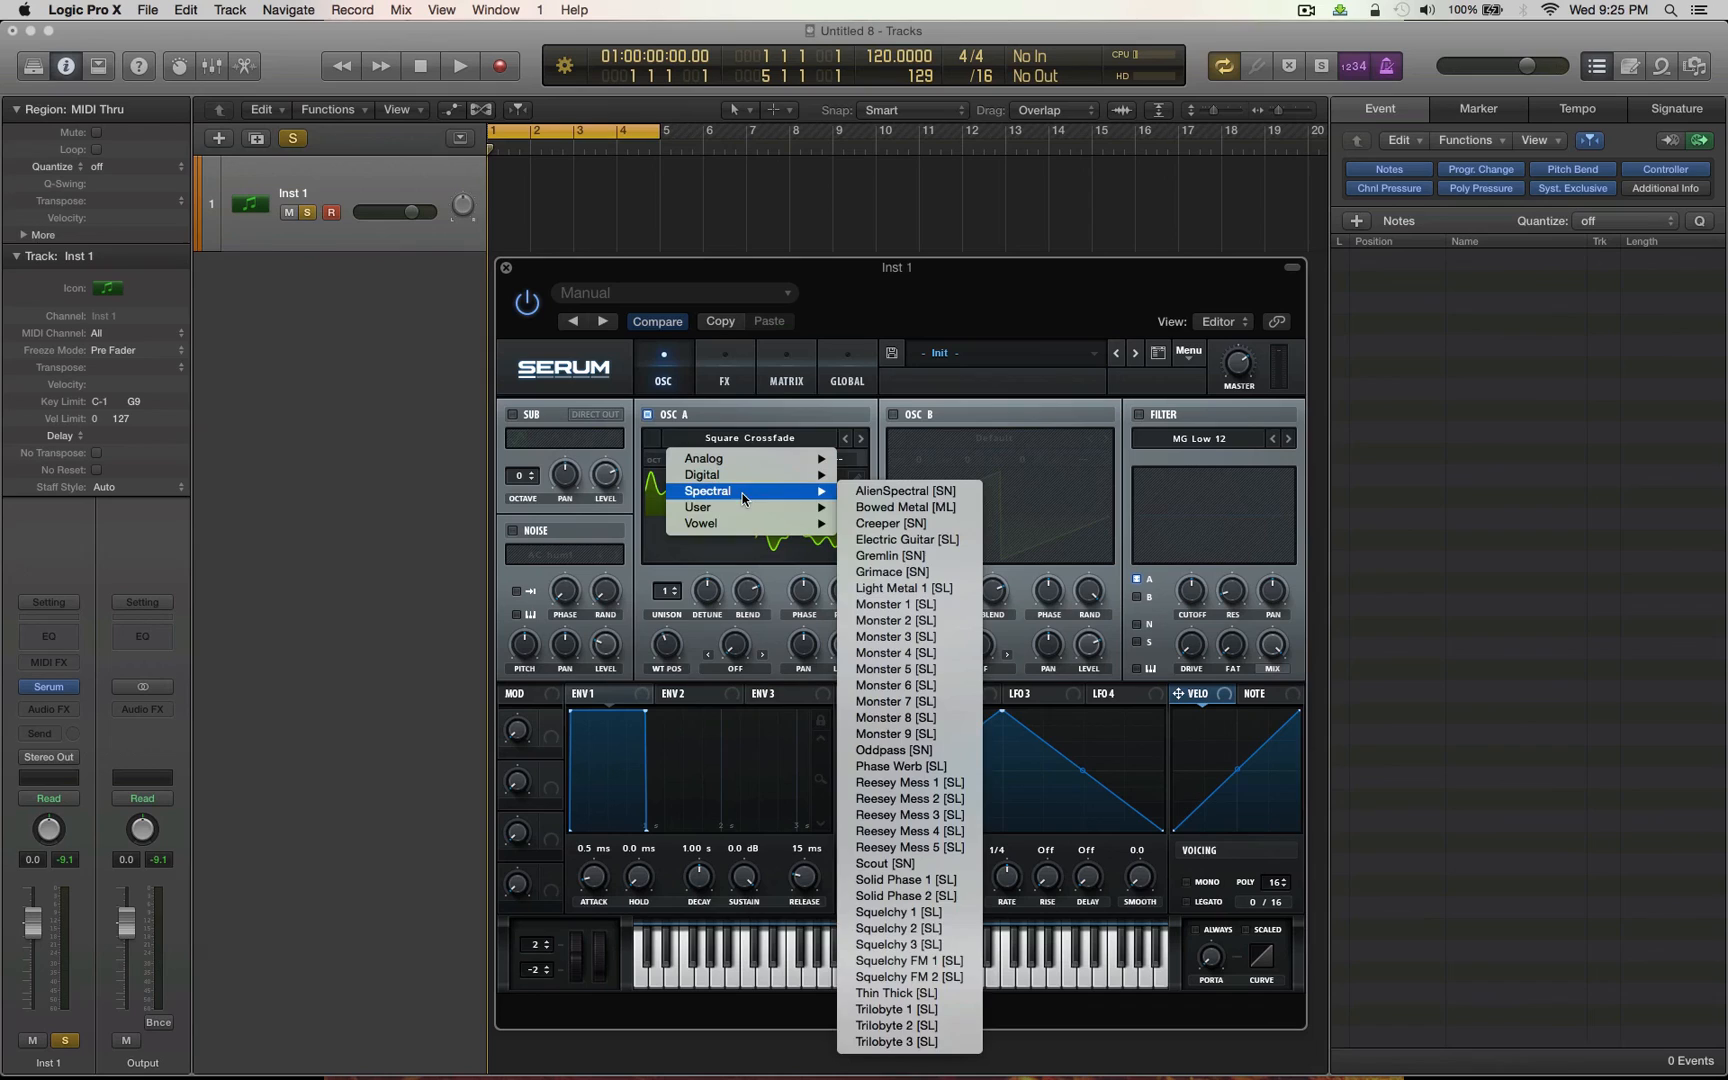
pyautogui.moveTo(700, 506)
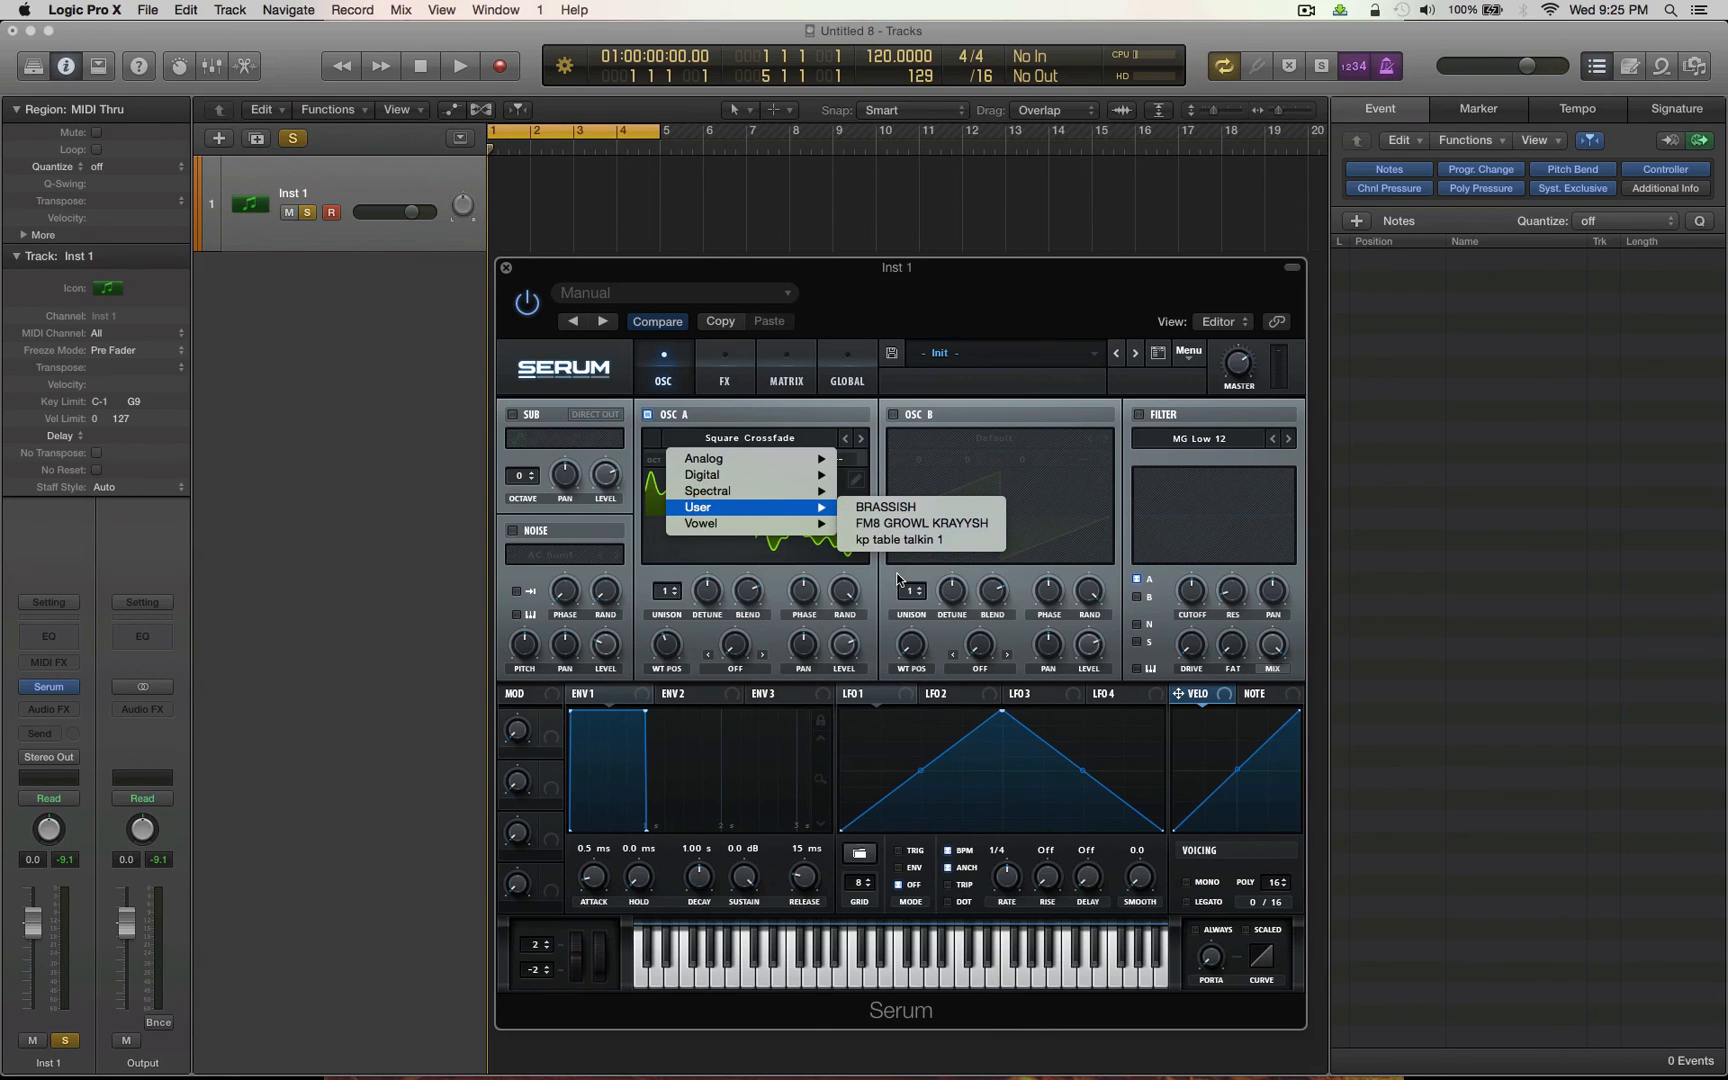